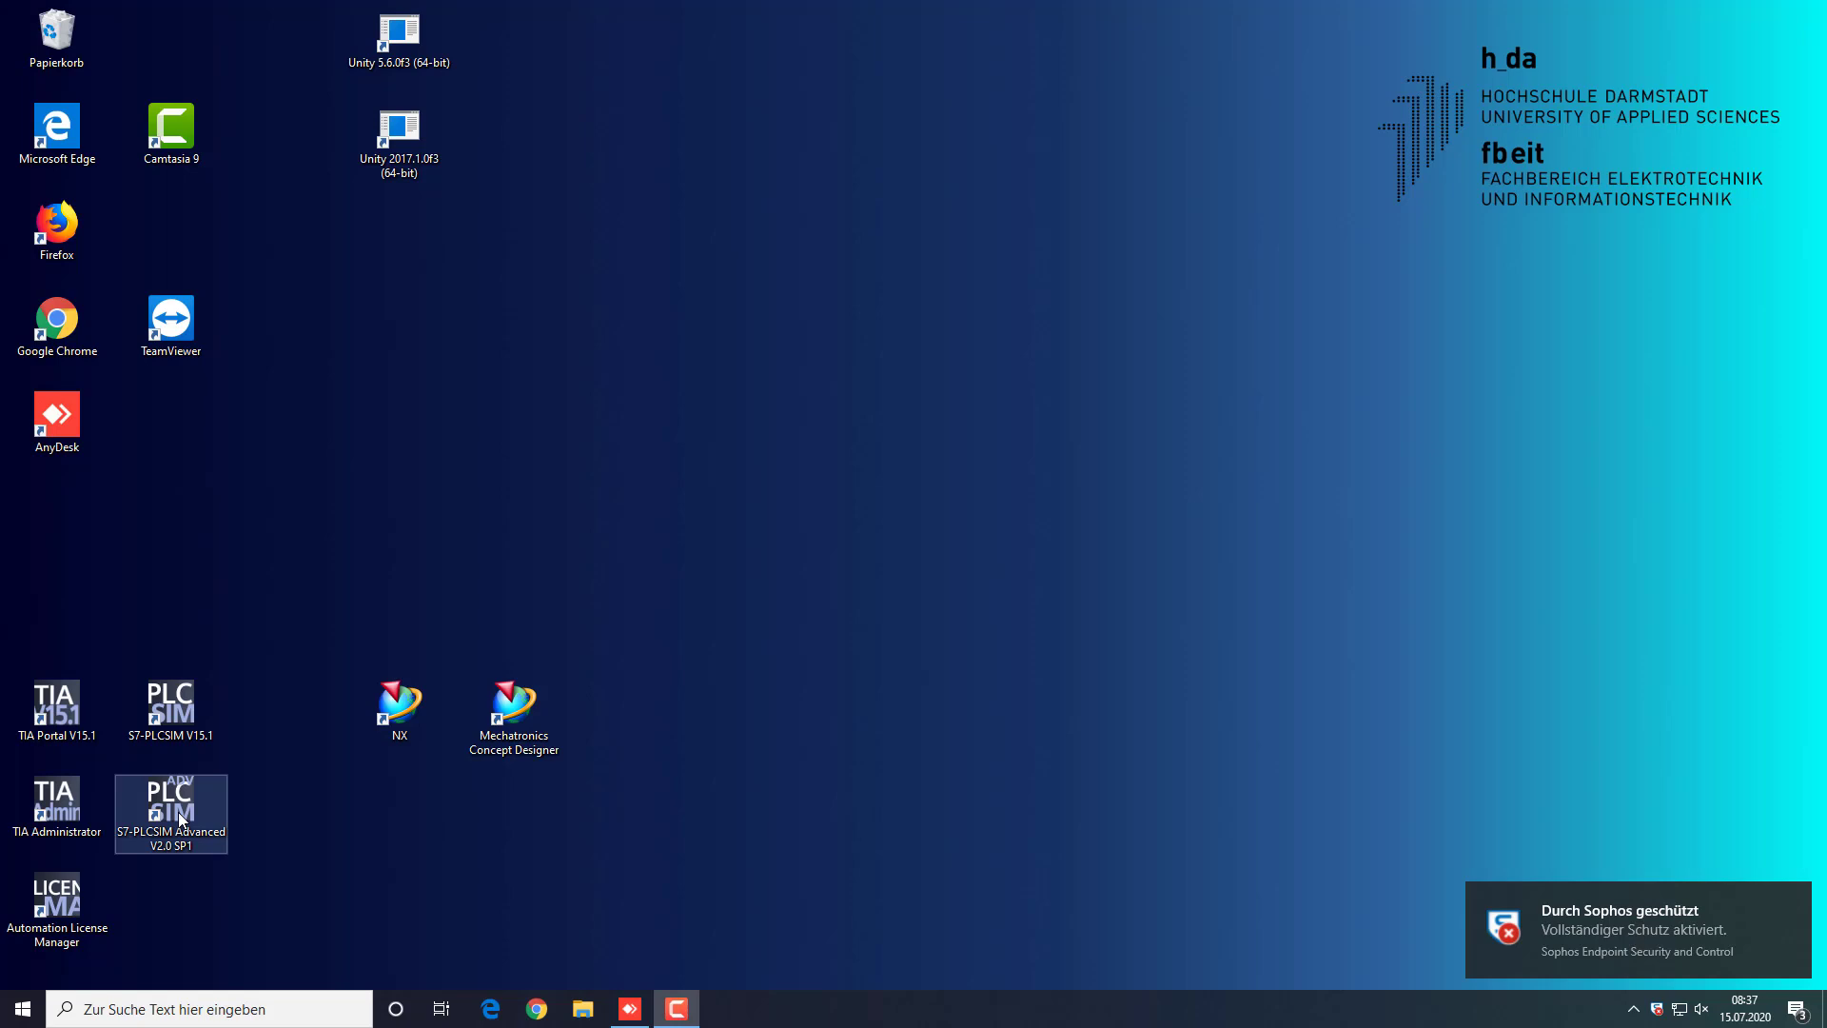
{"action": "mouse_move", "coordinate": [183, 820]}
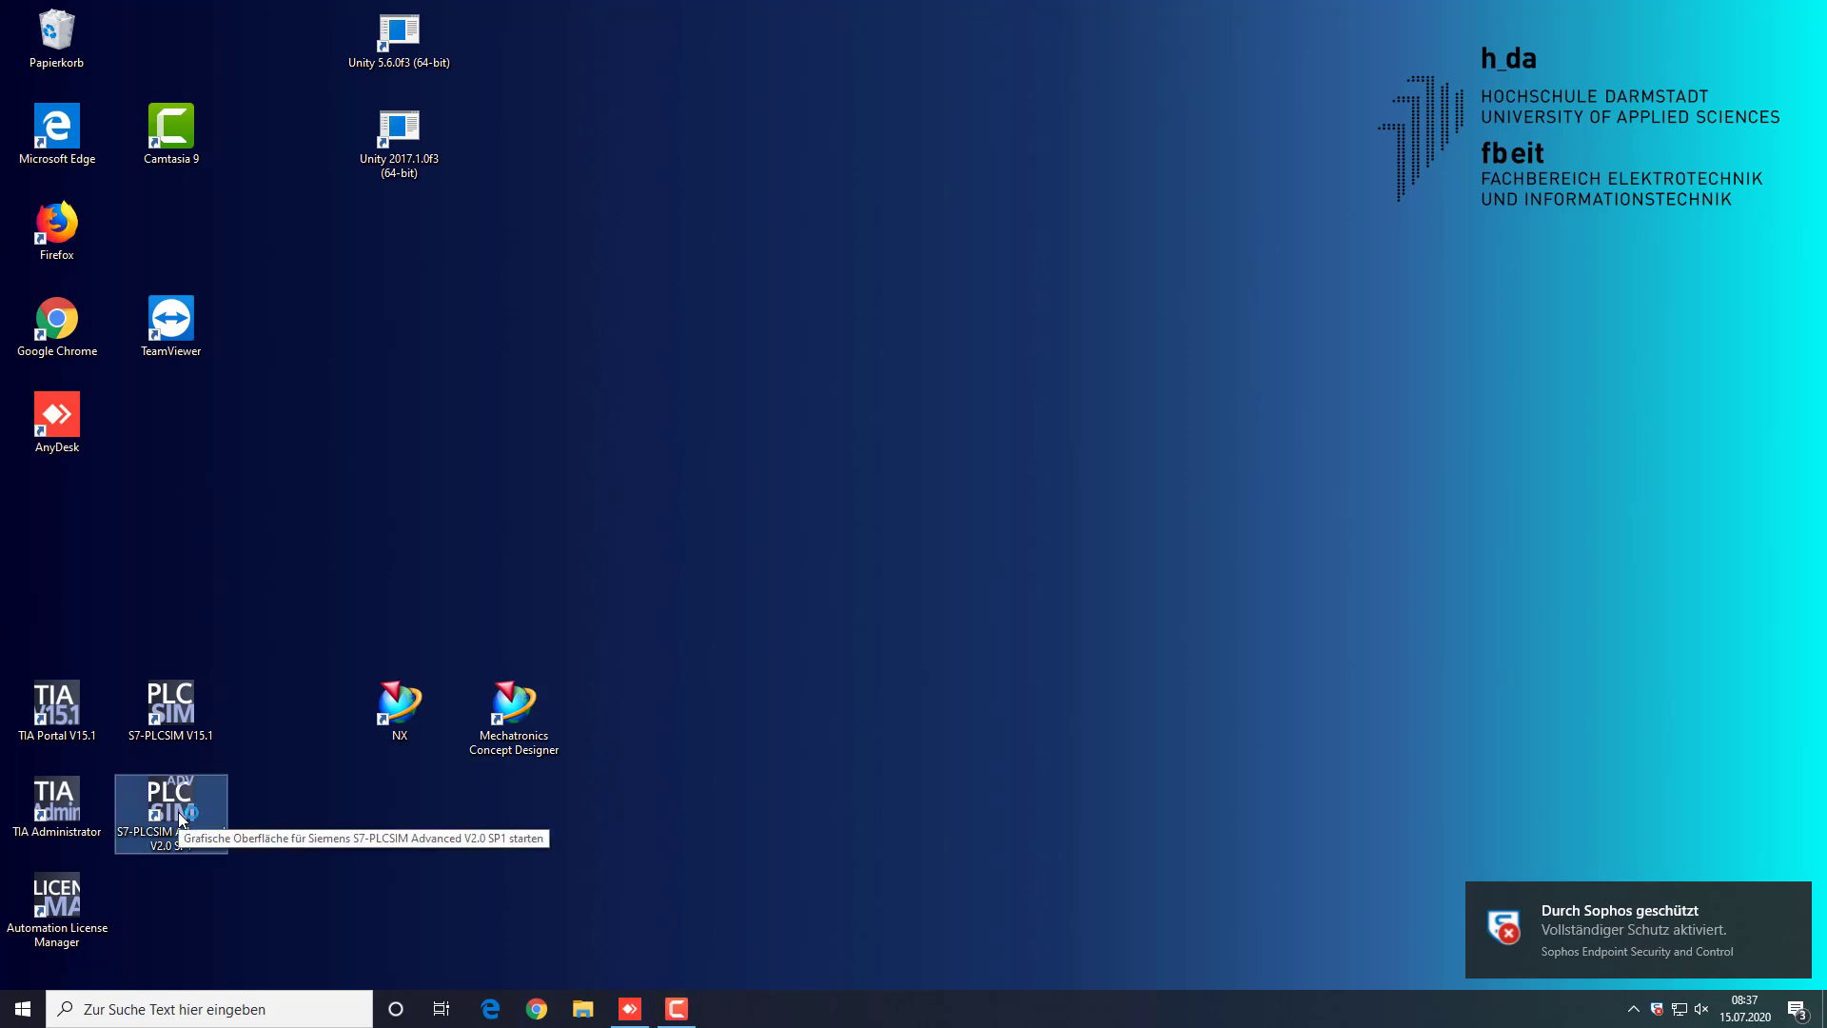
Launch PLCSIM Advanced and start a virtual S7-1500 instance named my_PLC
{"action": "double_click", "coordinate": [170, 805]}
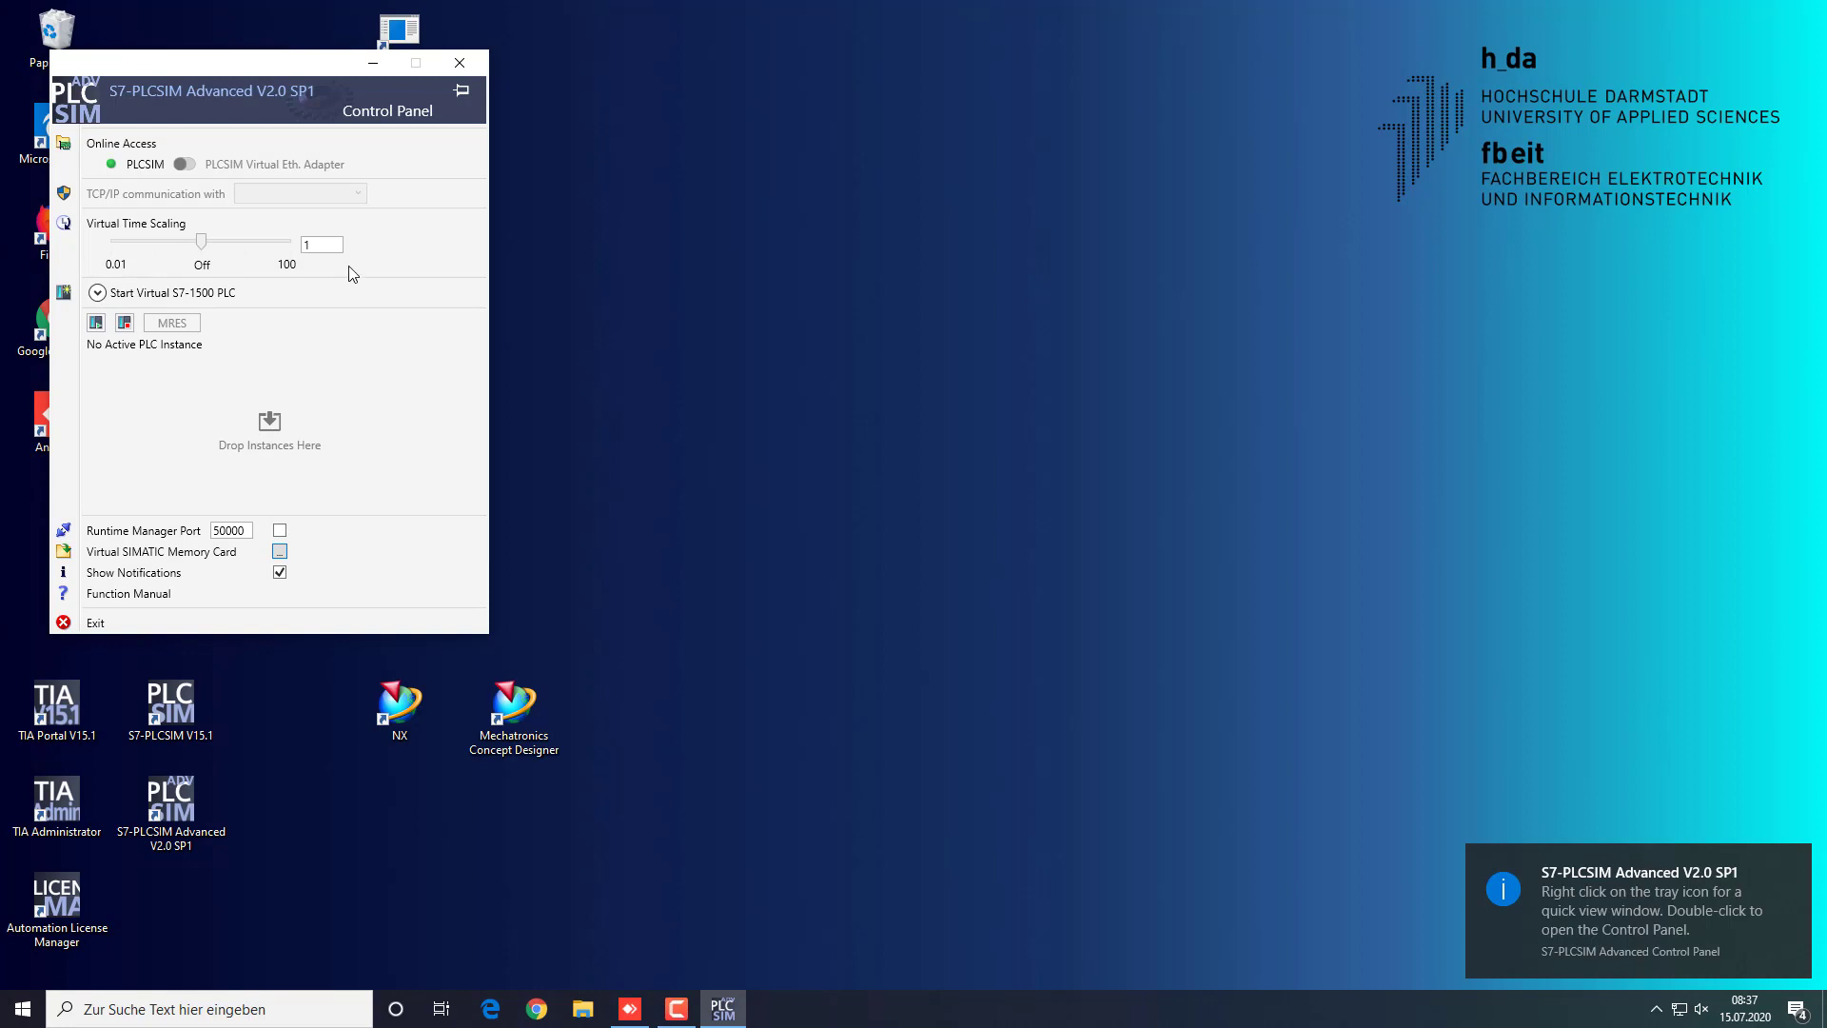
{"action": "left_click_drag", "start_coordinate": [270, 91], "coordinate": [891, 242]}
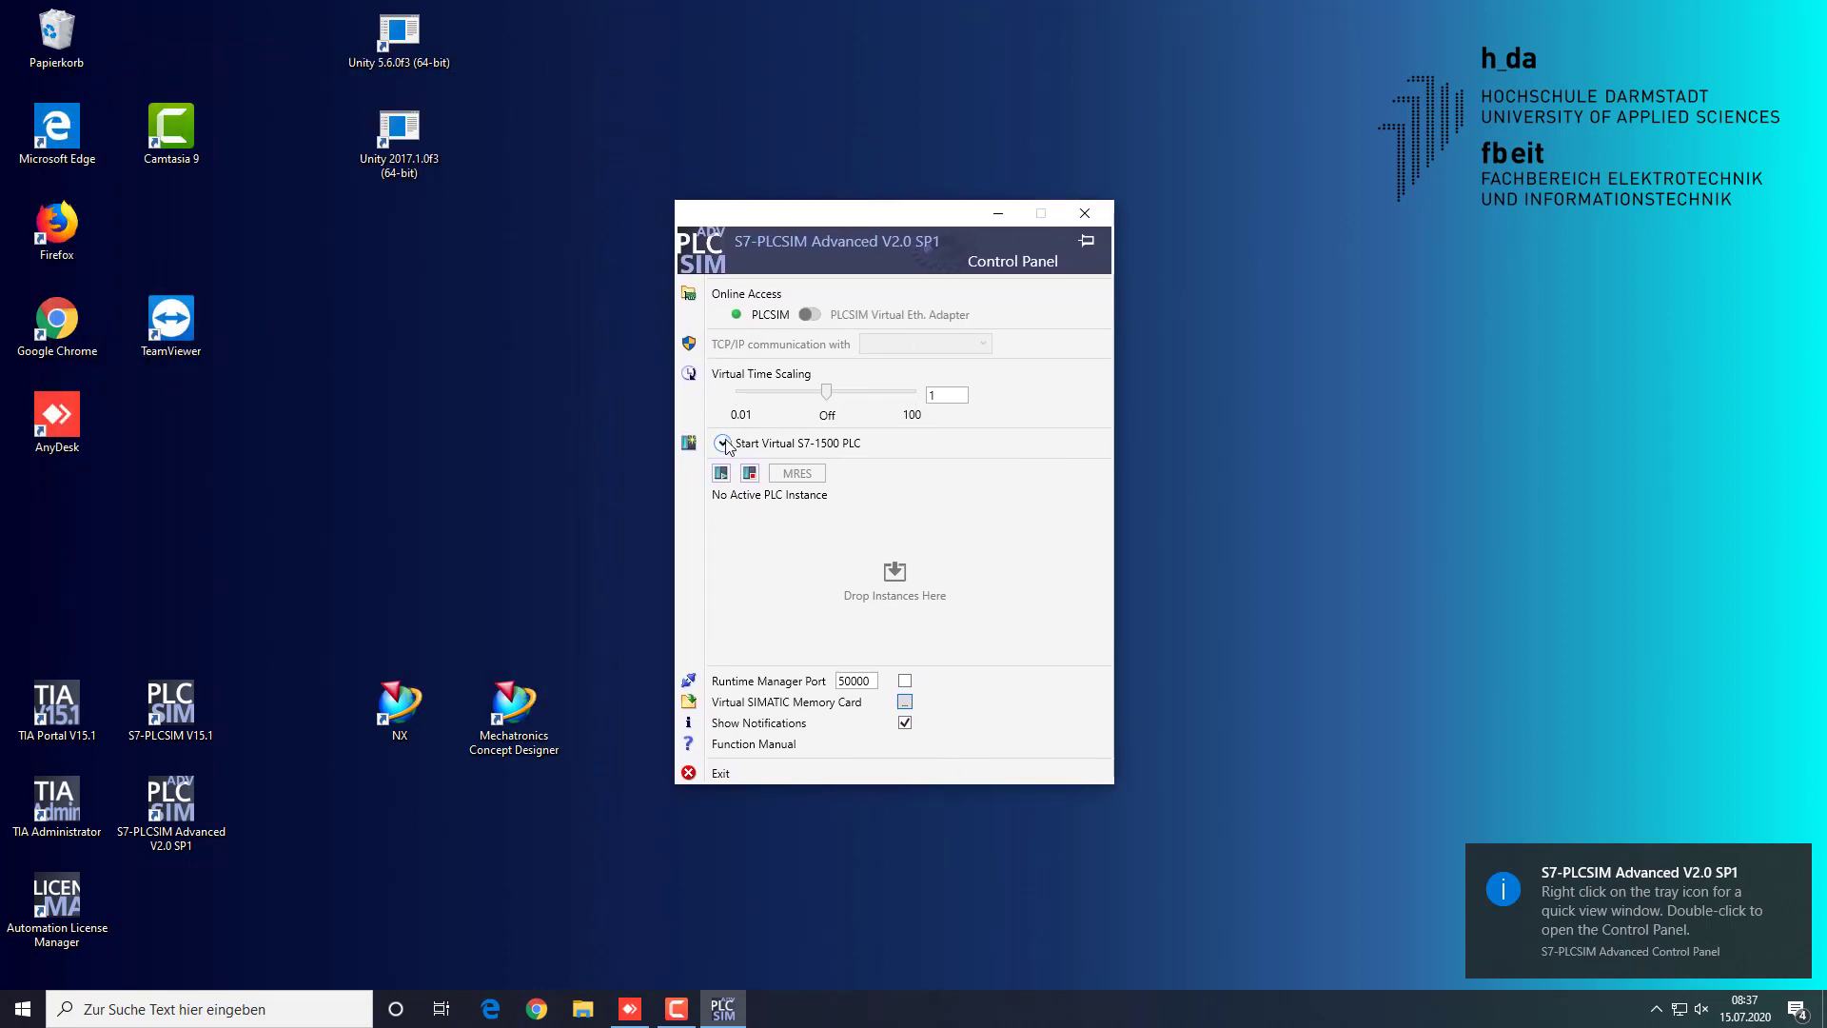
{"action": "left_click", "coordinate": [721, 444]}
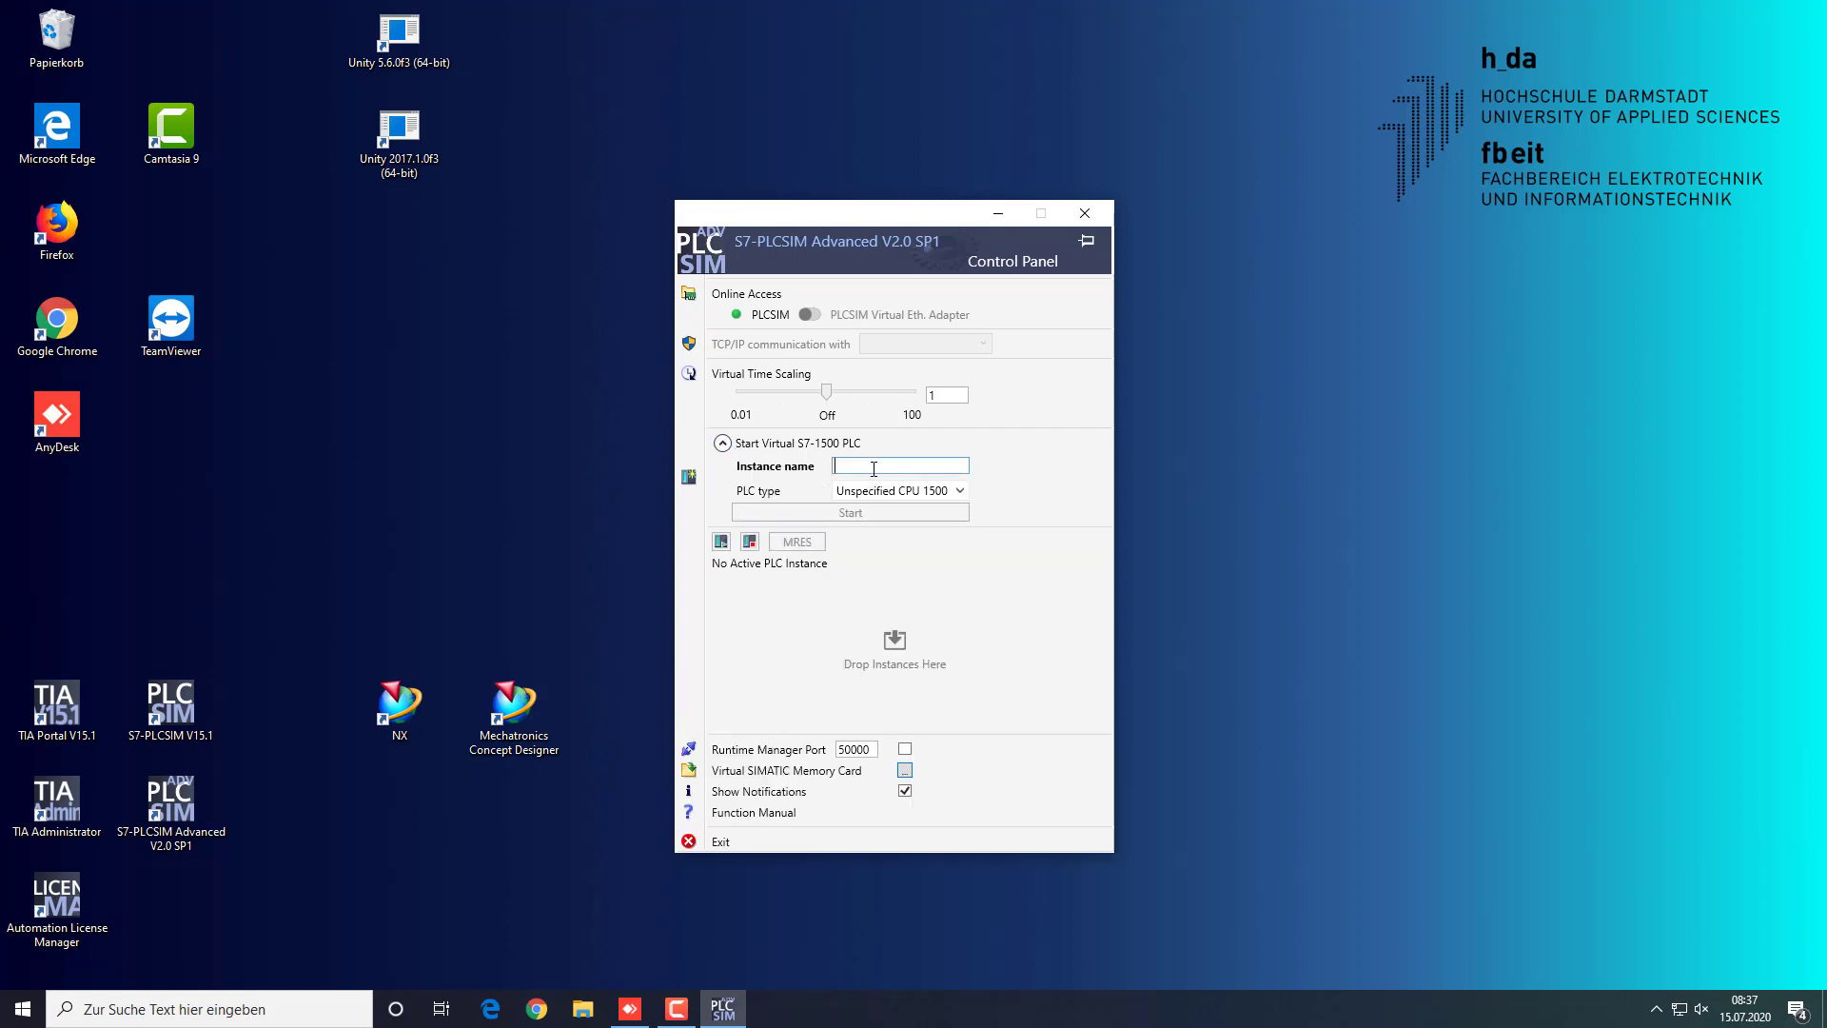
{"action": "type", "text": "my_PLC"}
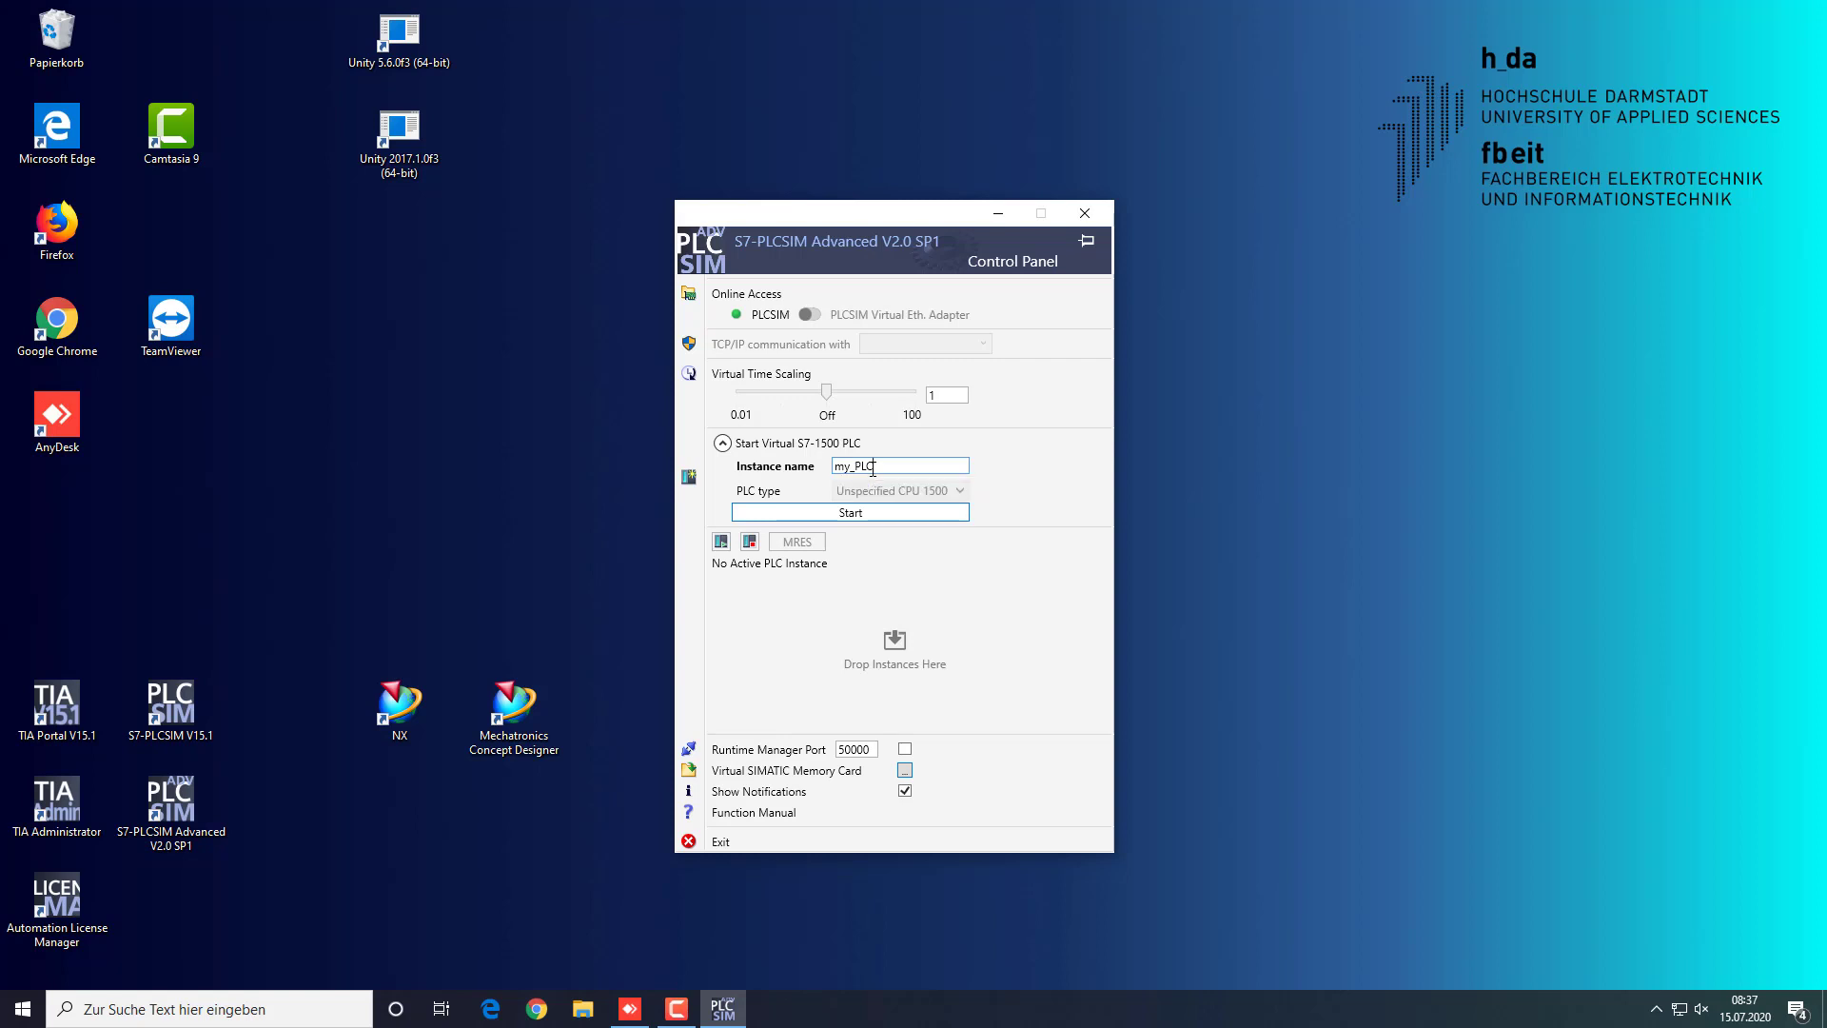
{"action": "left_click", "coordinate": [850, 512]}
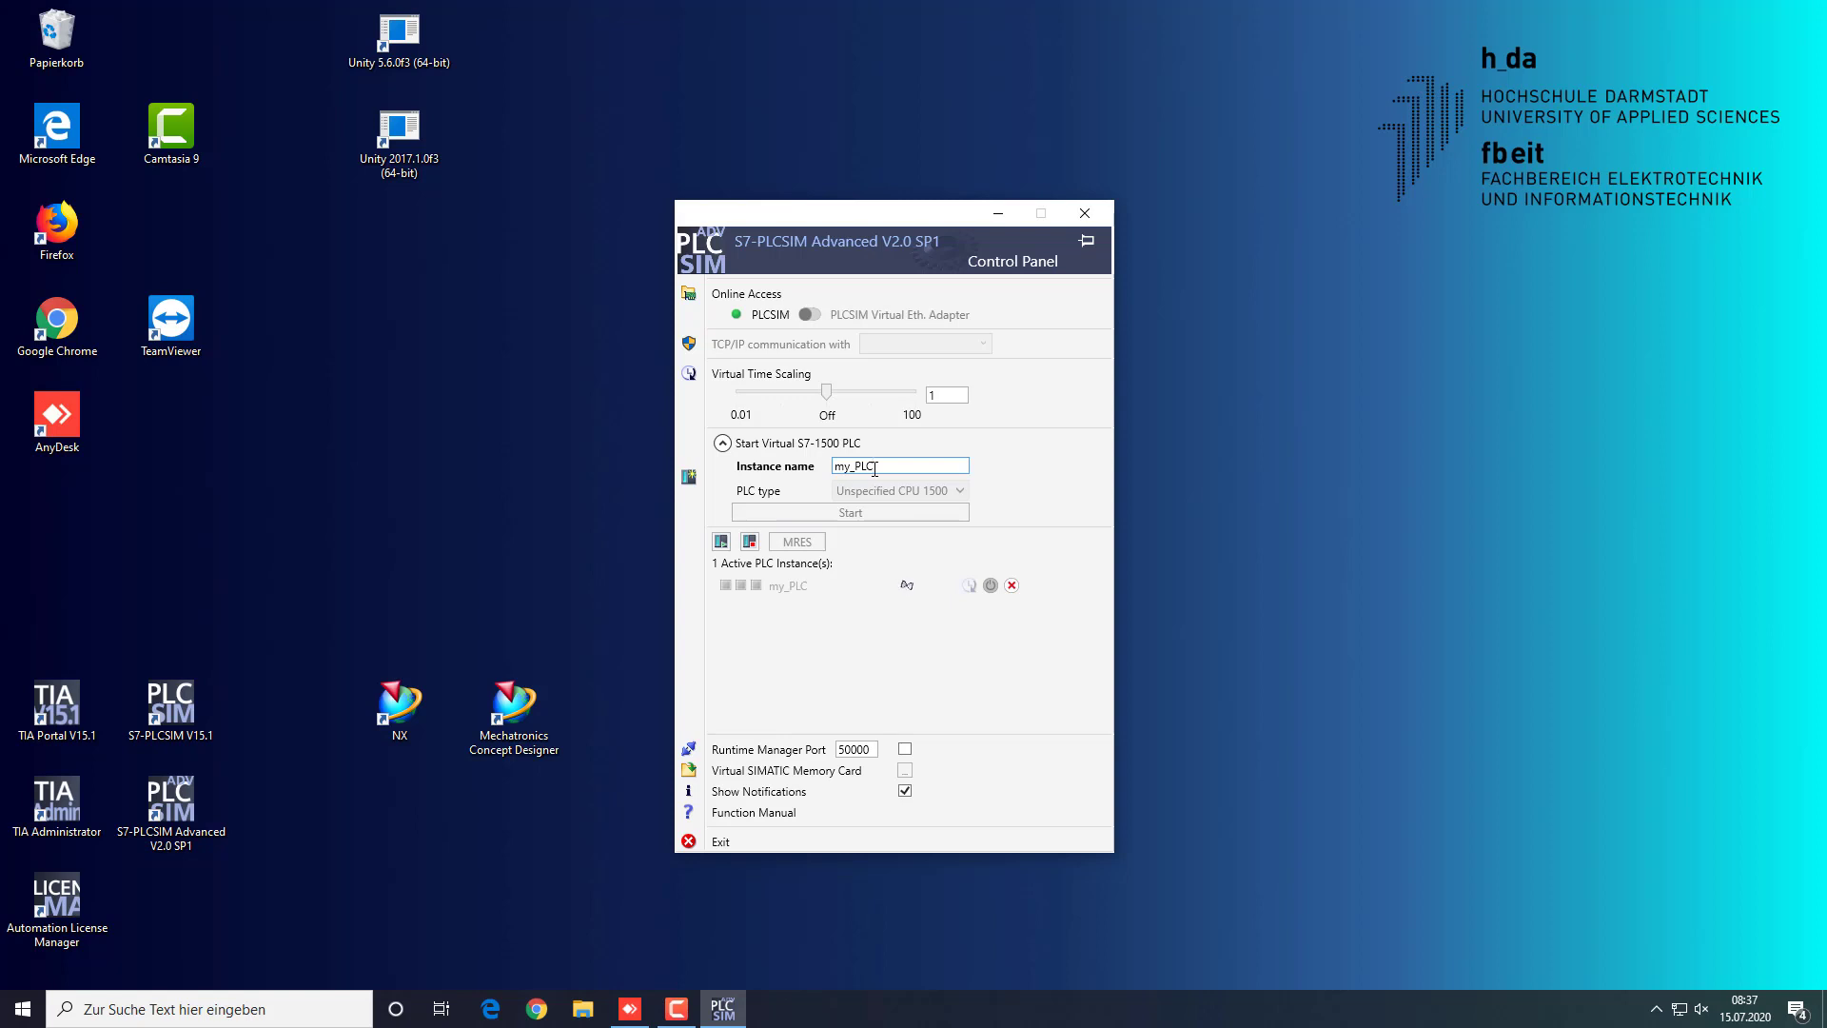
{"action": "left_click", "coordinate": [850, 512]}
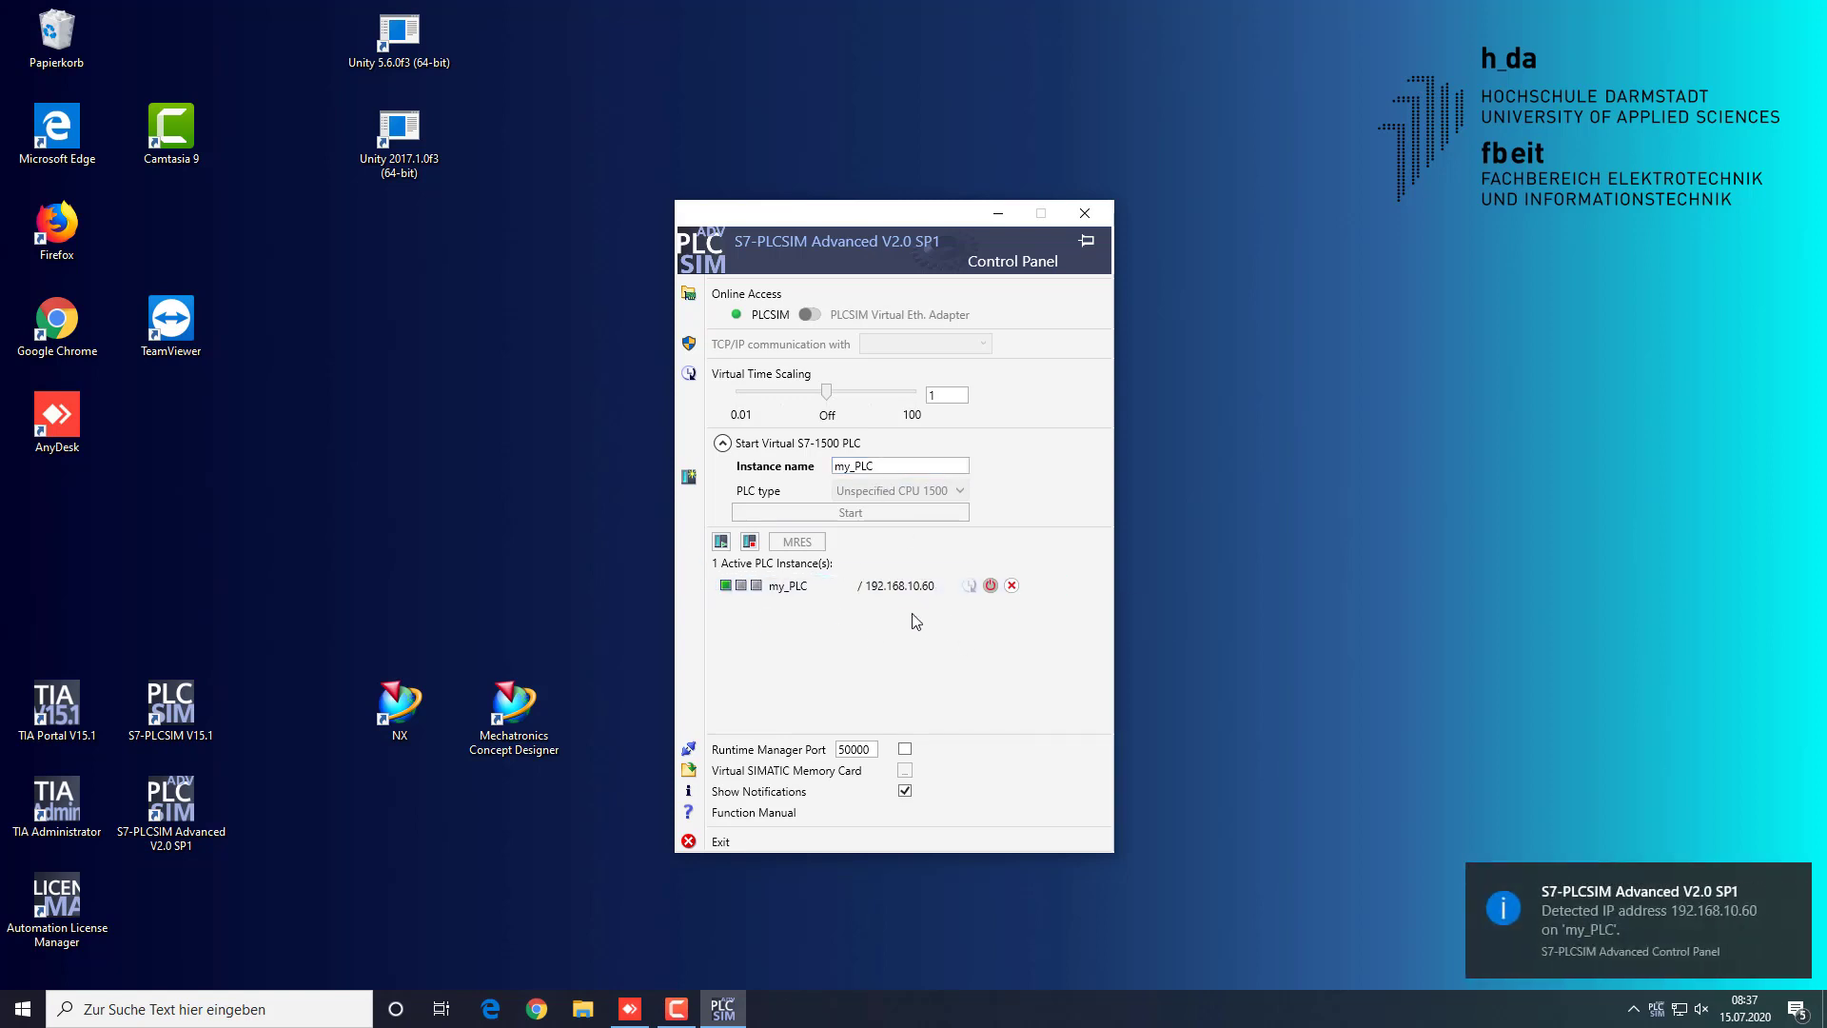
{"action": "mouse_move", "coordinate": [264, 603]}
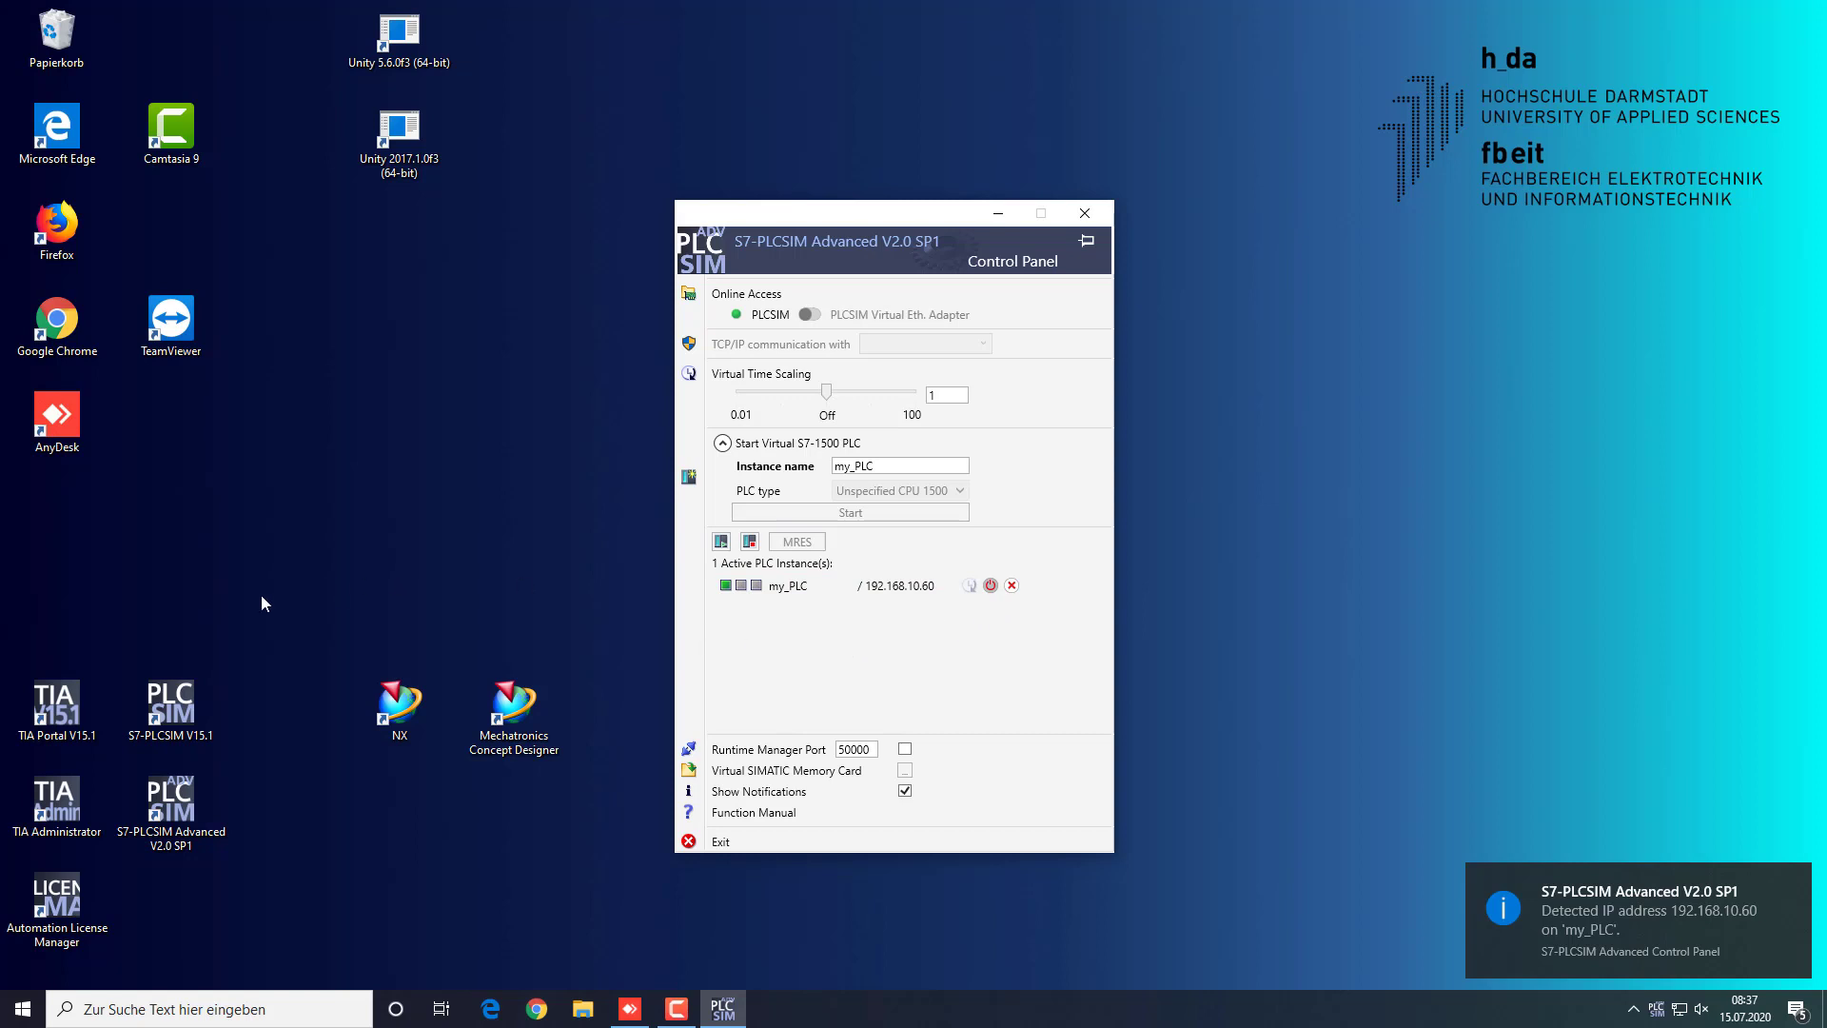
Open the recent DigTwinSt60_SS2020 project in TIA Portal's project view
{"action": "left_click", "coordinate": [57, 700]}
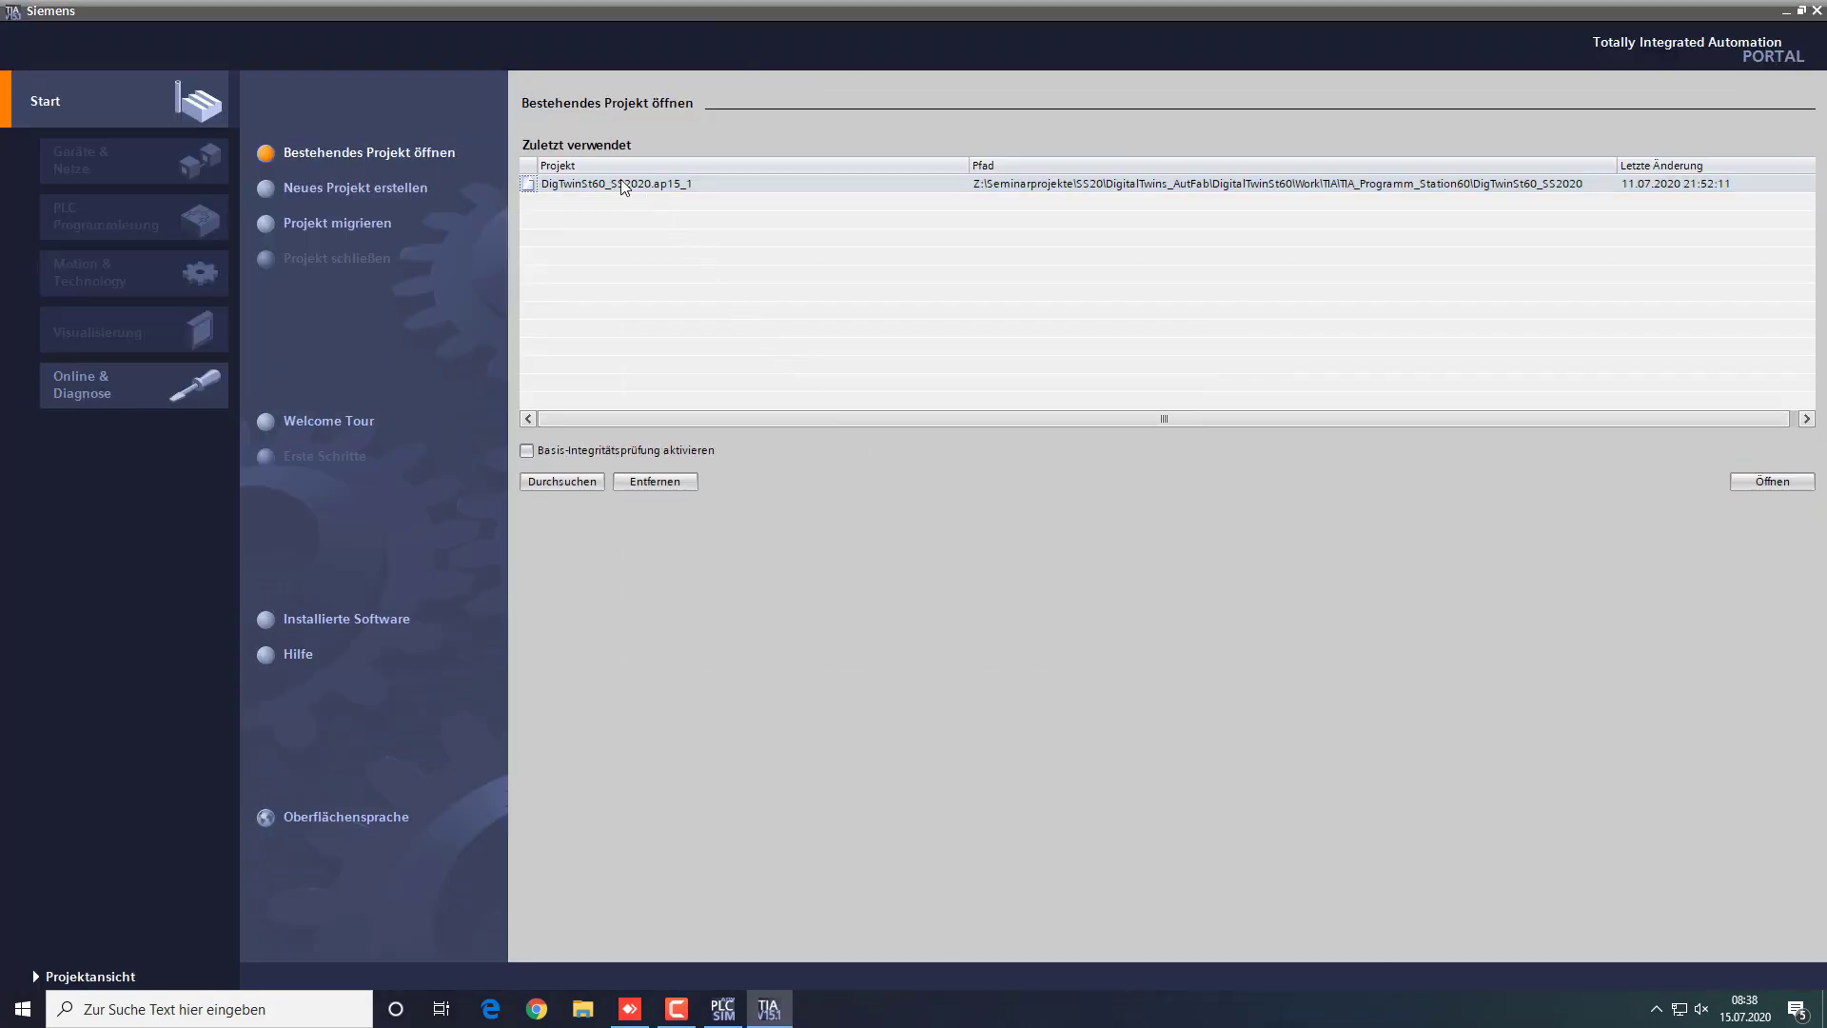
{"action": "double_click", "coordinate": [625, 184]}
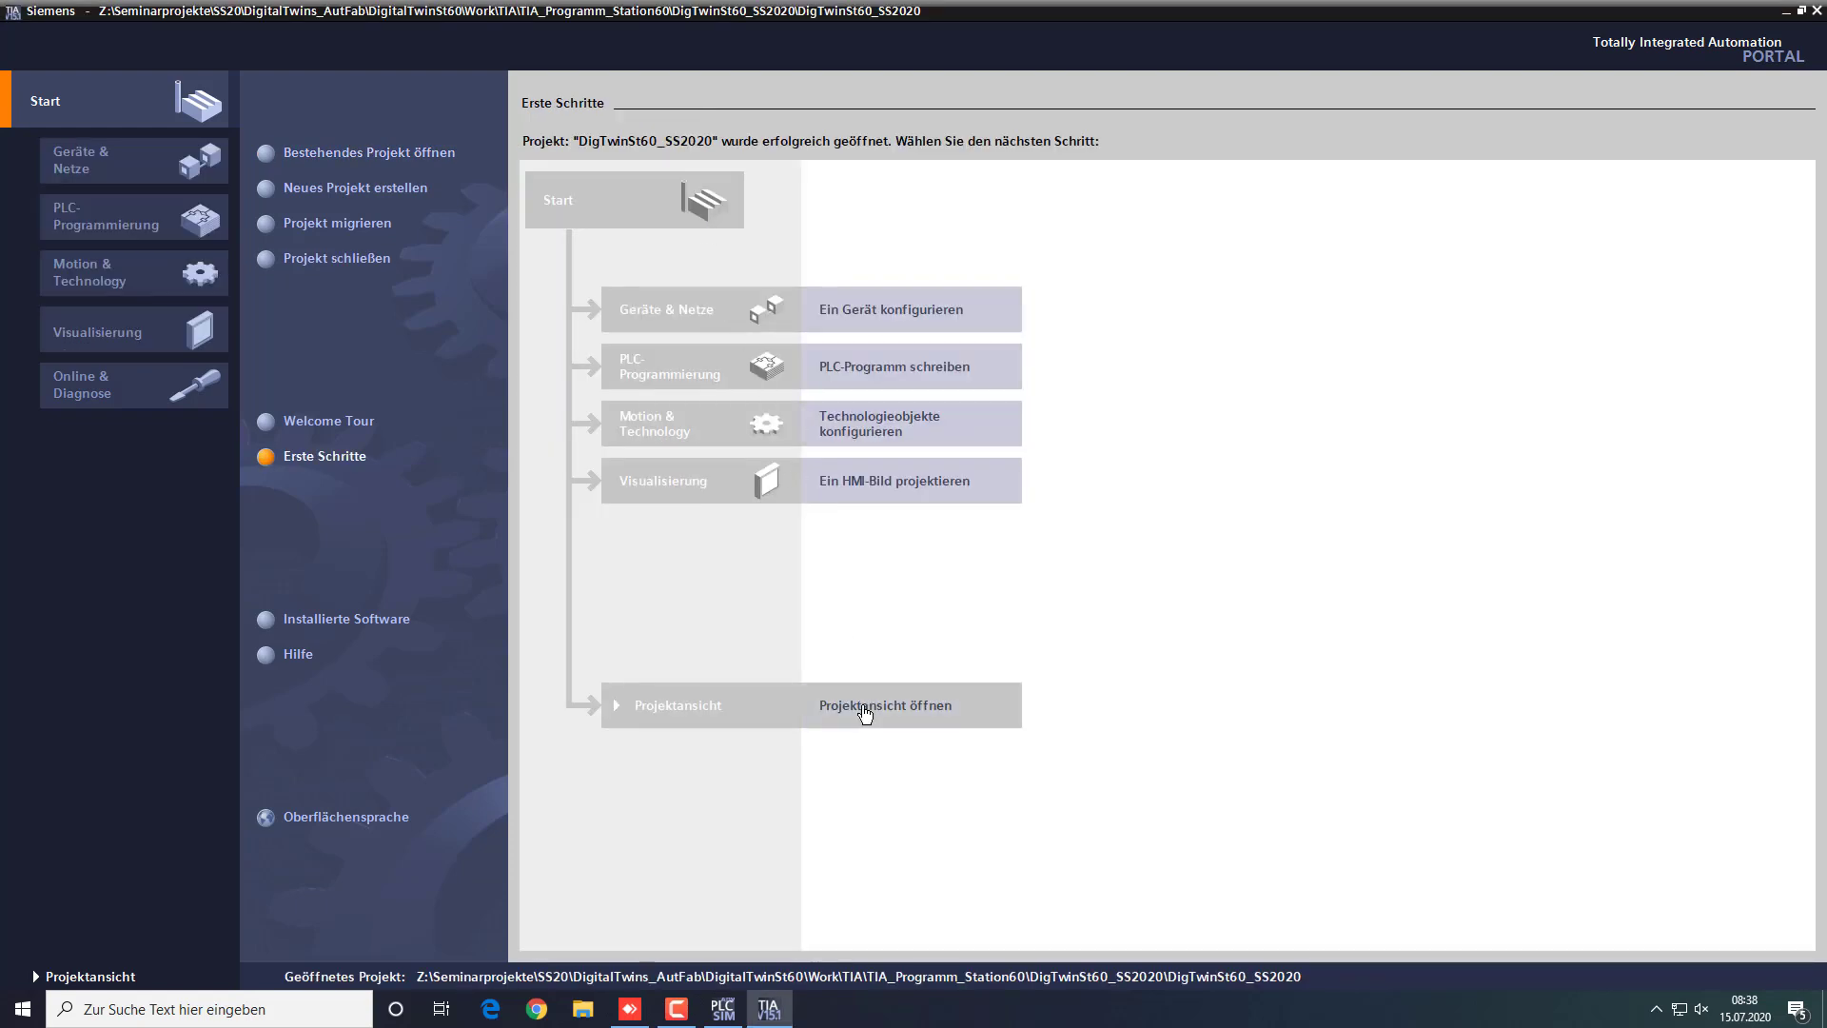
{"action": "left_click", "coordinate": [865, 705]}
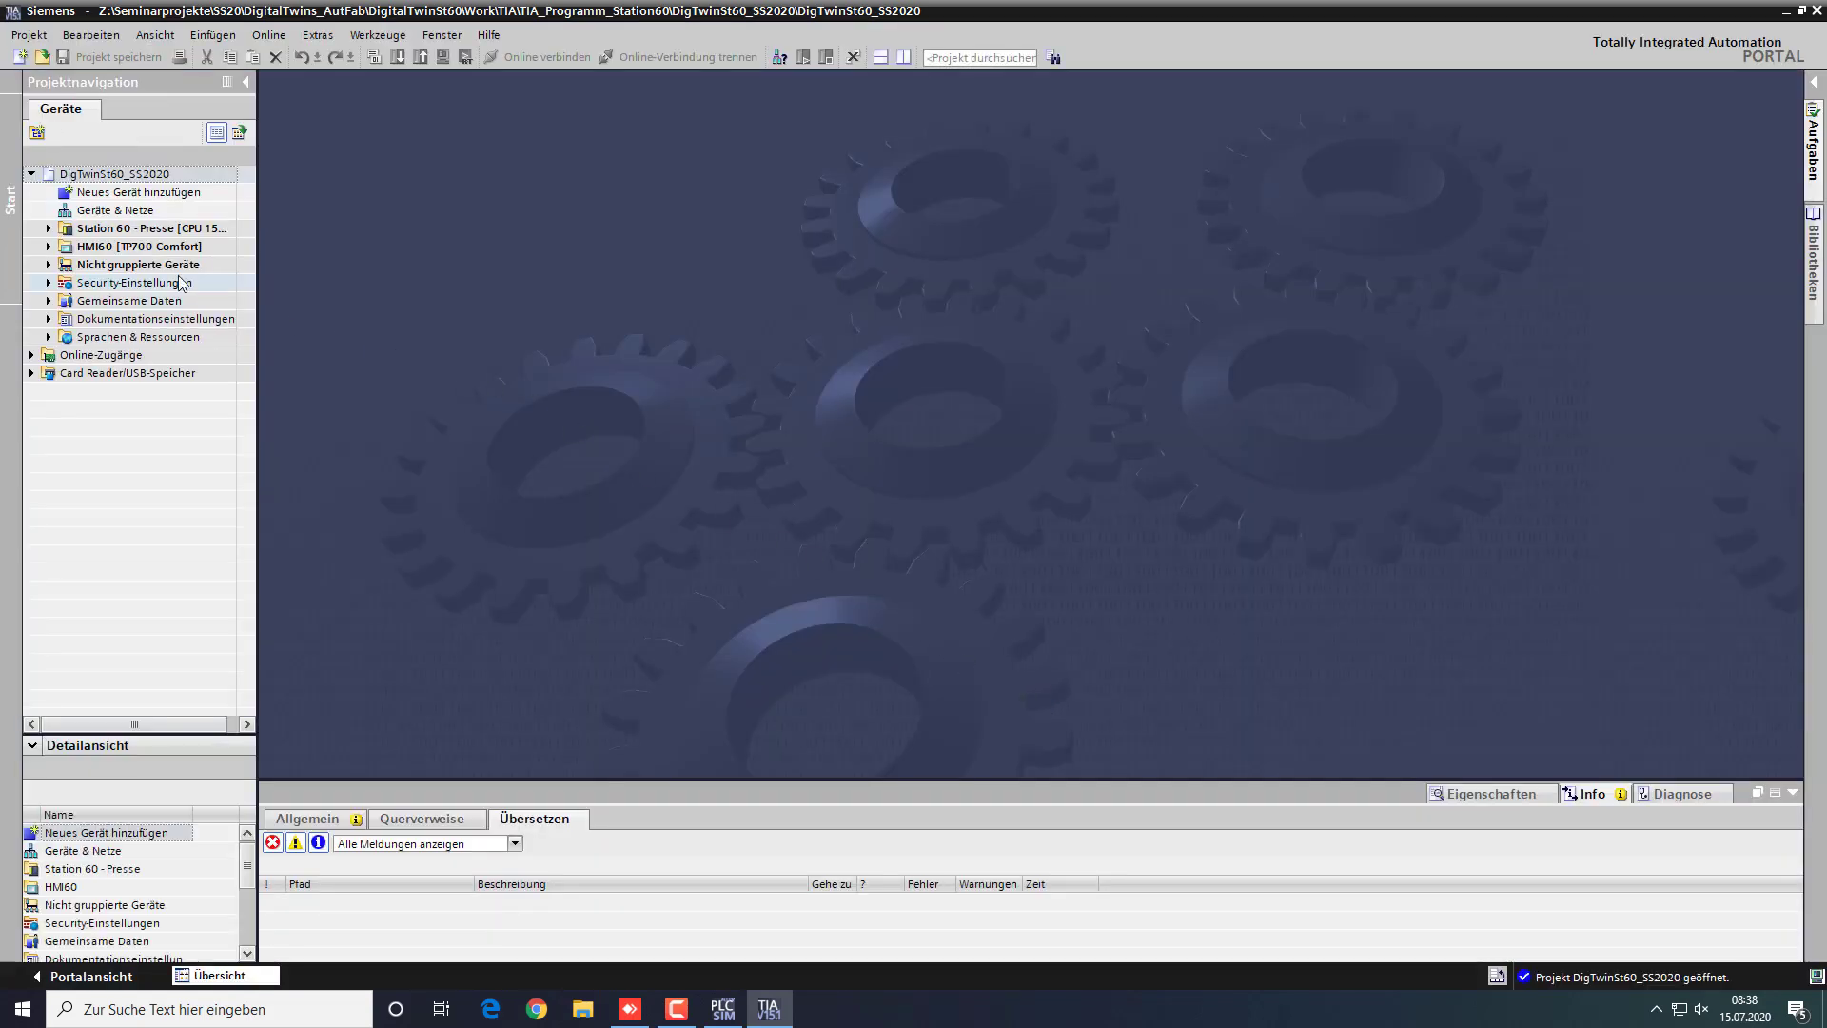
{"action": "left_click", "coordinate": [114, 228]}
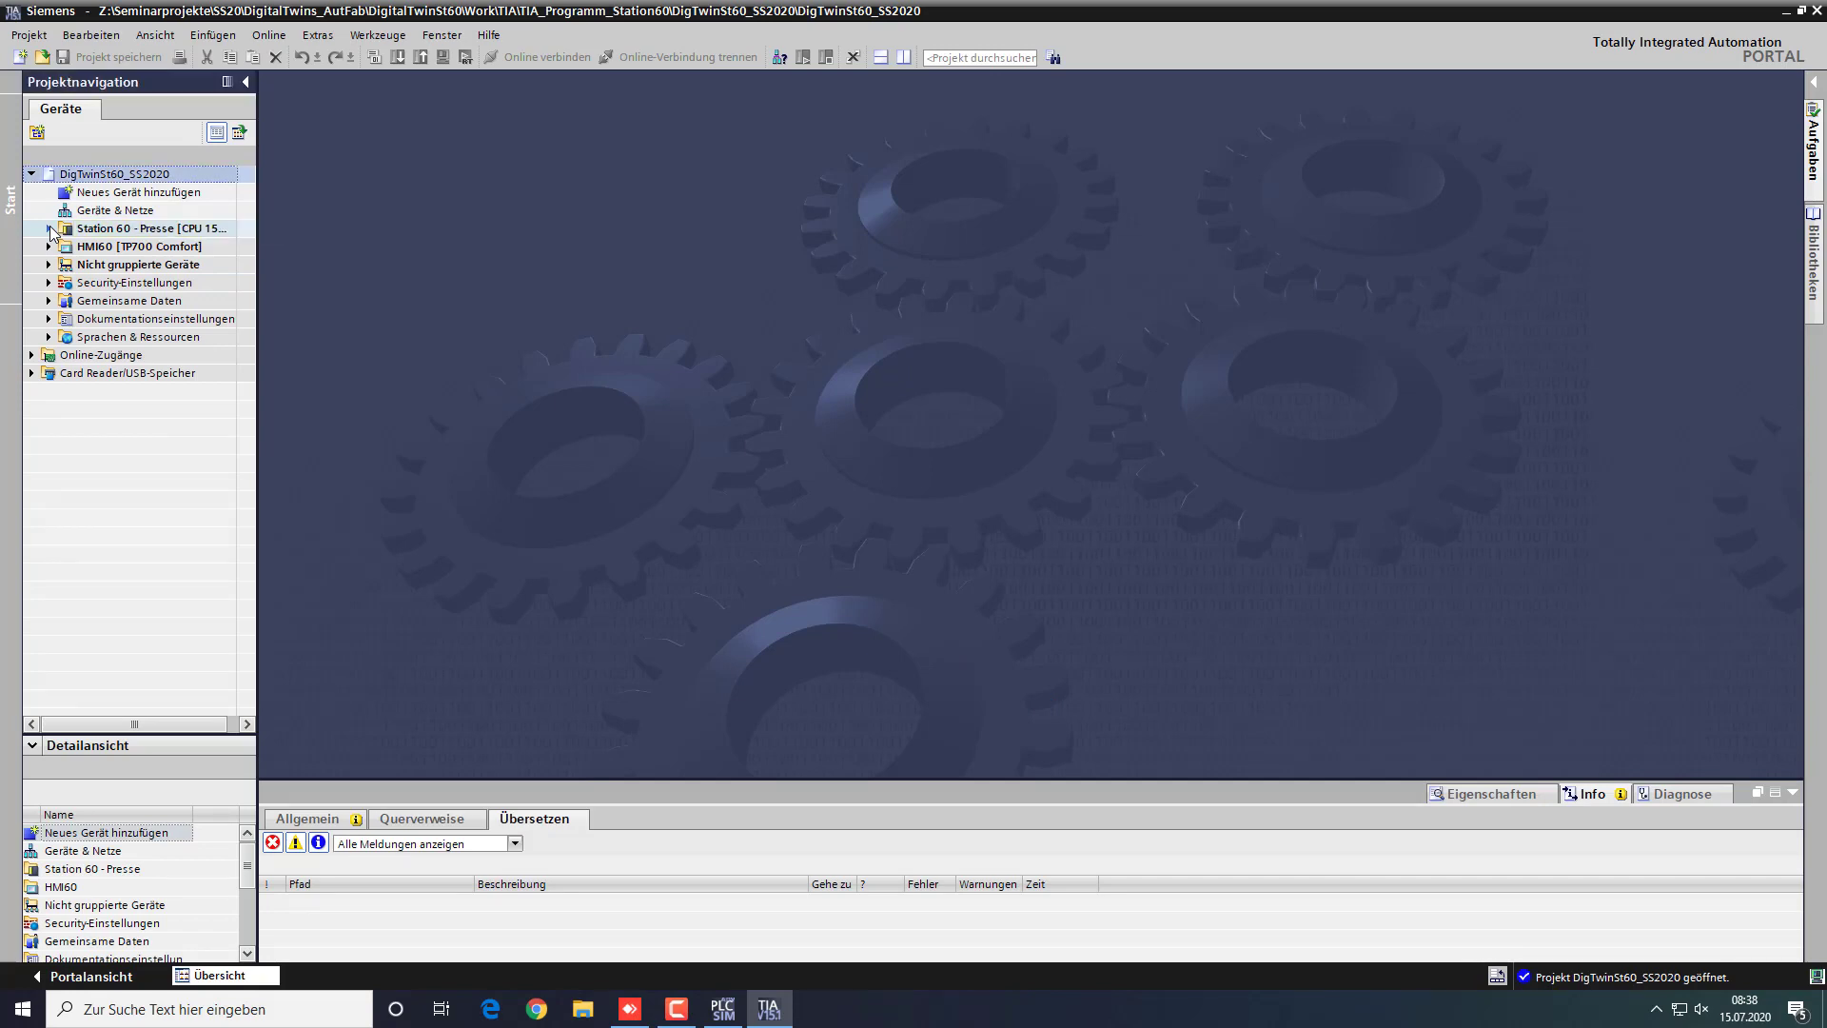
{"action": "left_click", "coordinate": [50, 229]}
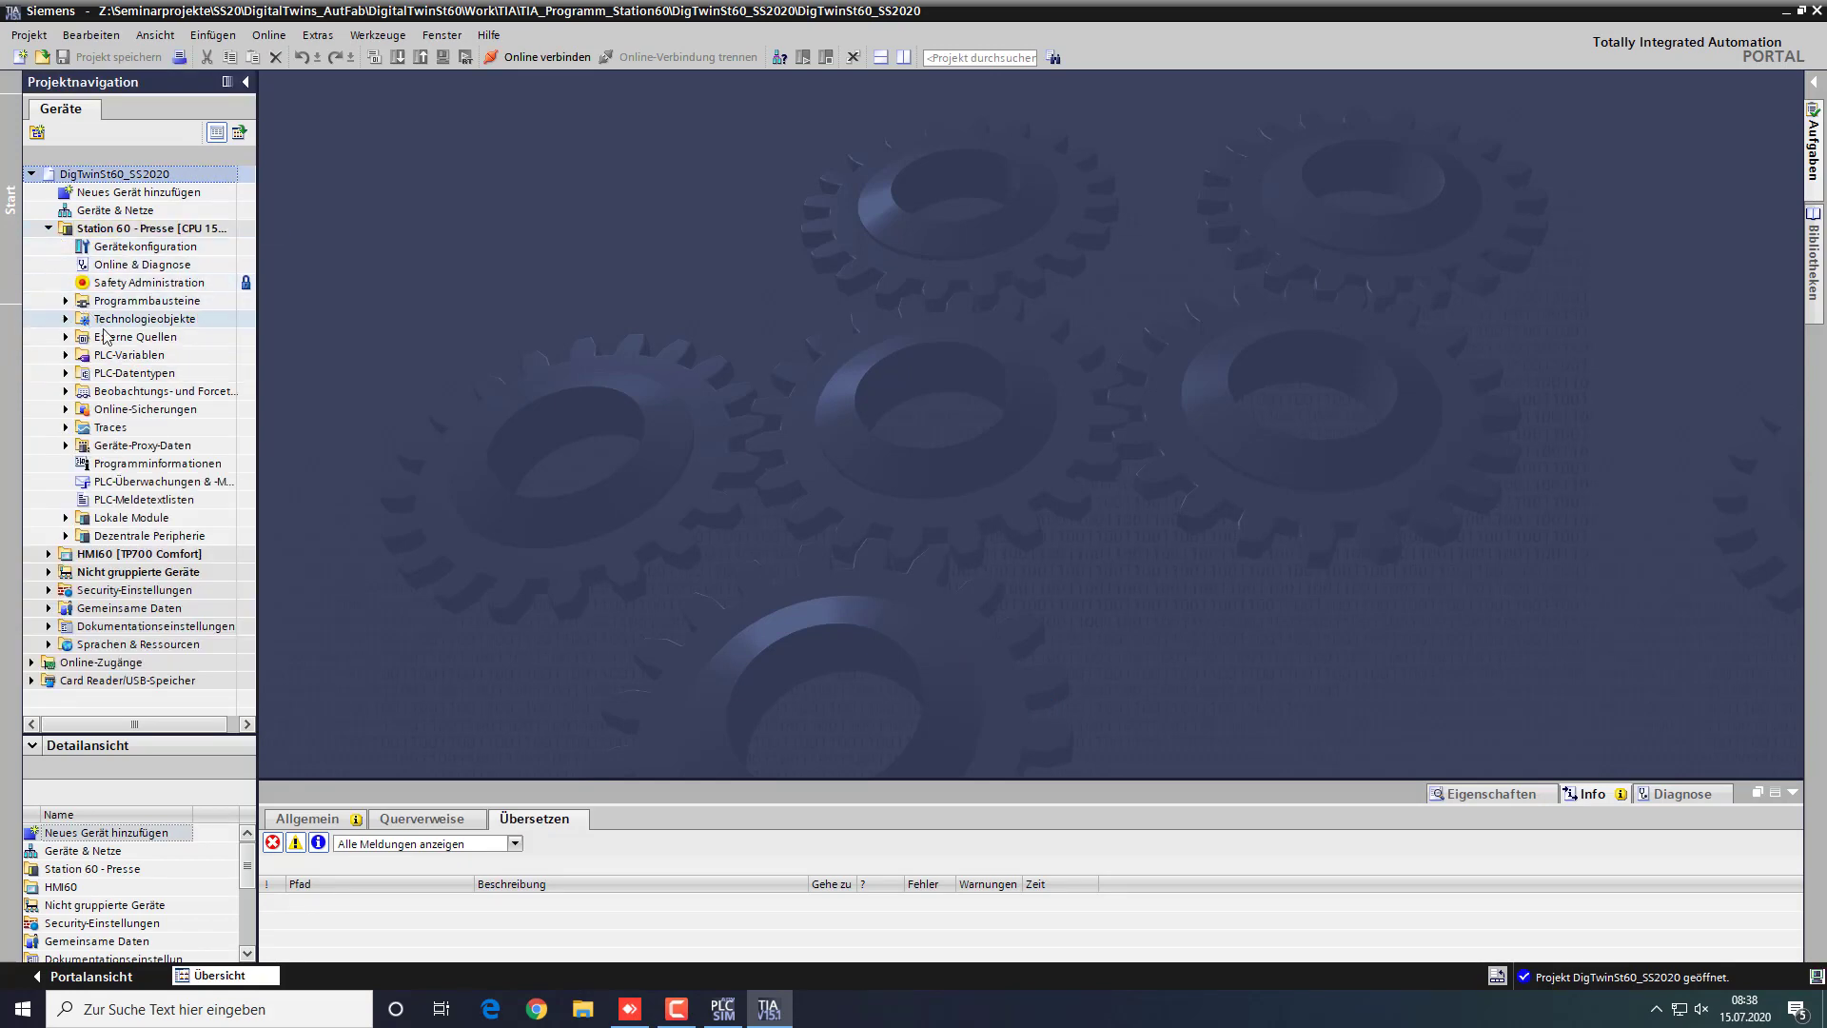
{"action": "left_click", "coordinate": [152, 391]}
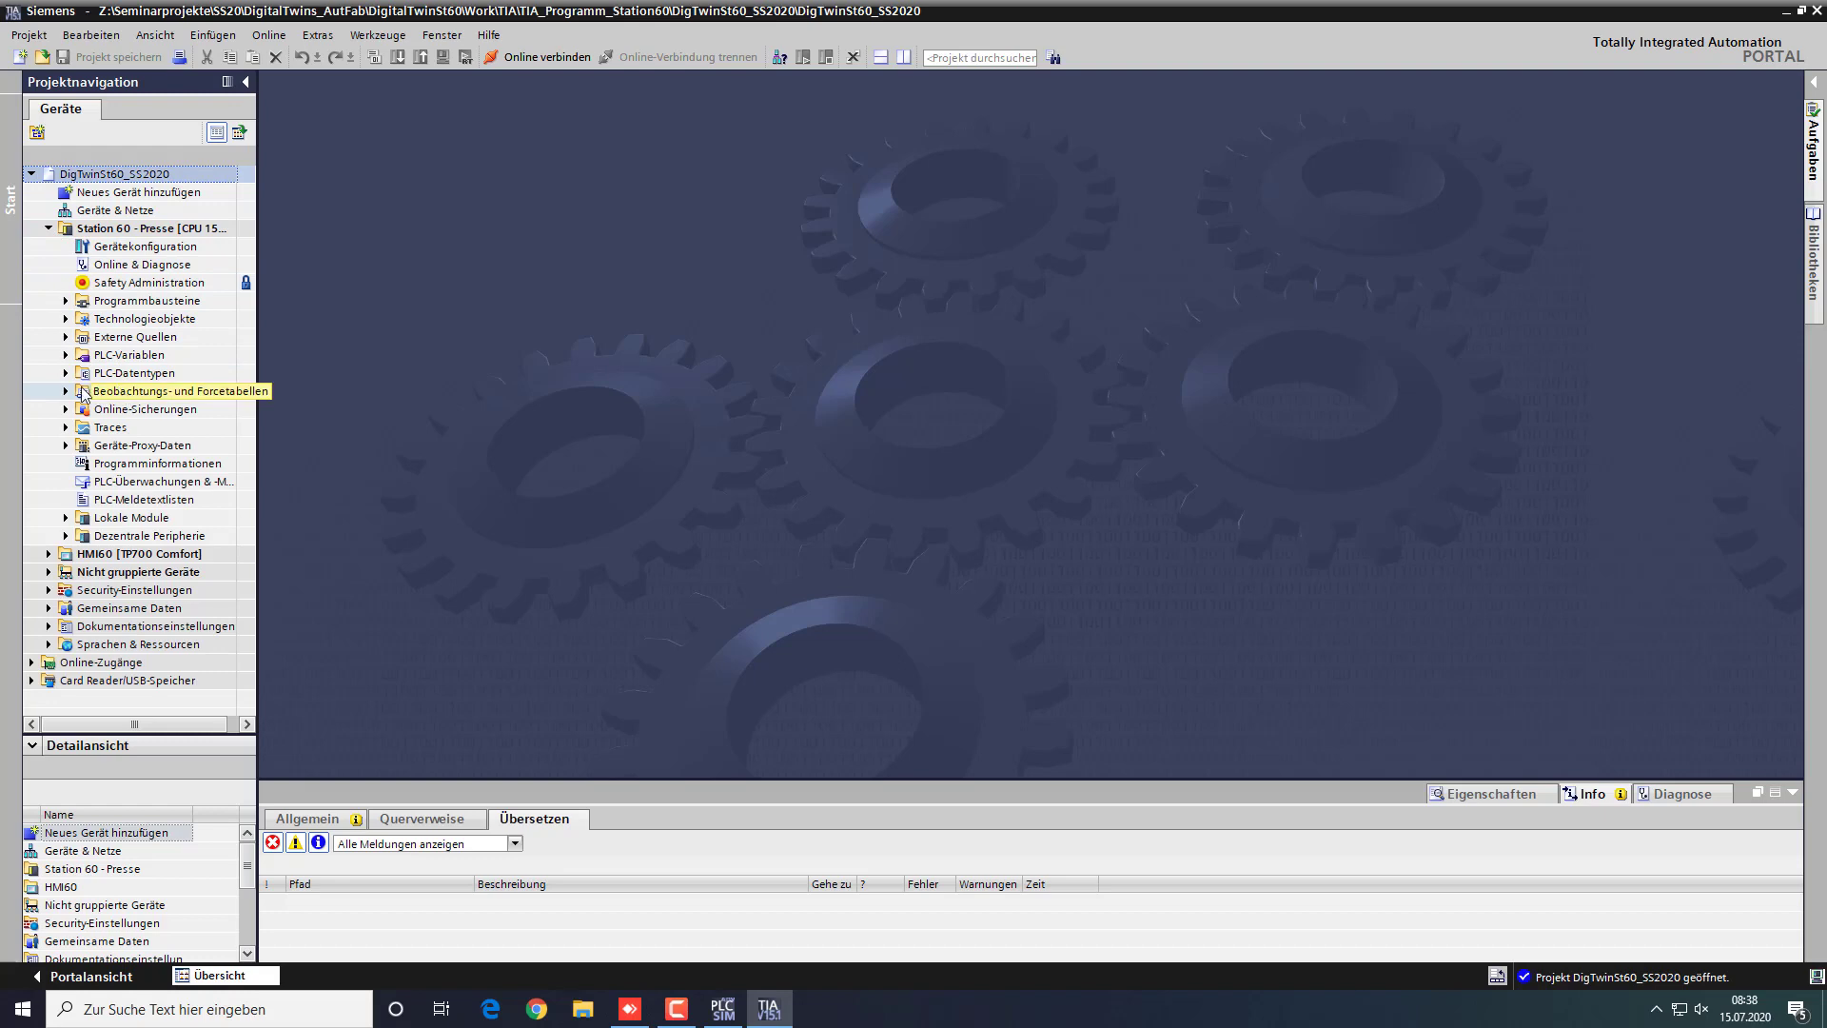
{"action": "left_click", "coordinate": [64, 391]}
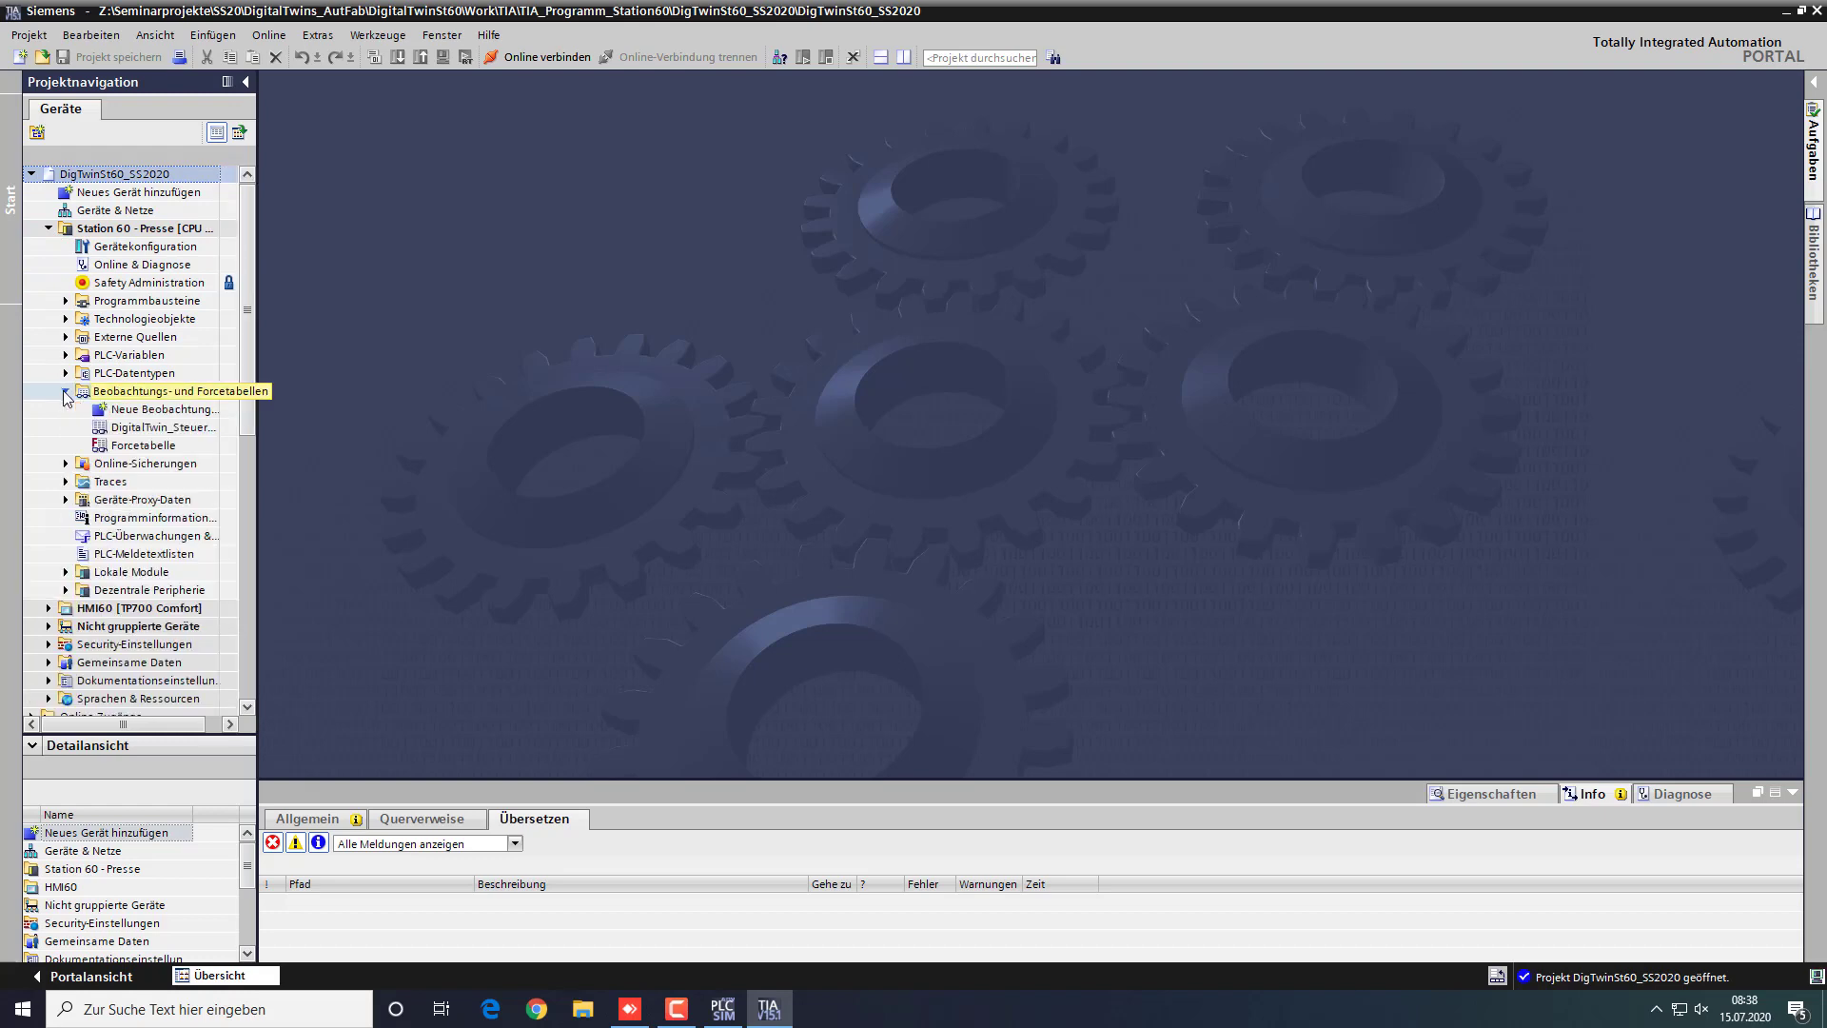
{"action": "left_click", "coordinate": [157, 426]}
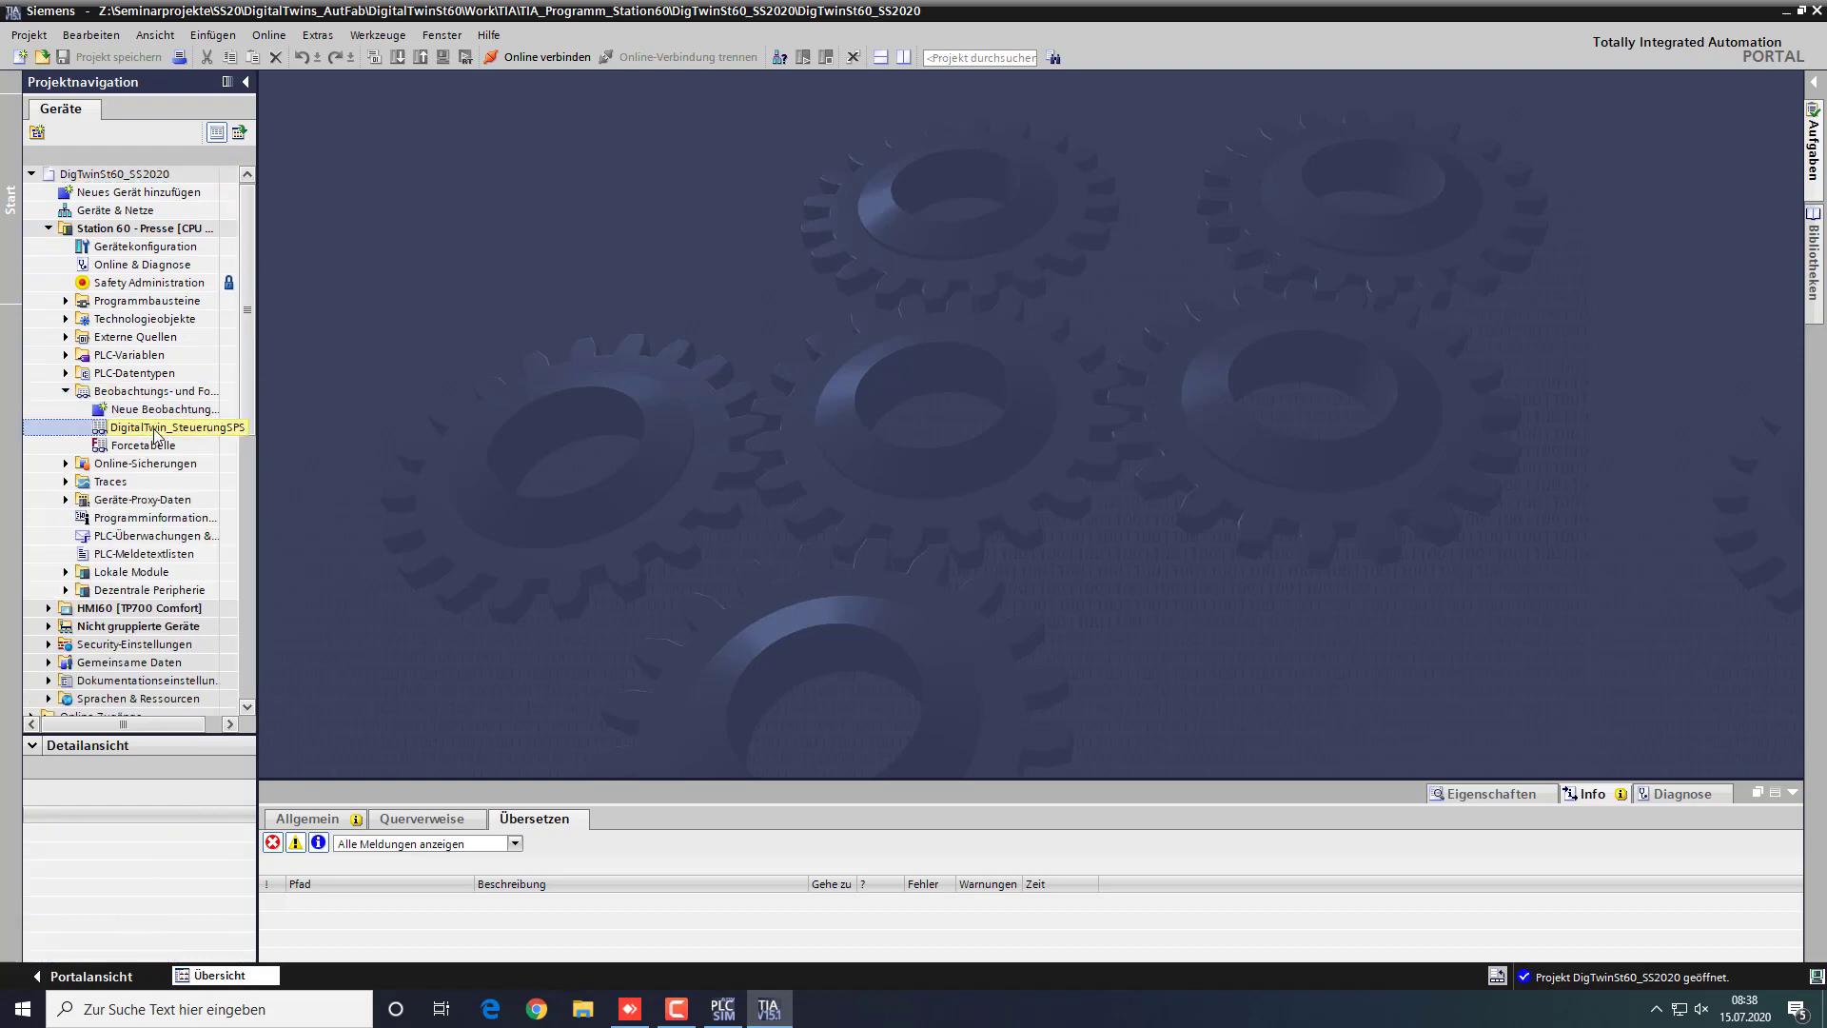
{"action": "left_click", "coordinate": [161, 426]}
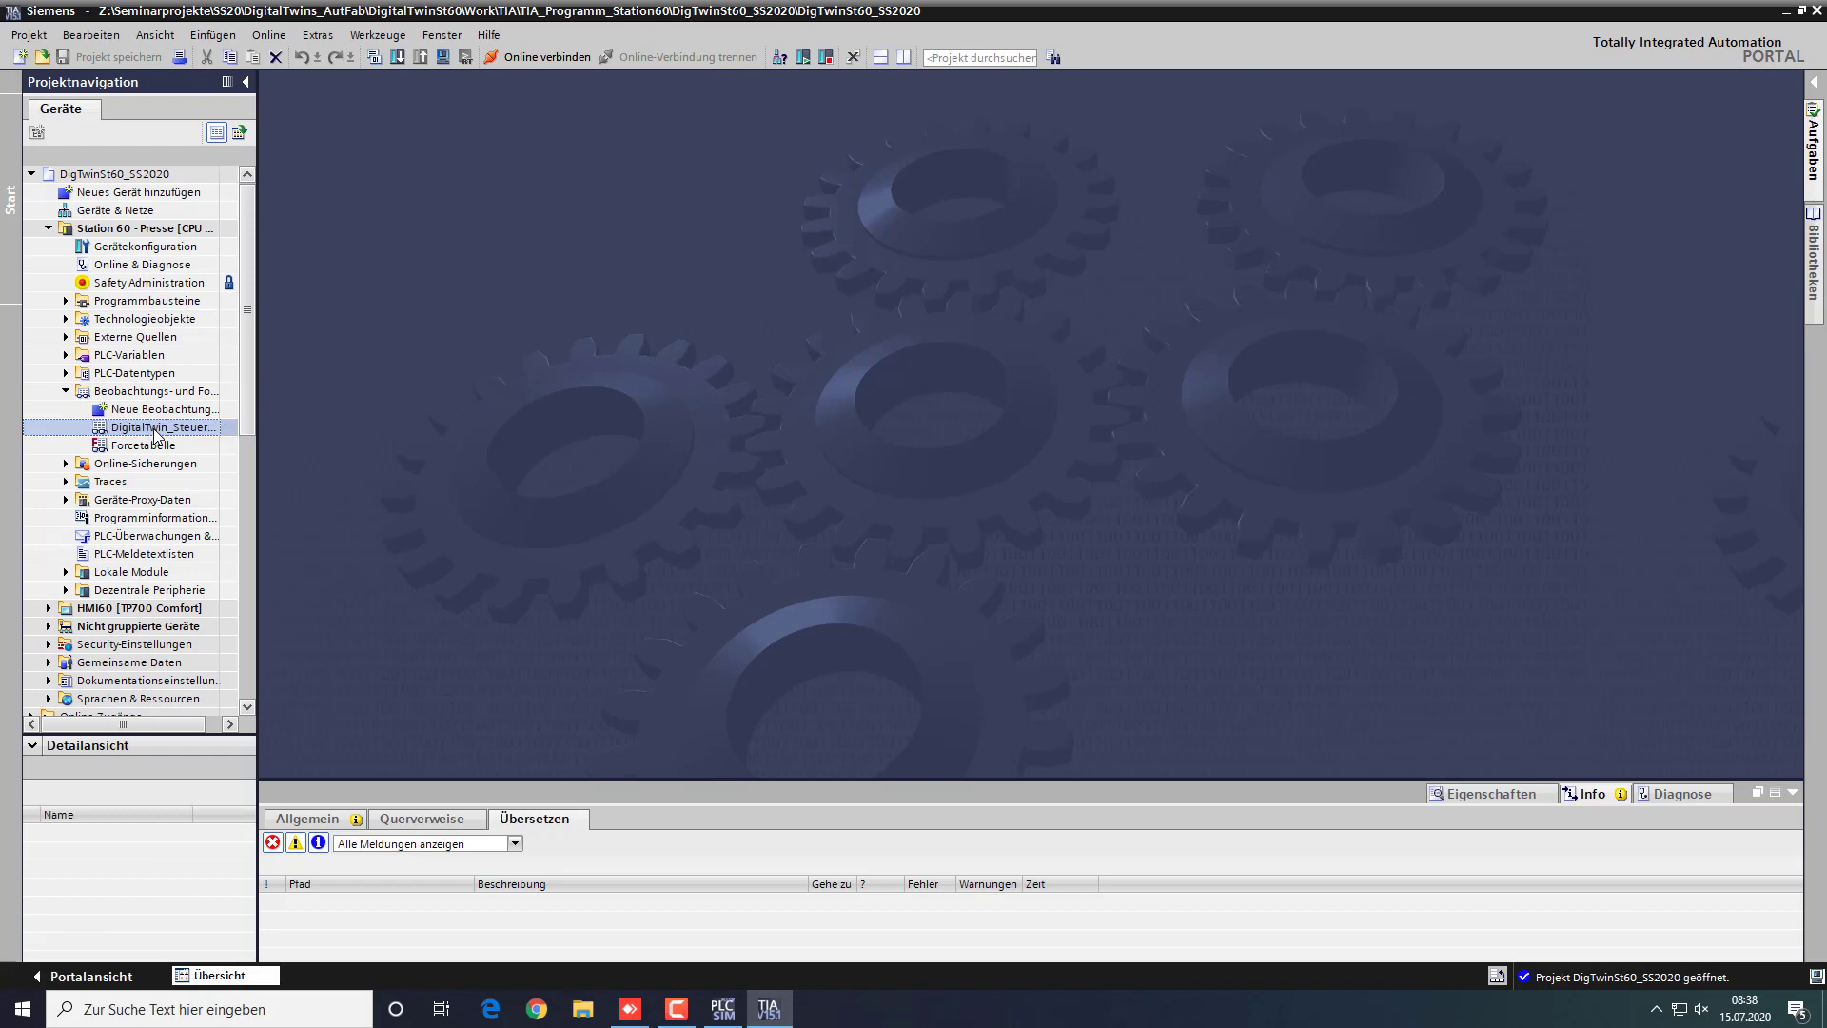
{"action": "double_click", "coordinate": [160, 426]}
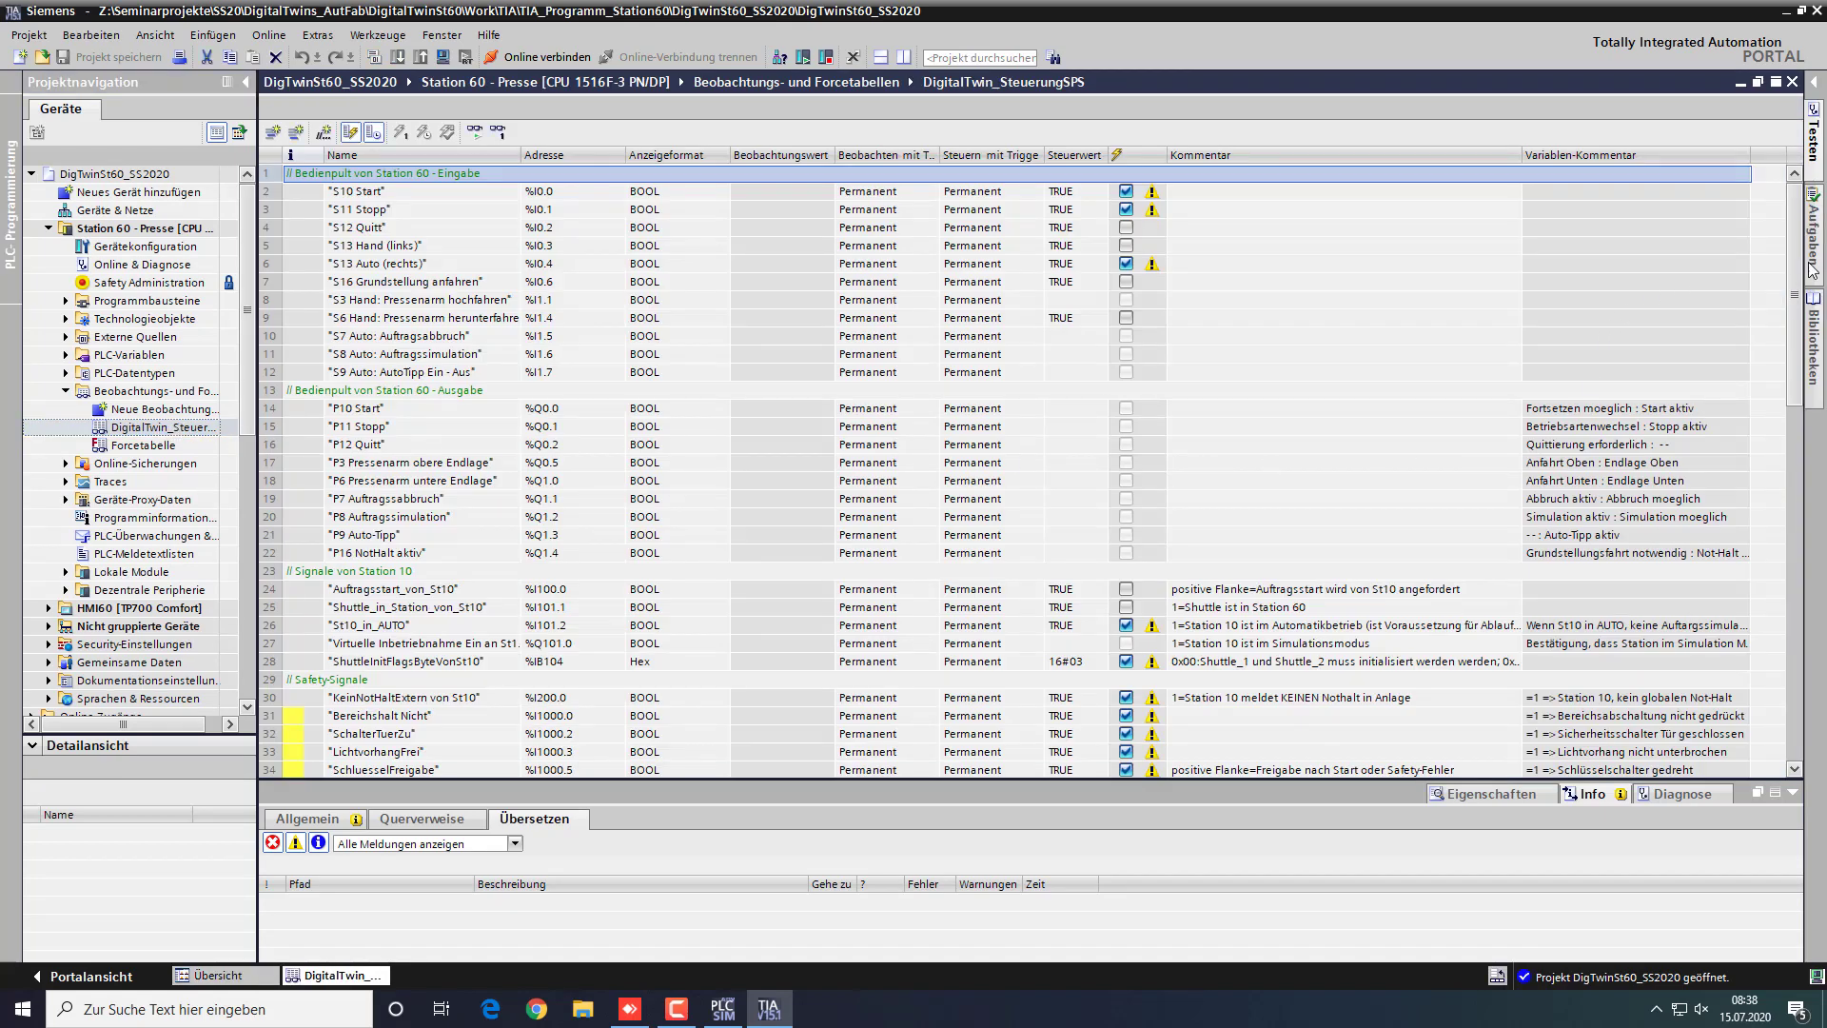
Scroll through the watch table signals and go online with the Station 60 PLC
{"action": "scroll", "scroll_direction": "down", "scroll_amount": 3}
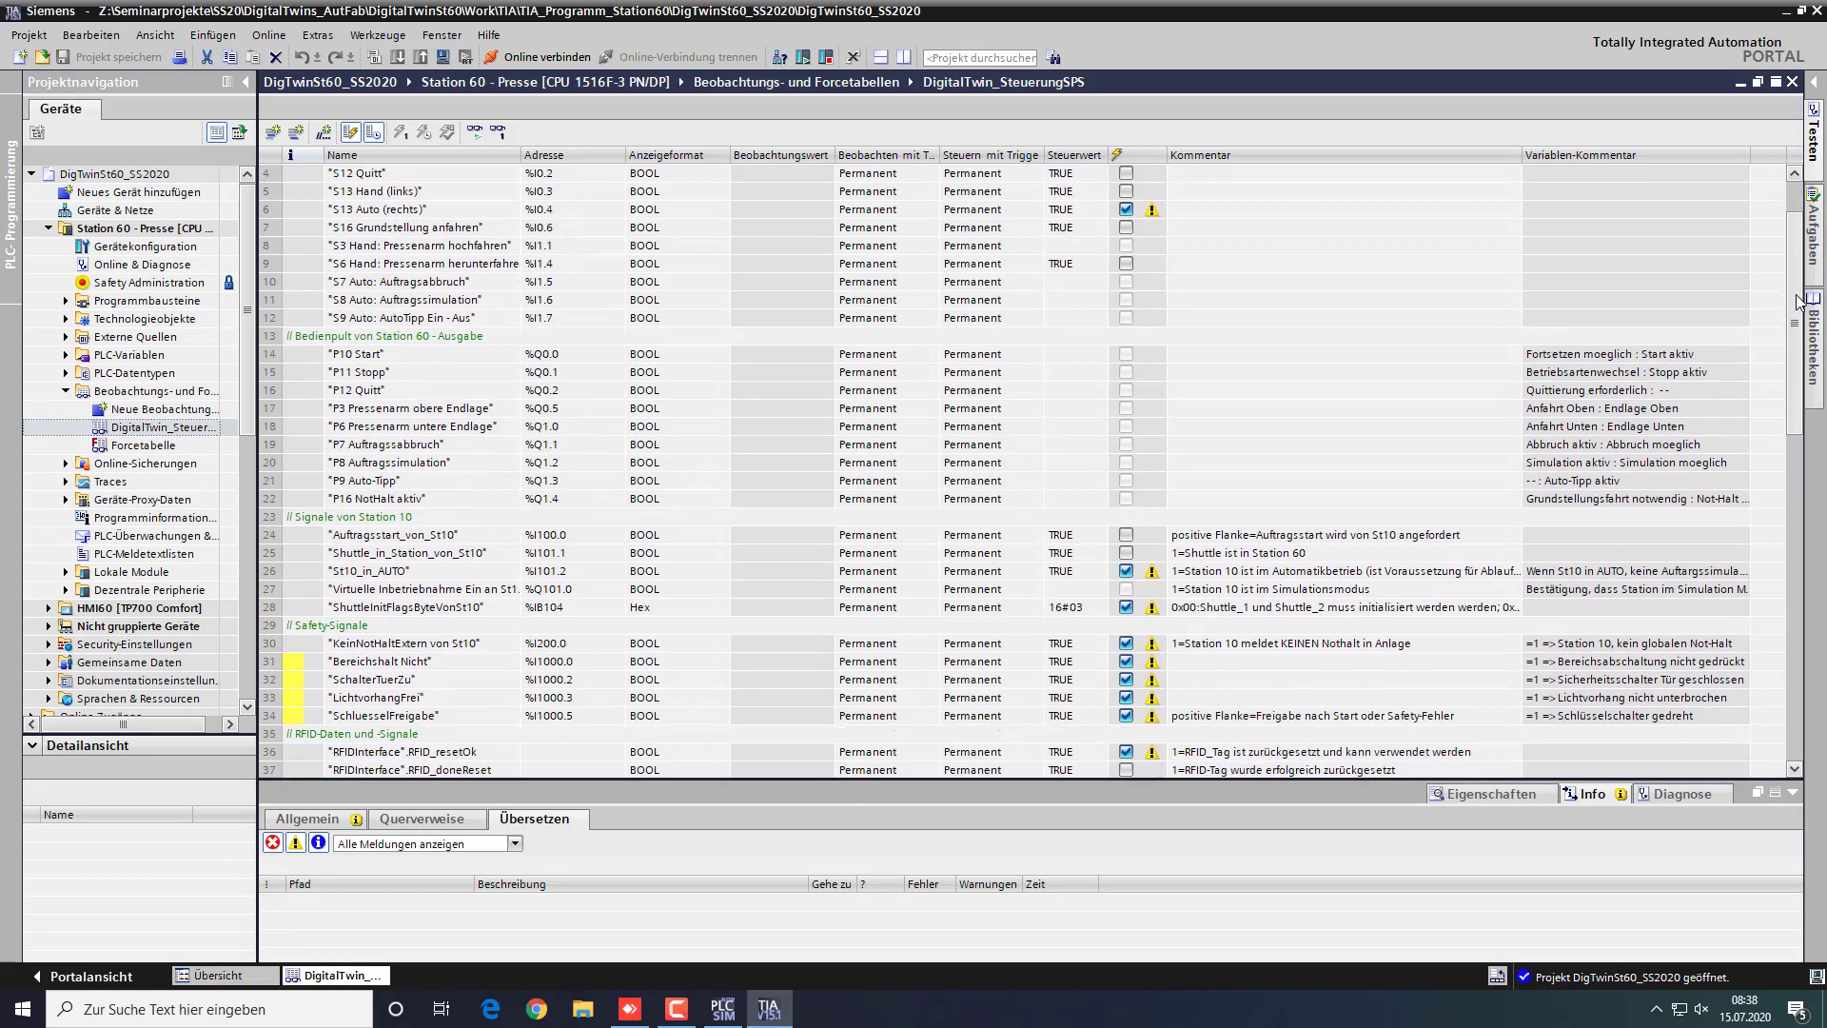
{"action": "scroll", "scroll_direction": "down", "scroll_amount": 3}
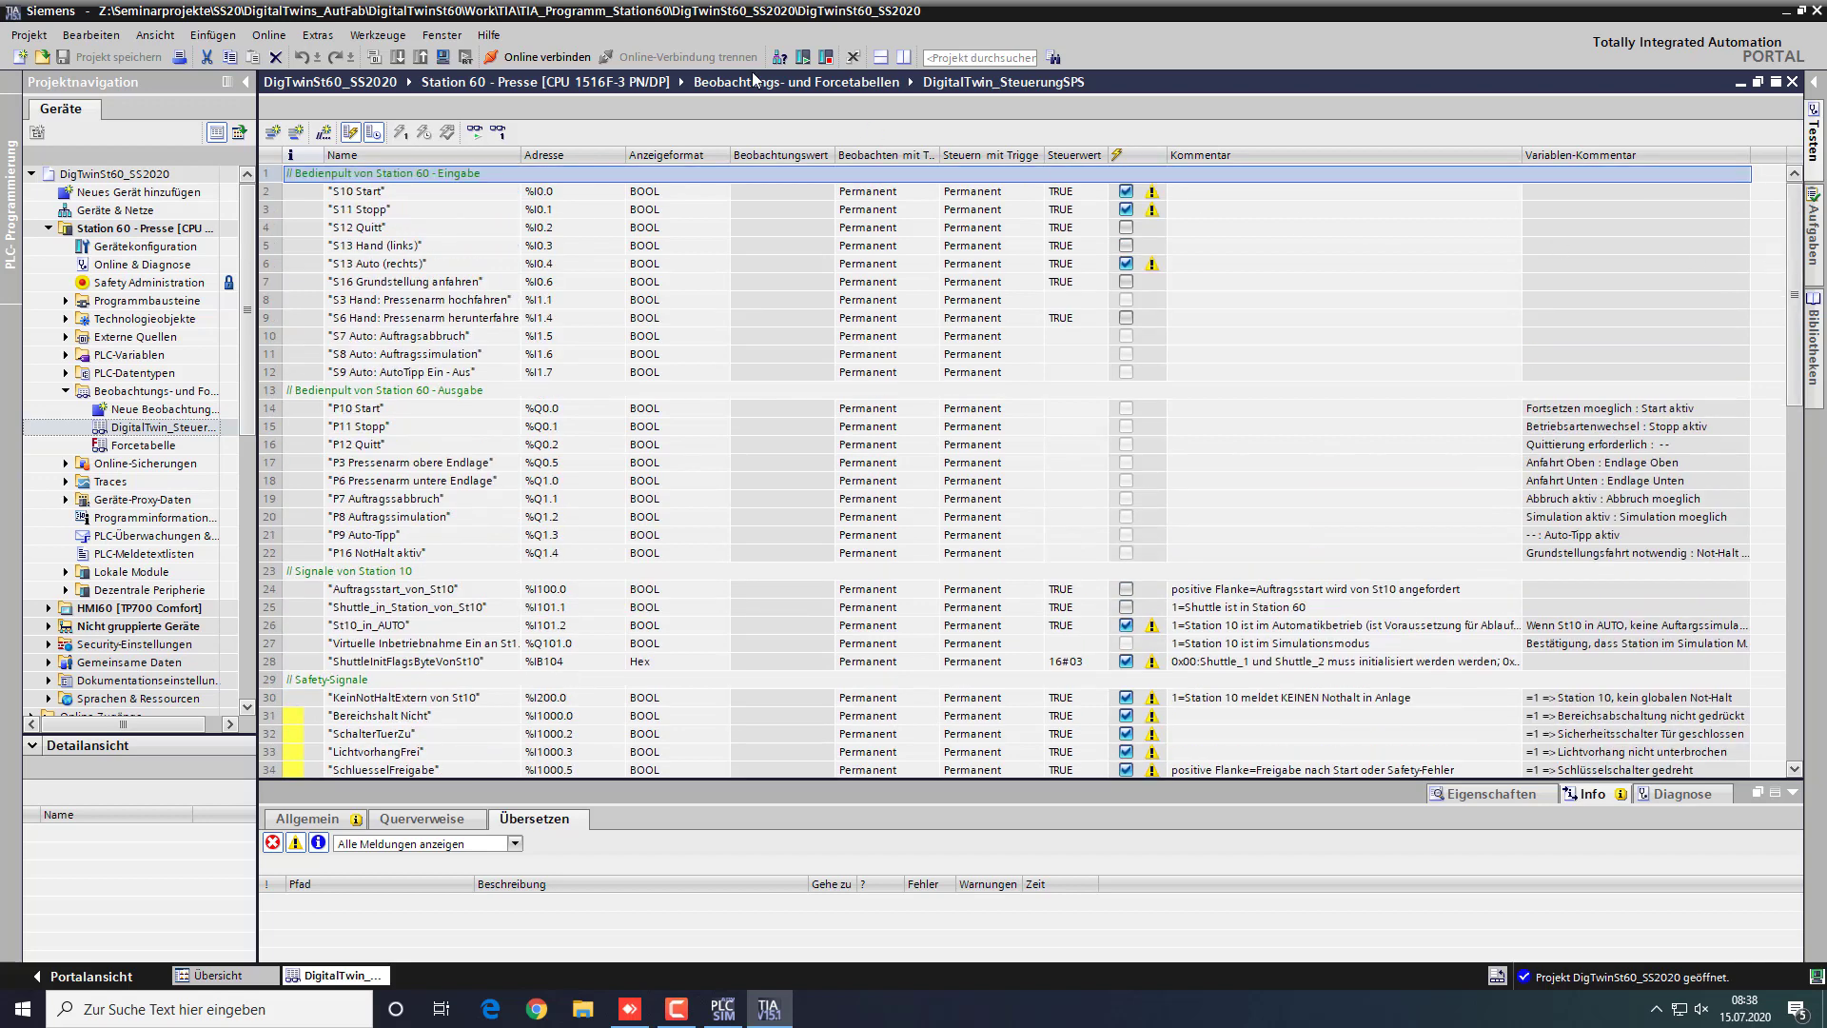
{"action": "mouse_move", "coordinate": [502, 58]}
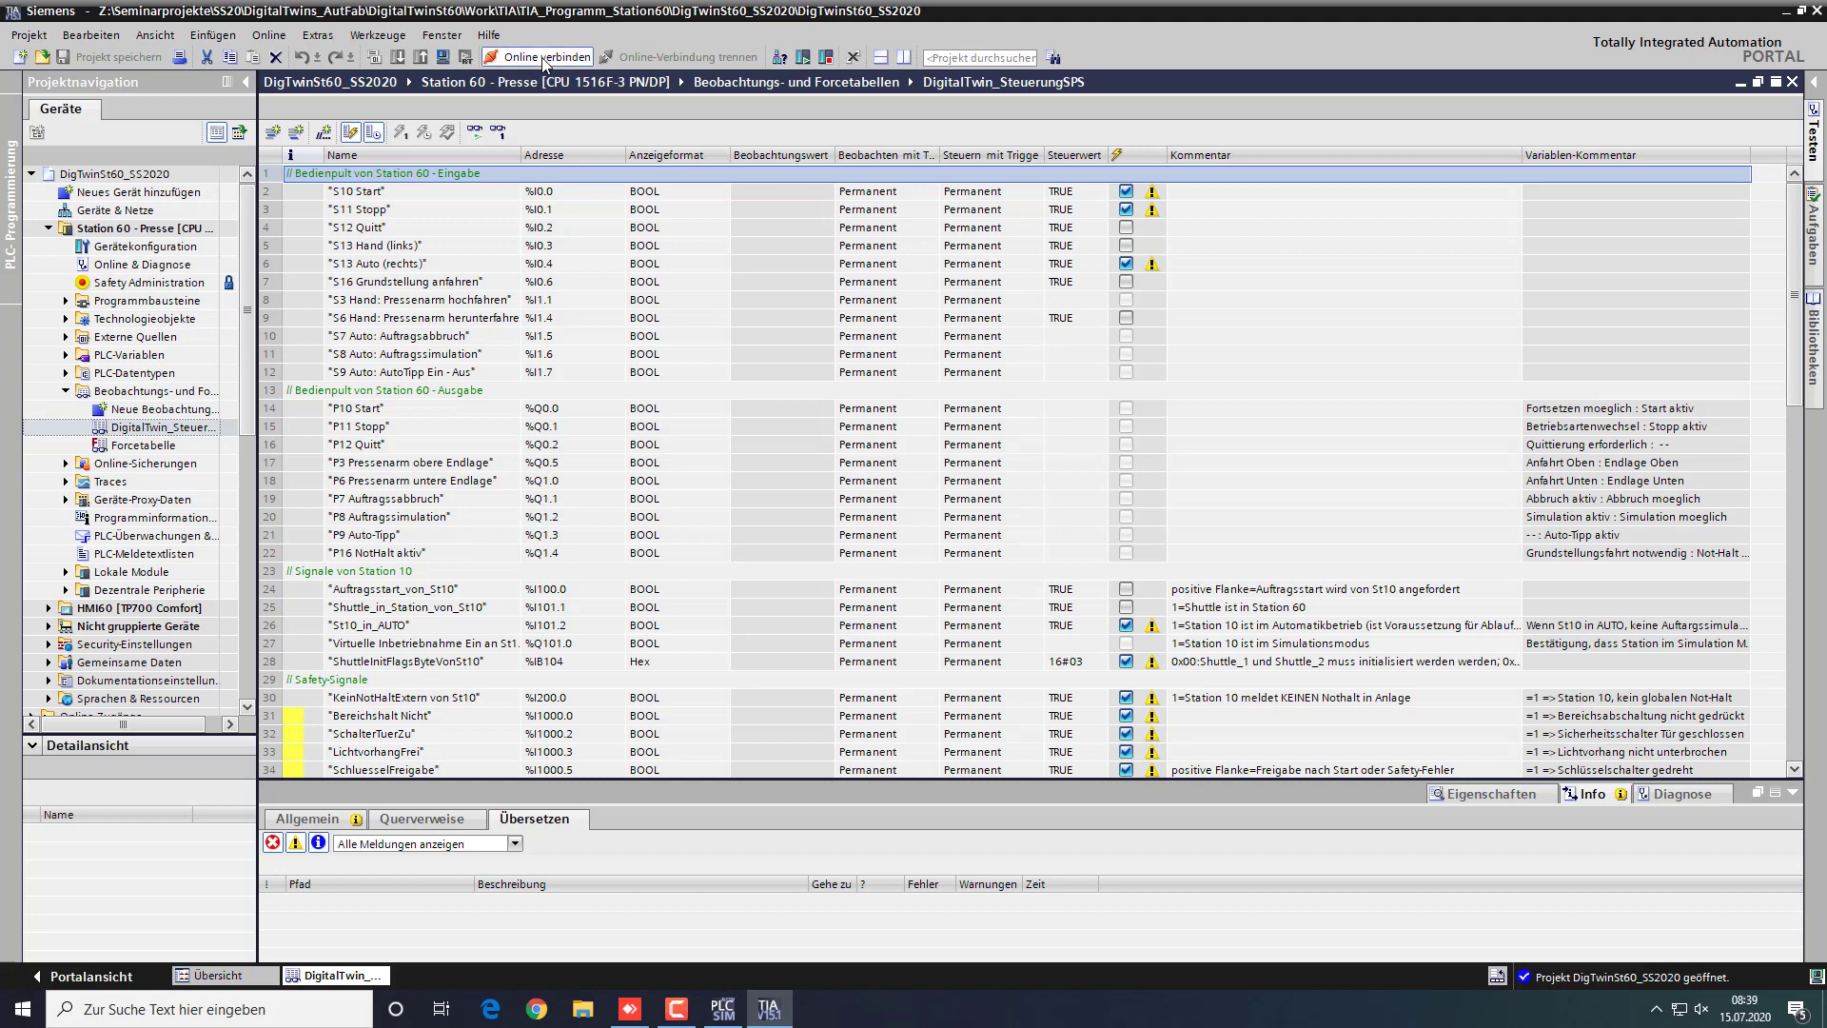
{"action": "left_click", "coordinate": [541, 56]}
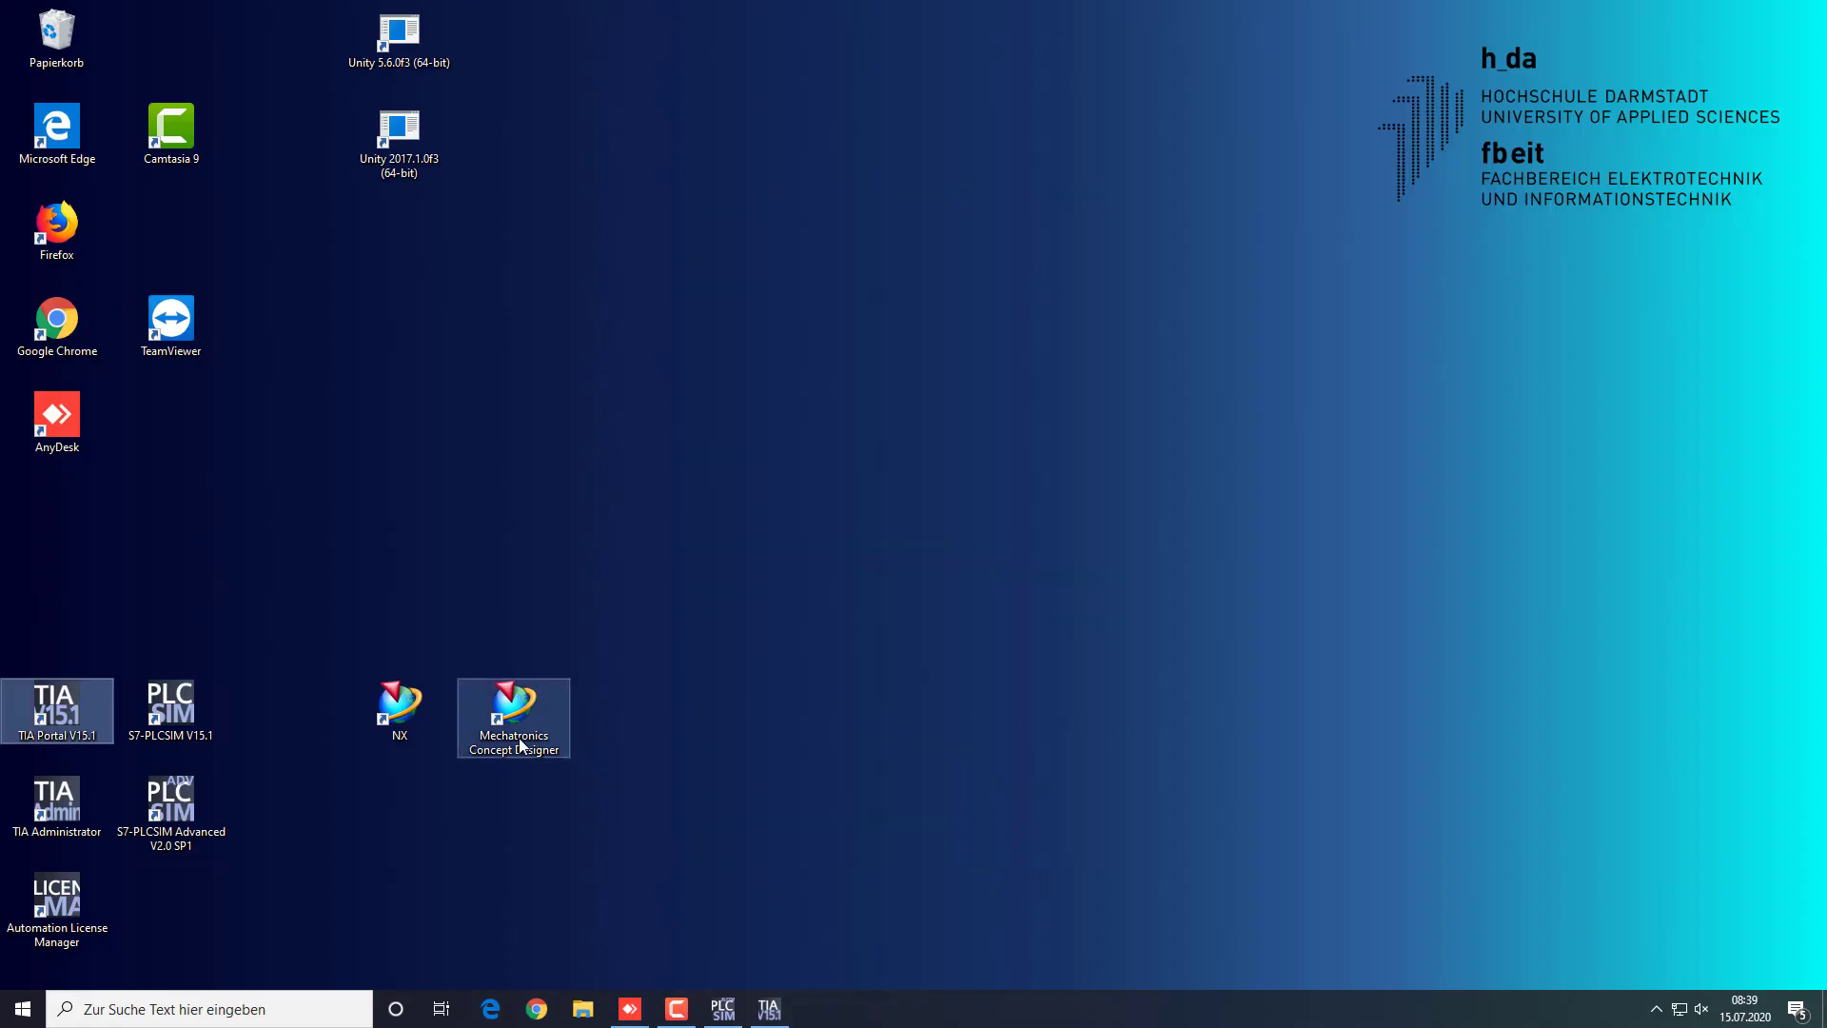
{"action": "mouse_move", "coordinate": [509, 731]}
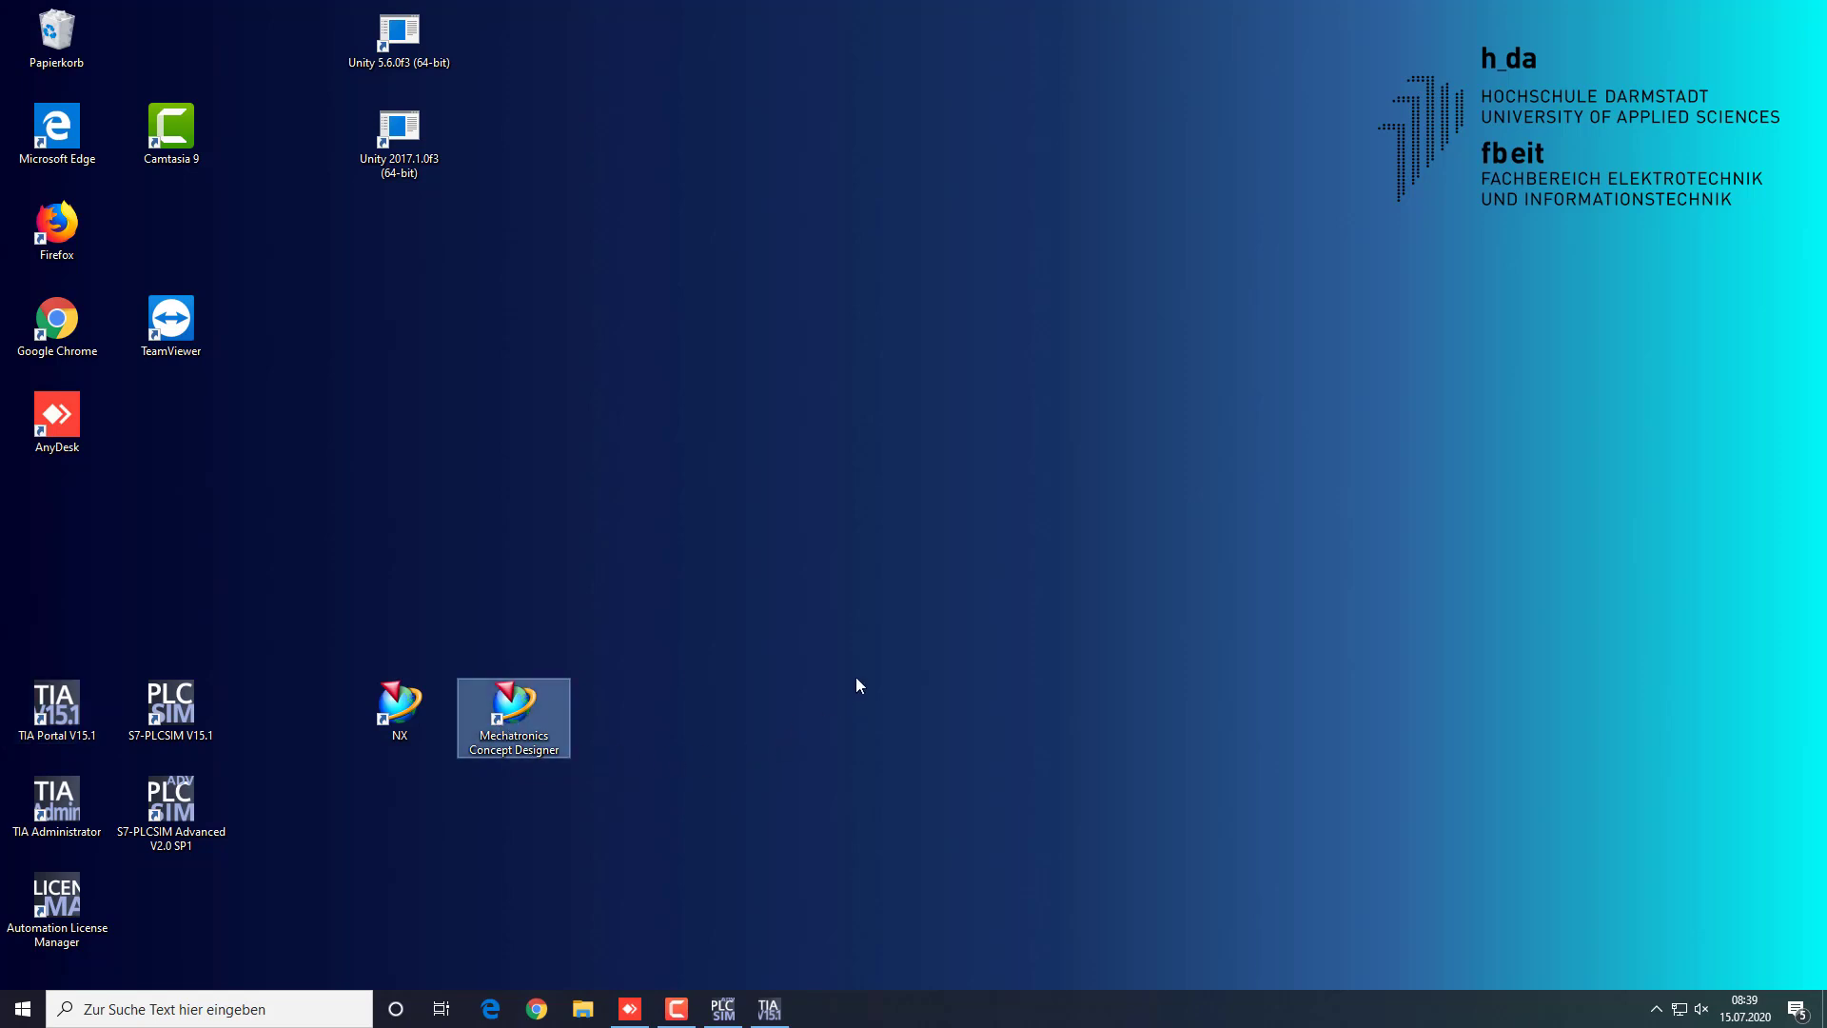
Launch Mechatronics Concept Designer and load AutoFab_Jul_2020.prt maximized, showing the Startseite tab
{"action": "double_click", "coordinate": [513, 711]}
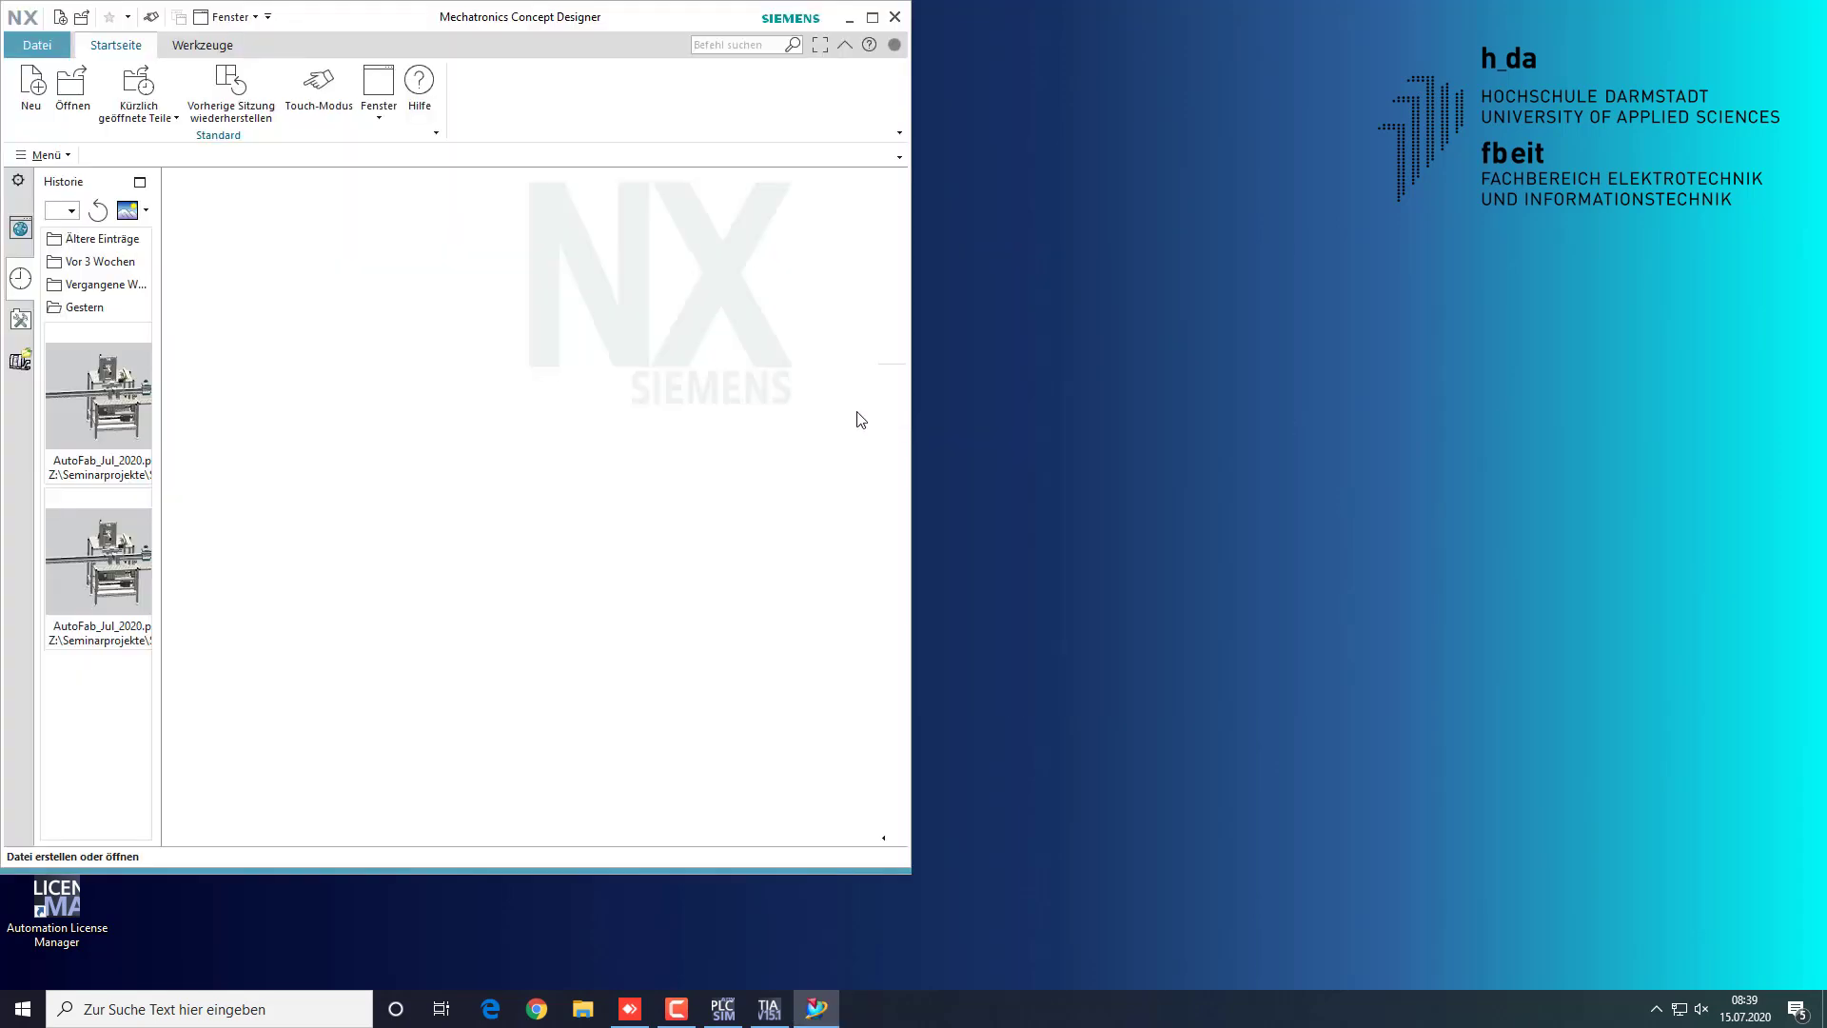
{"action": "mouse_move", "coordinate": [32, 78]}
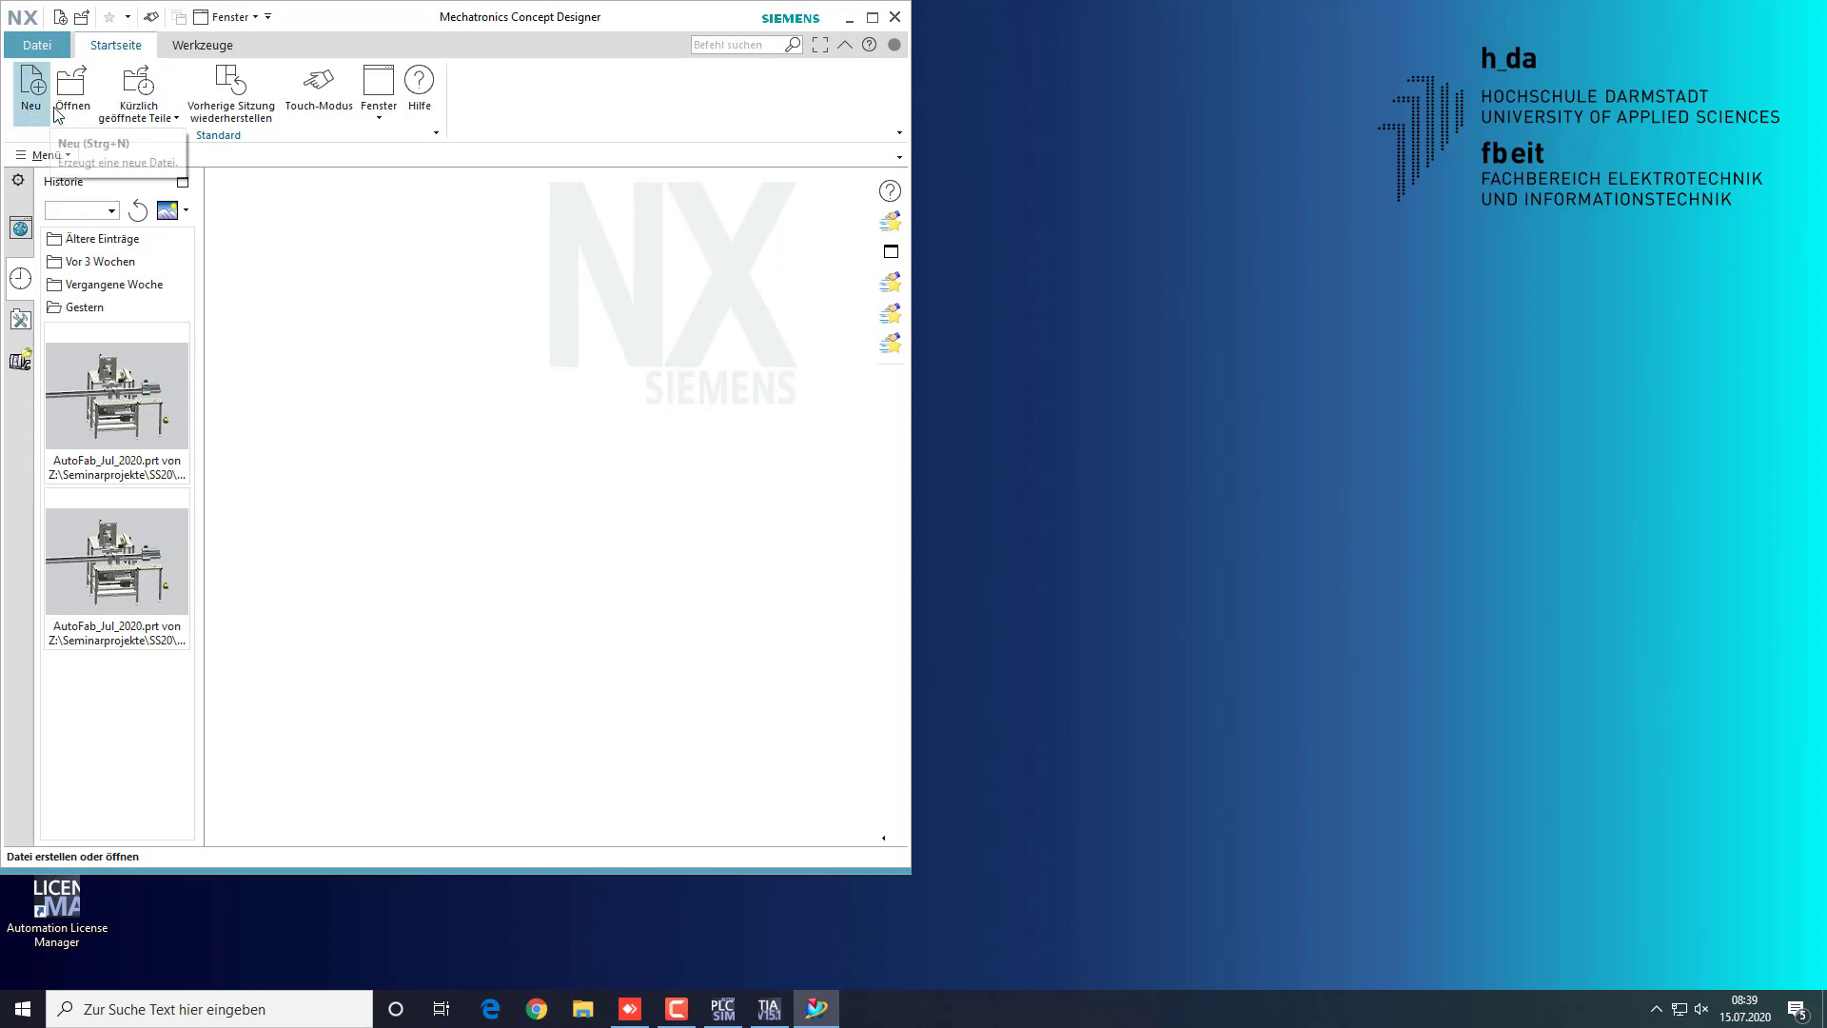
{"action": "double_click", "coordinate": [116, 393]}
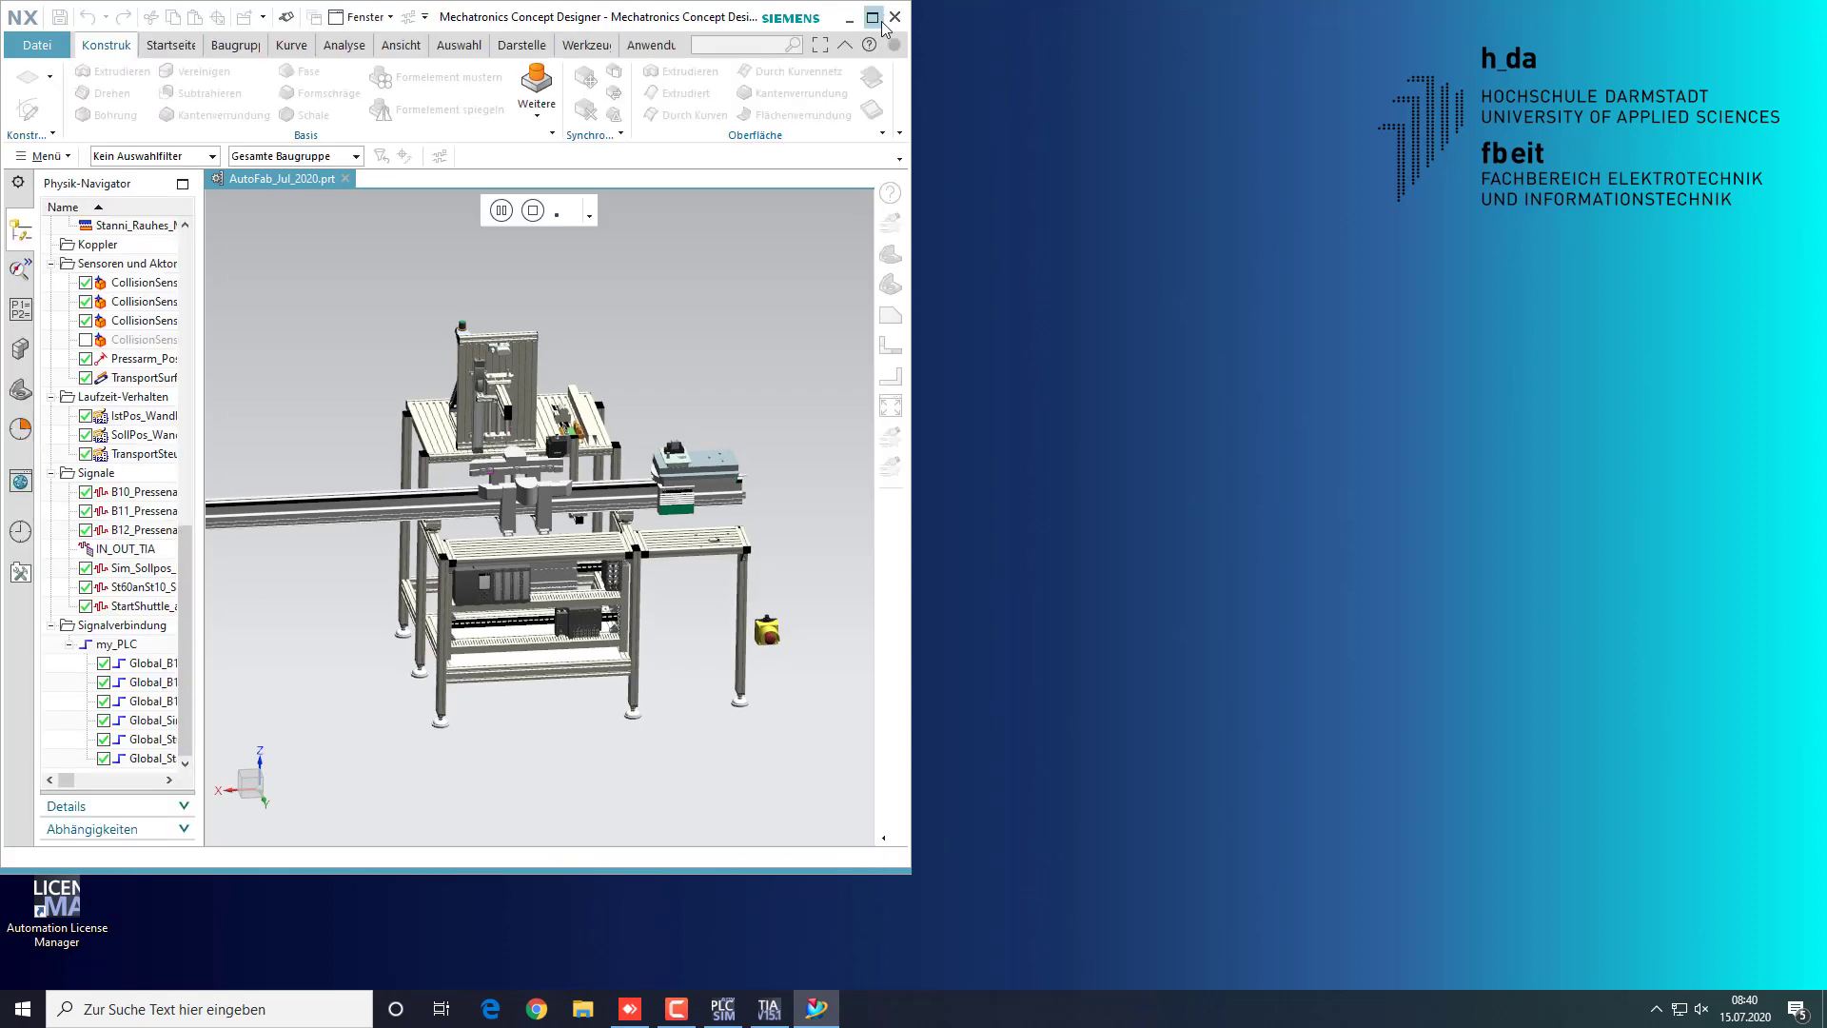
{"action": "left_click", "coordinate": [861, 17]}
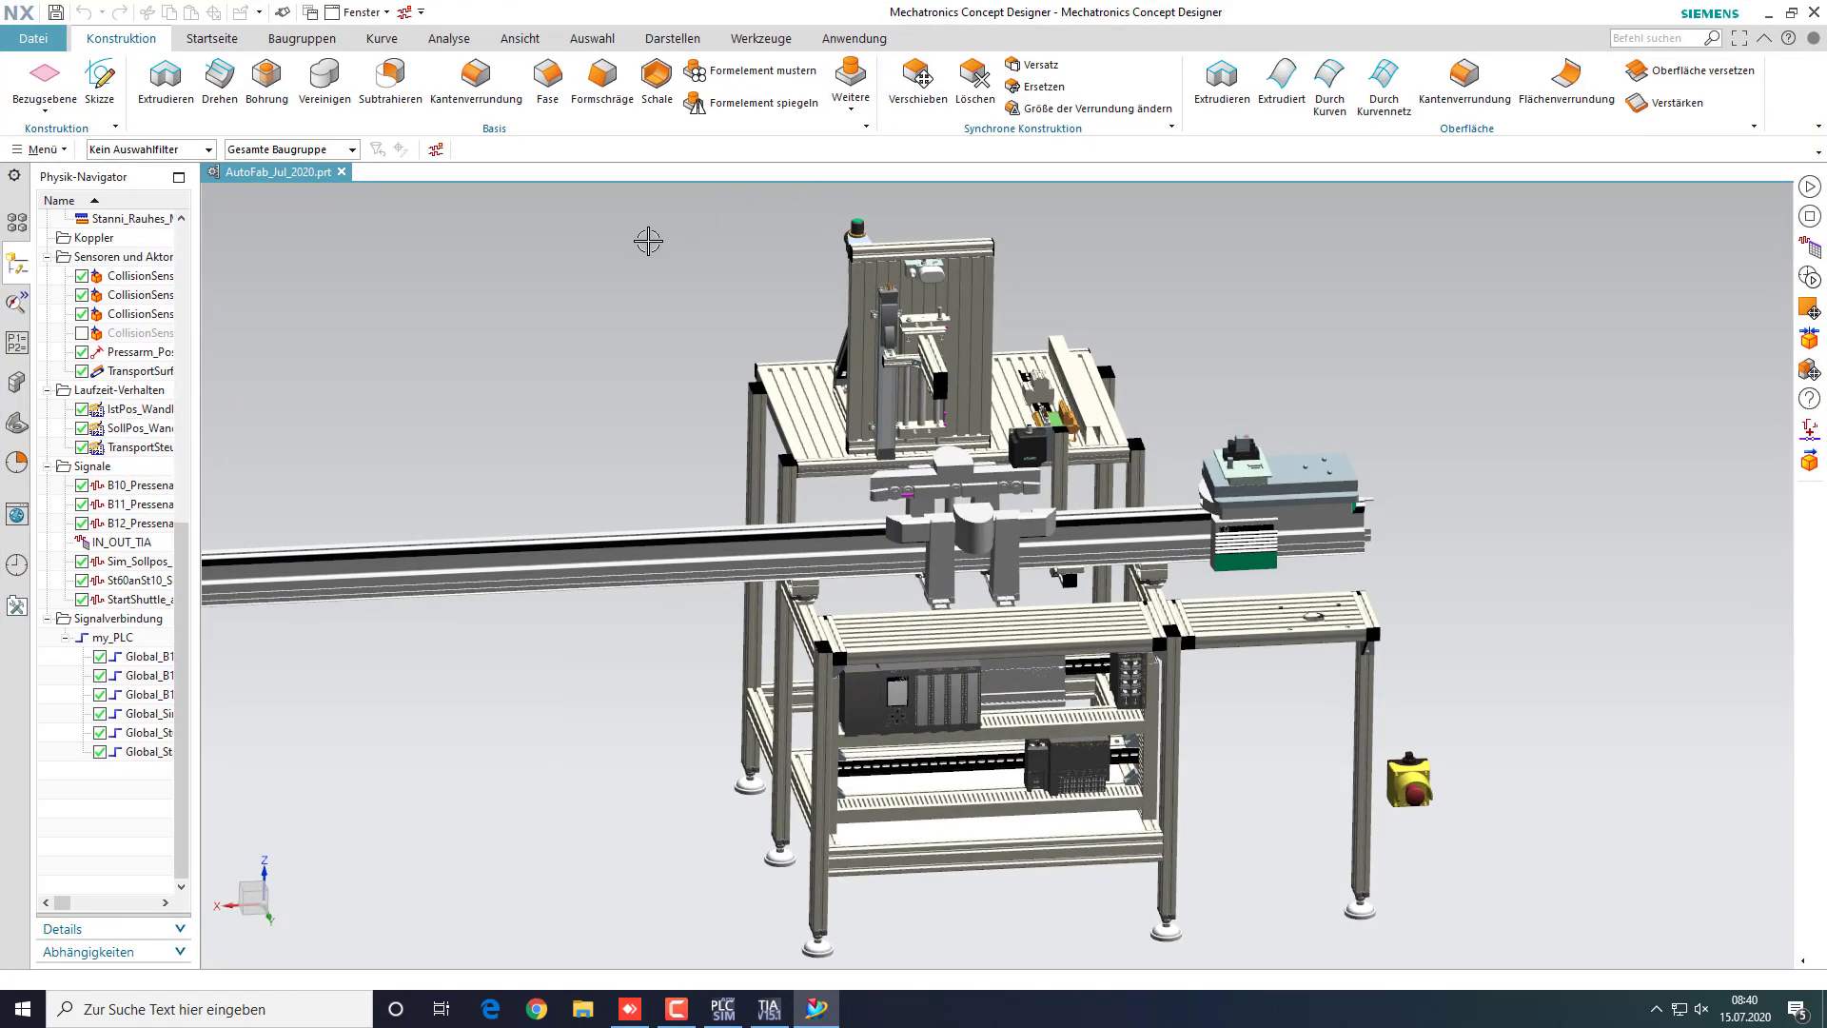
{"action": "left_click", "coordinate": [217, 37]}
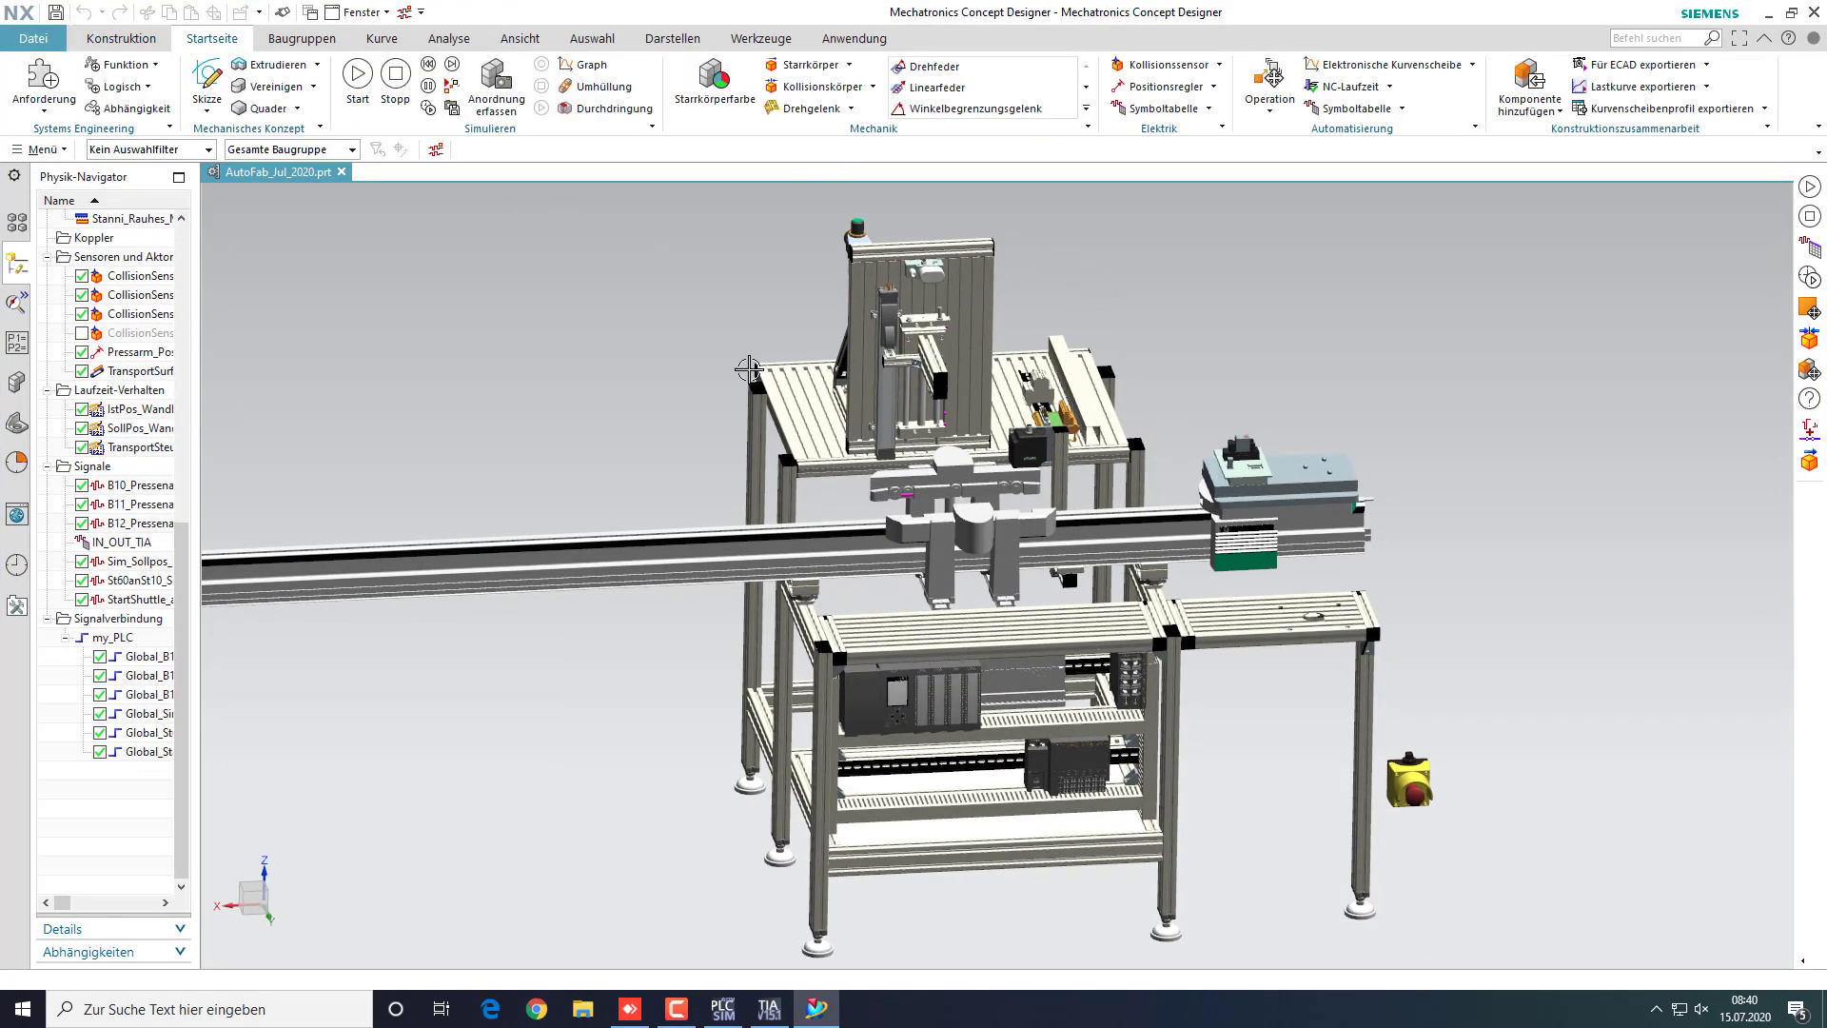
{"action": "left_click", "coordinate": [769, 1009]}
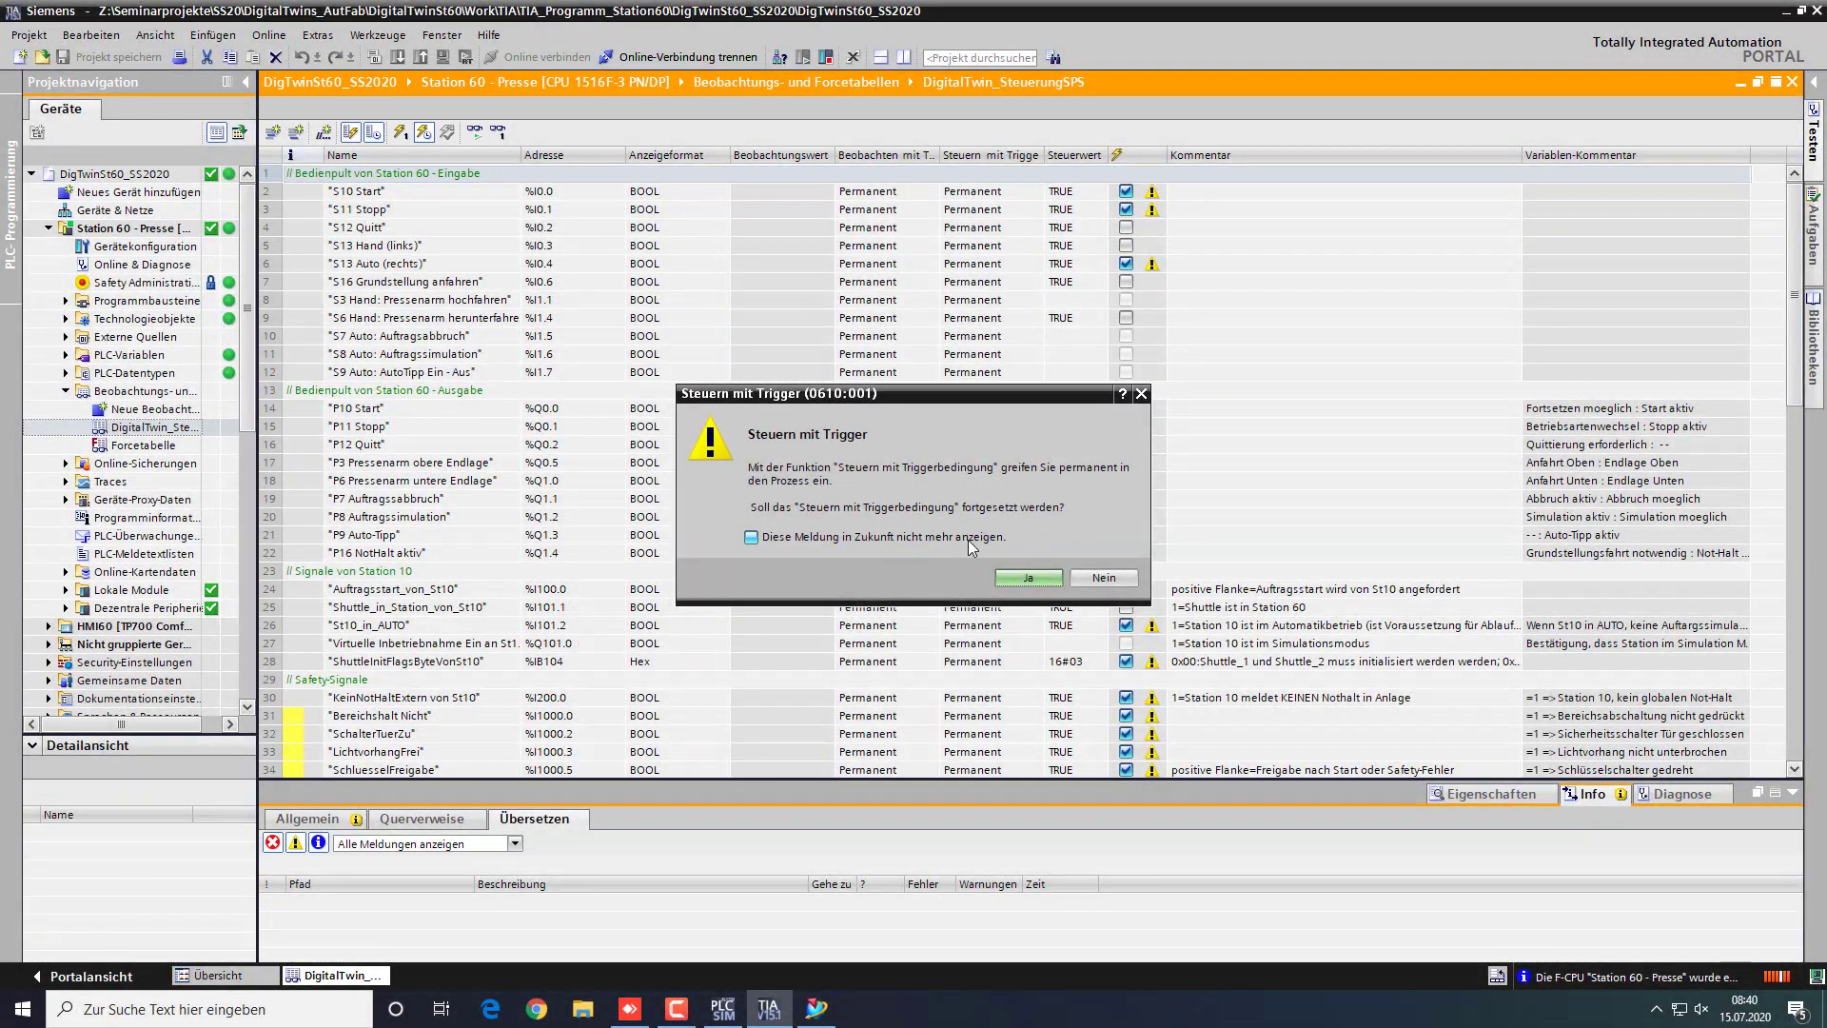
Modify the watch table values permanently, confirming the safety-mode, password and F-I/O prompts
{"action": "left_click", "coordinate": [1029, 578]}
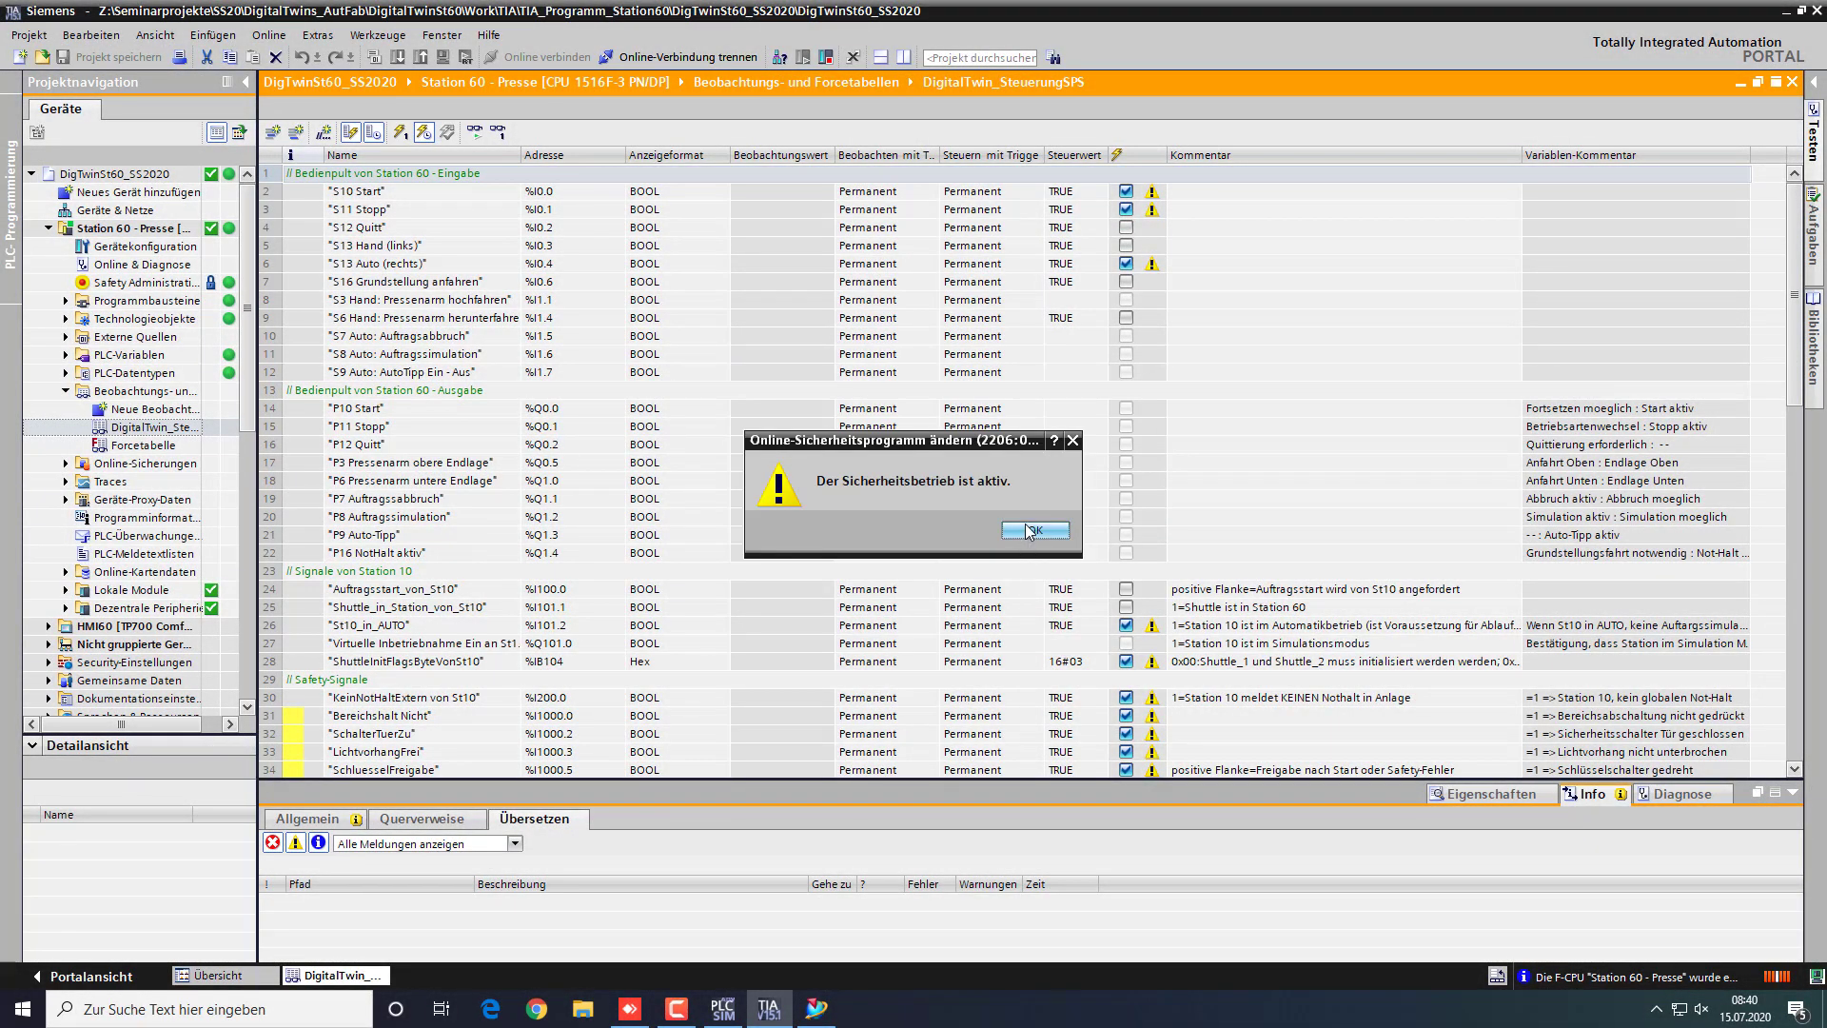
{"action": "left_click", "coordinate": [1036, 530]}
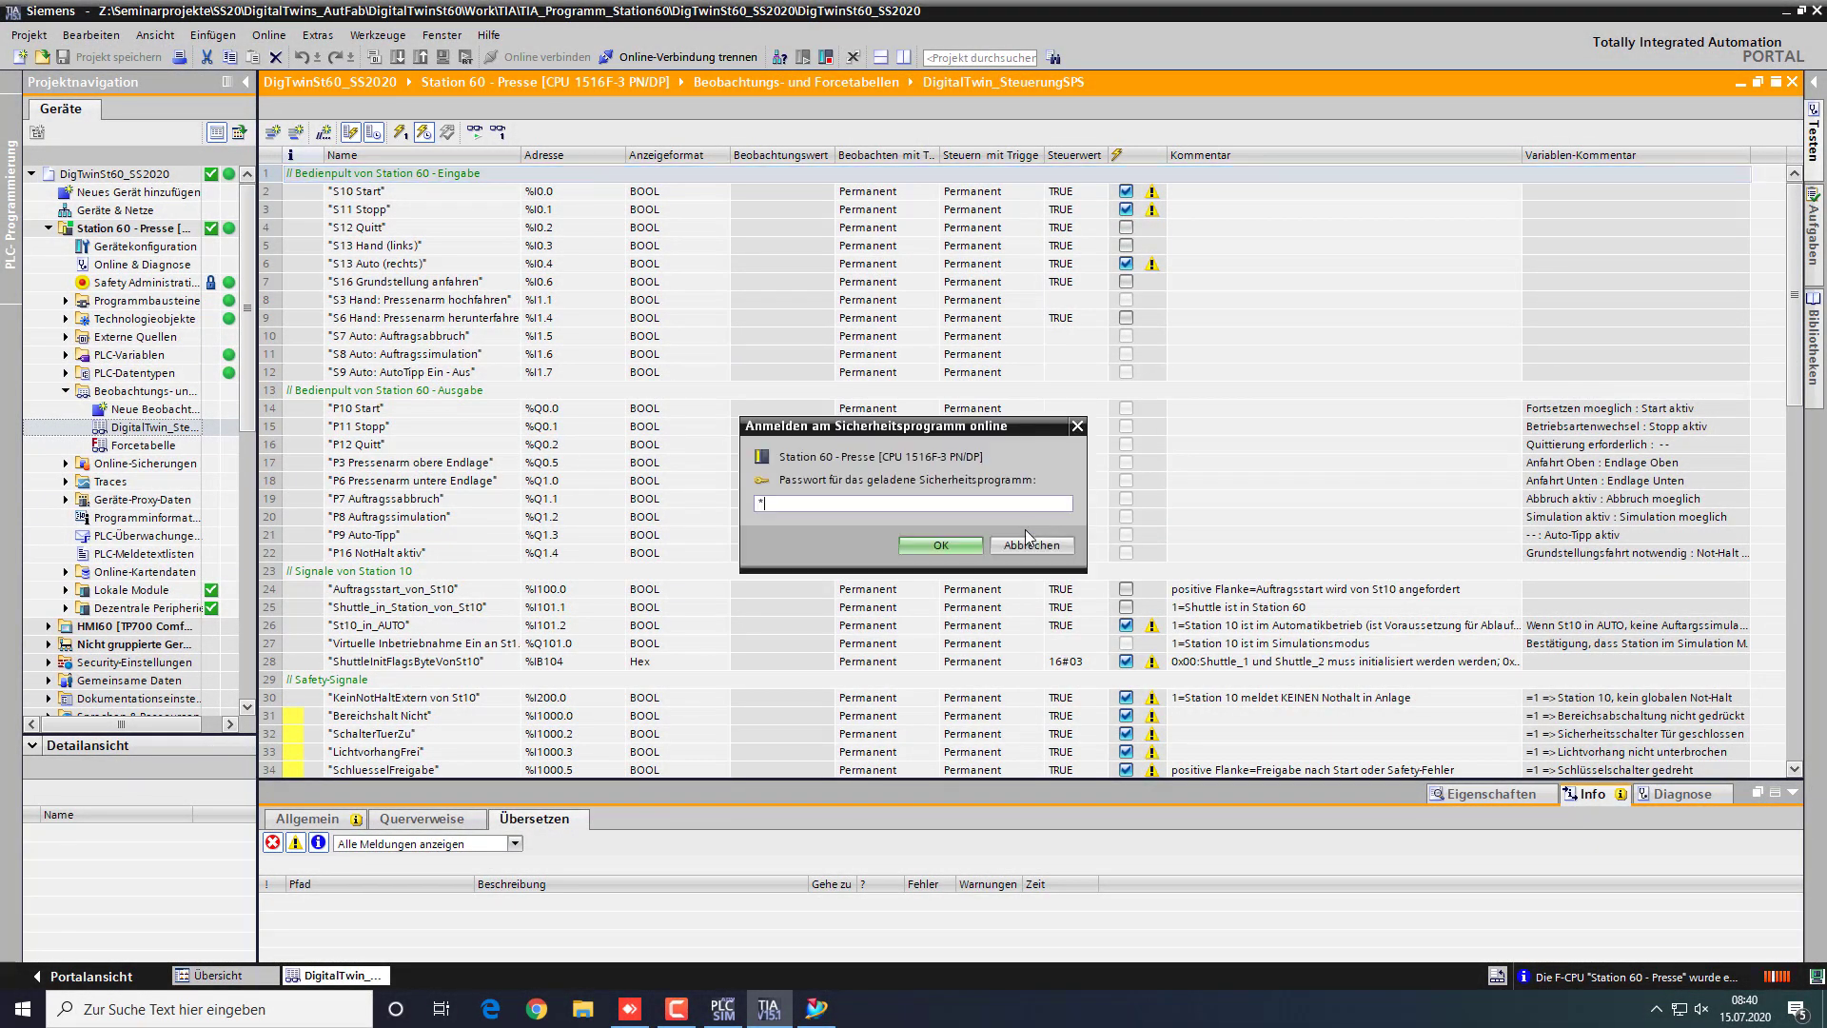
{"action": "left_click", "coordinate": [940, 545]}
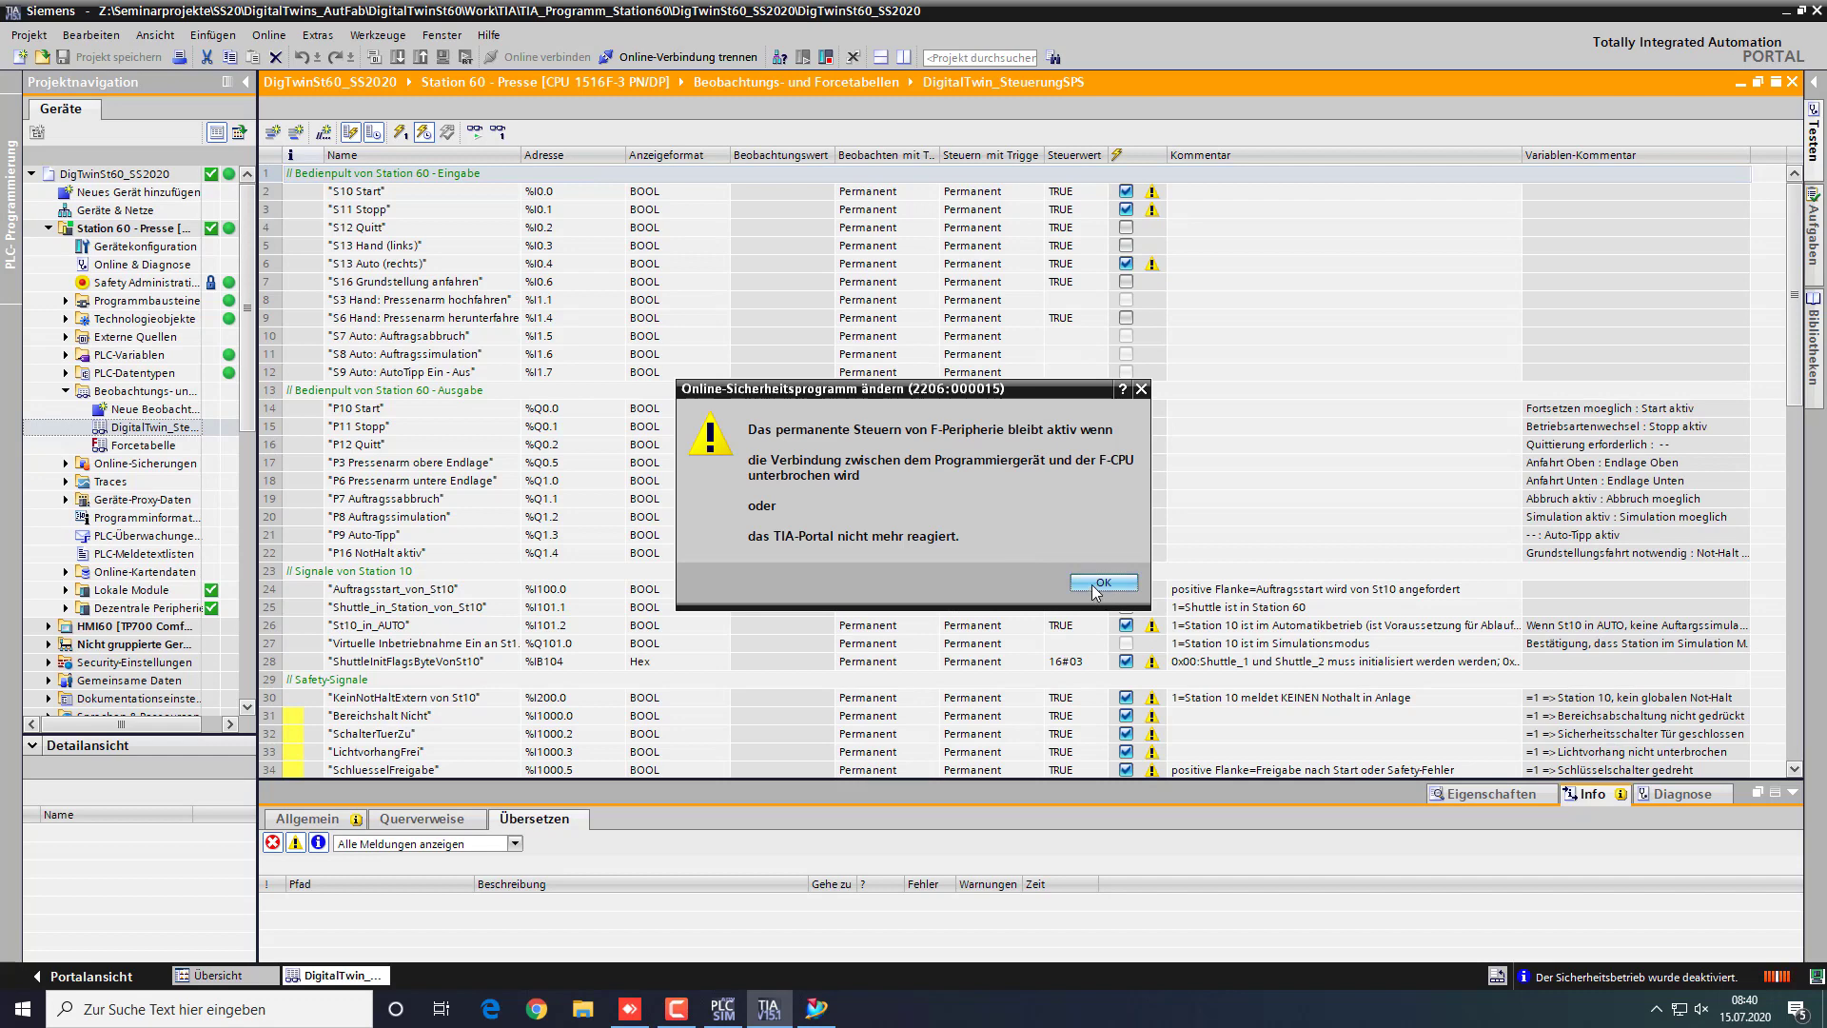
{"action": "left_click", "coordinate": [1103, 583]}
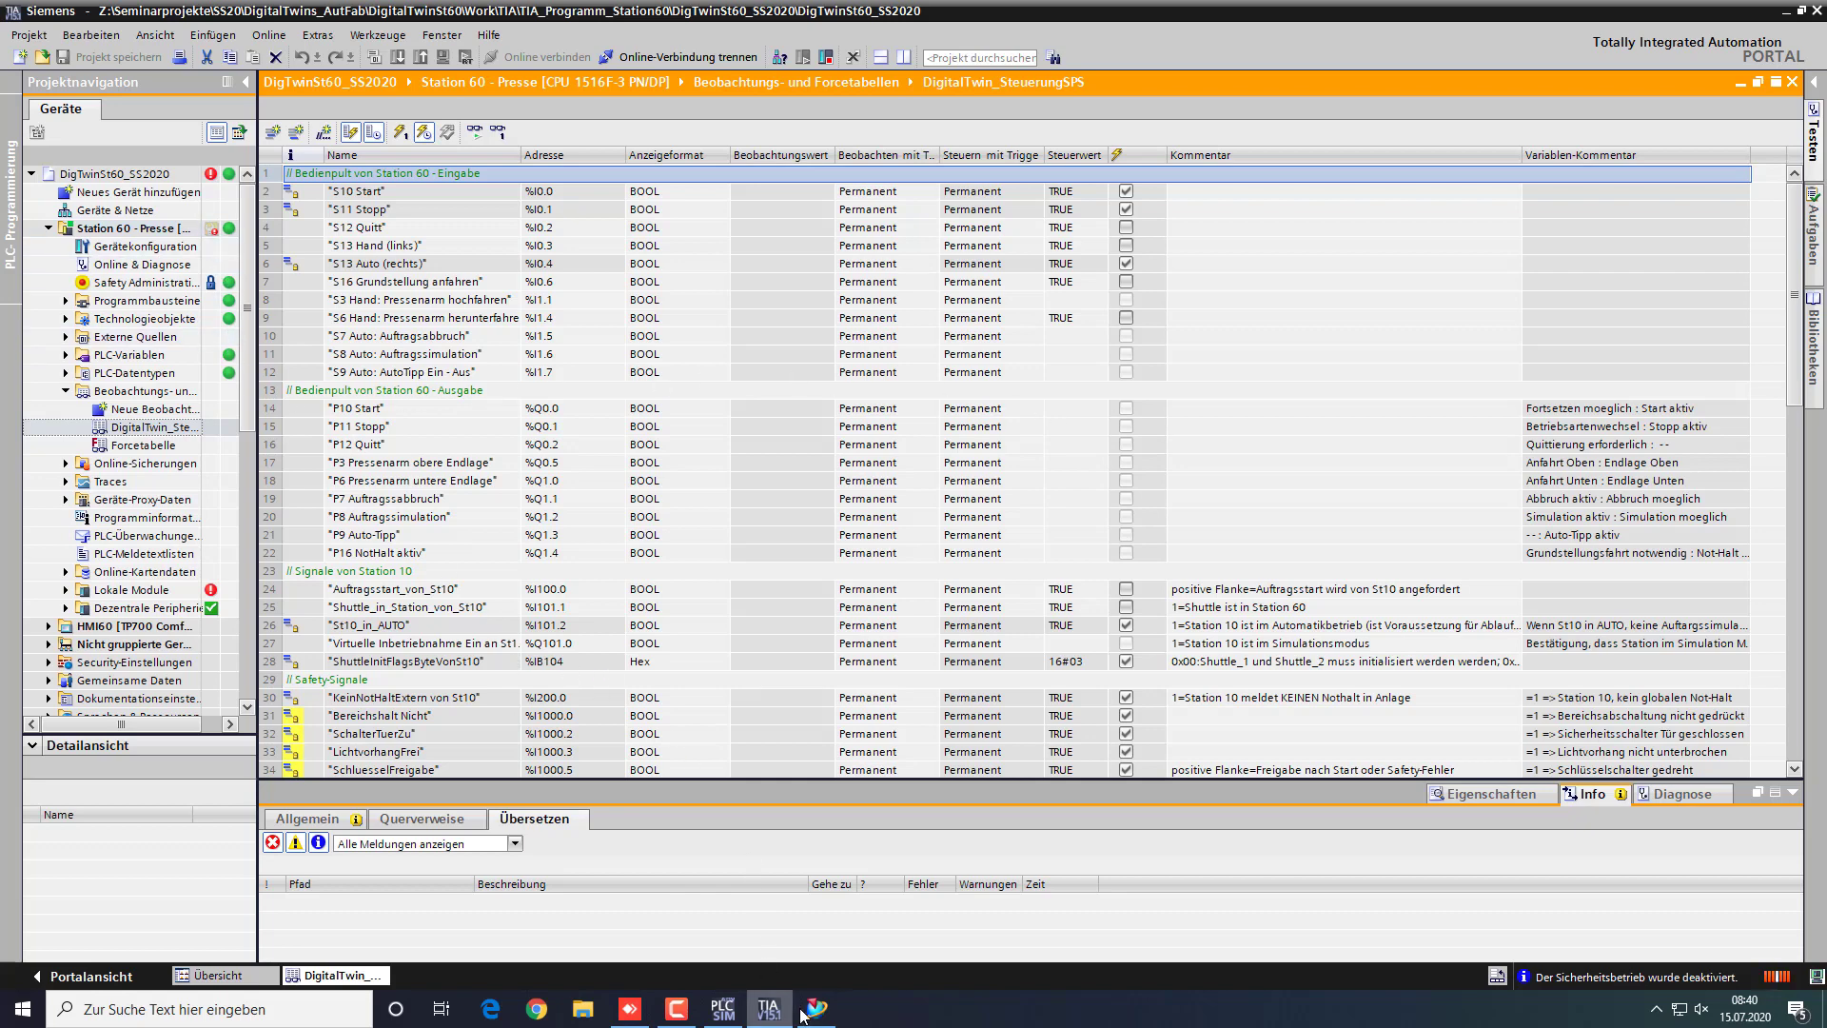
Start the press station simulation in AutoFab_Jul_2020, close the notice, then stop it
{"action": "left_click", "coordinate": [816, 1008]}
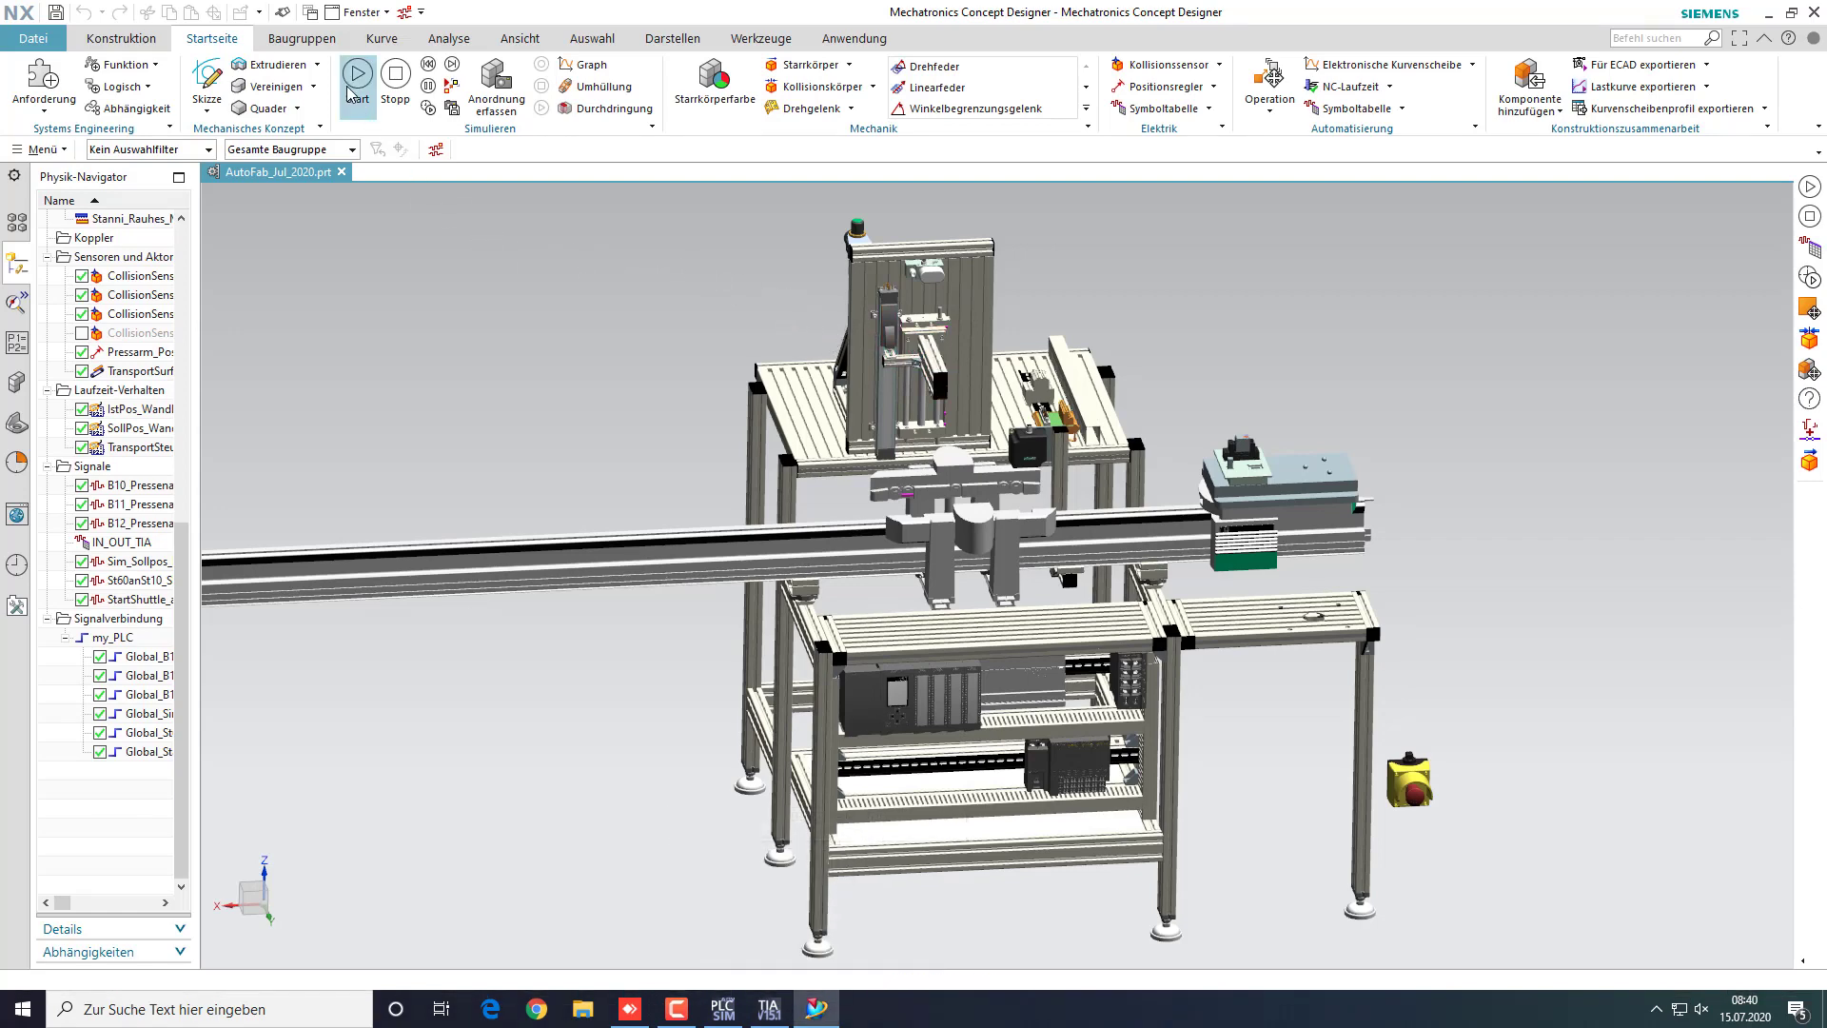
{"action": "left_click", "coordinate": [356, 74]}
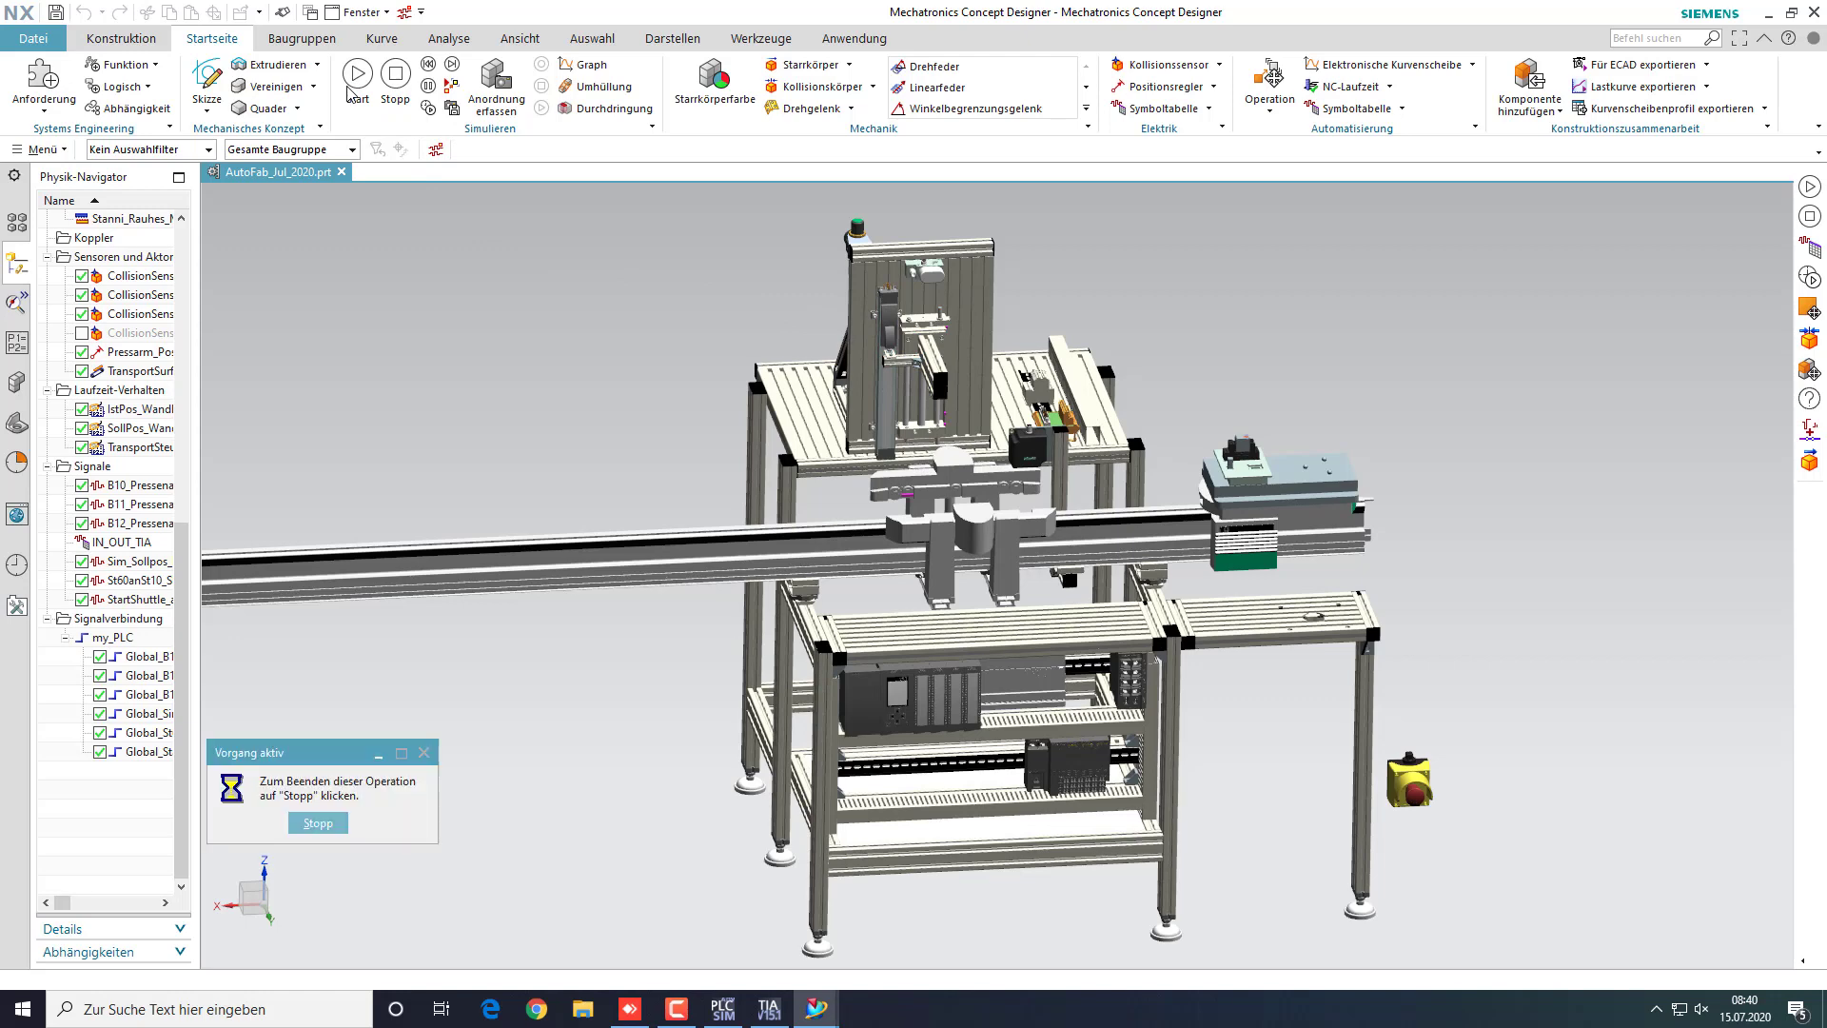
{"action": "left_click", "coordinate": [356, 75]}
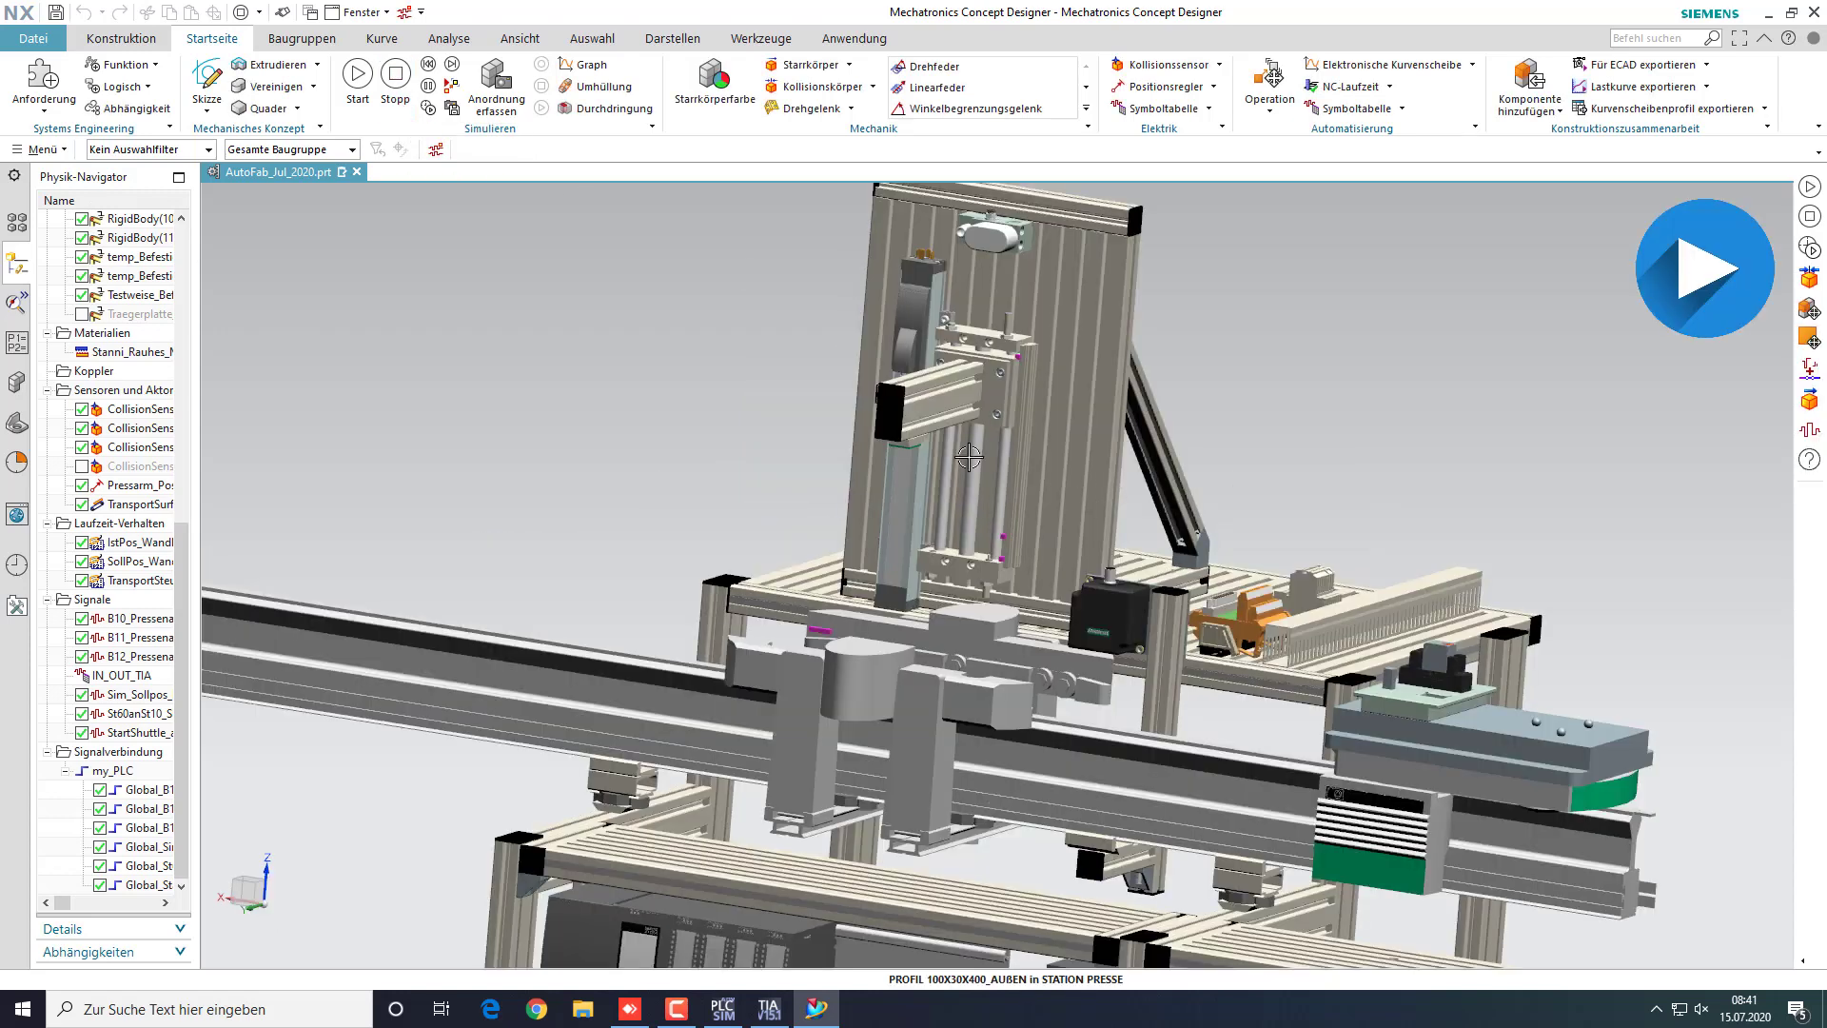
{"action": "left_click", "coordinate": [357, 74]}
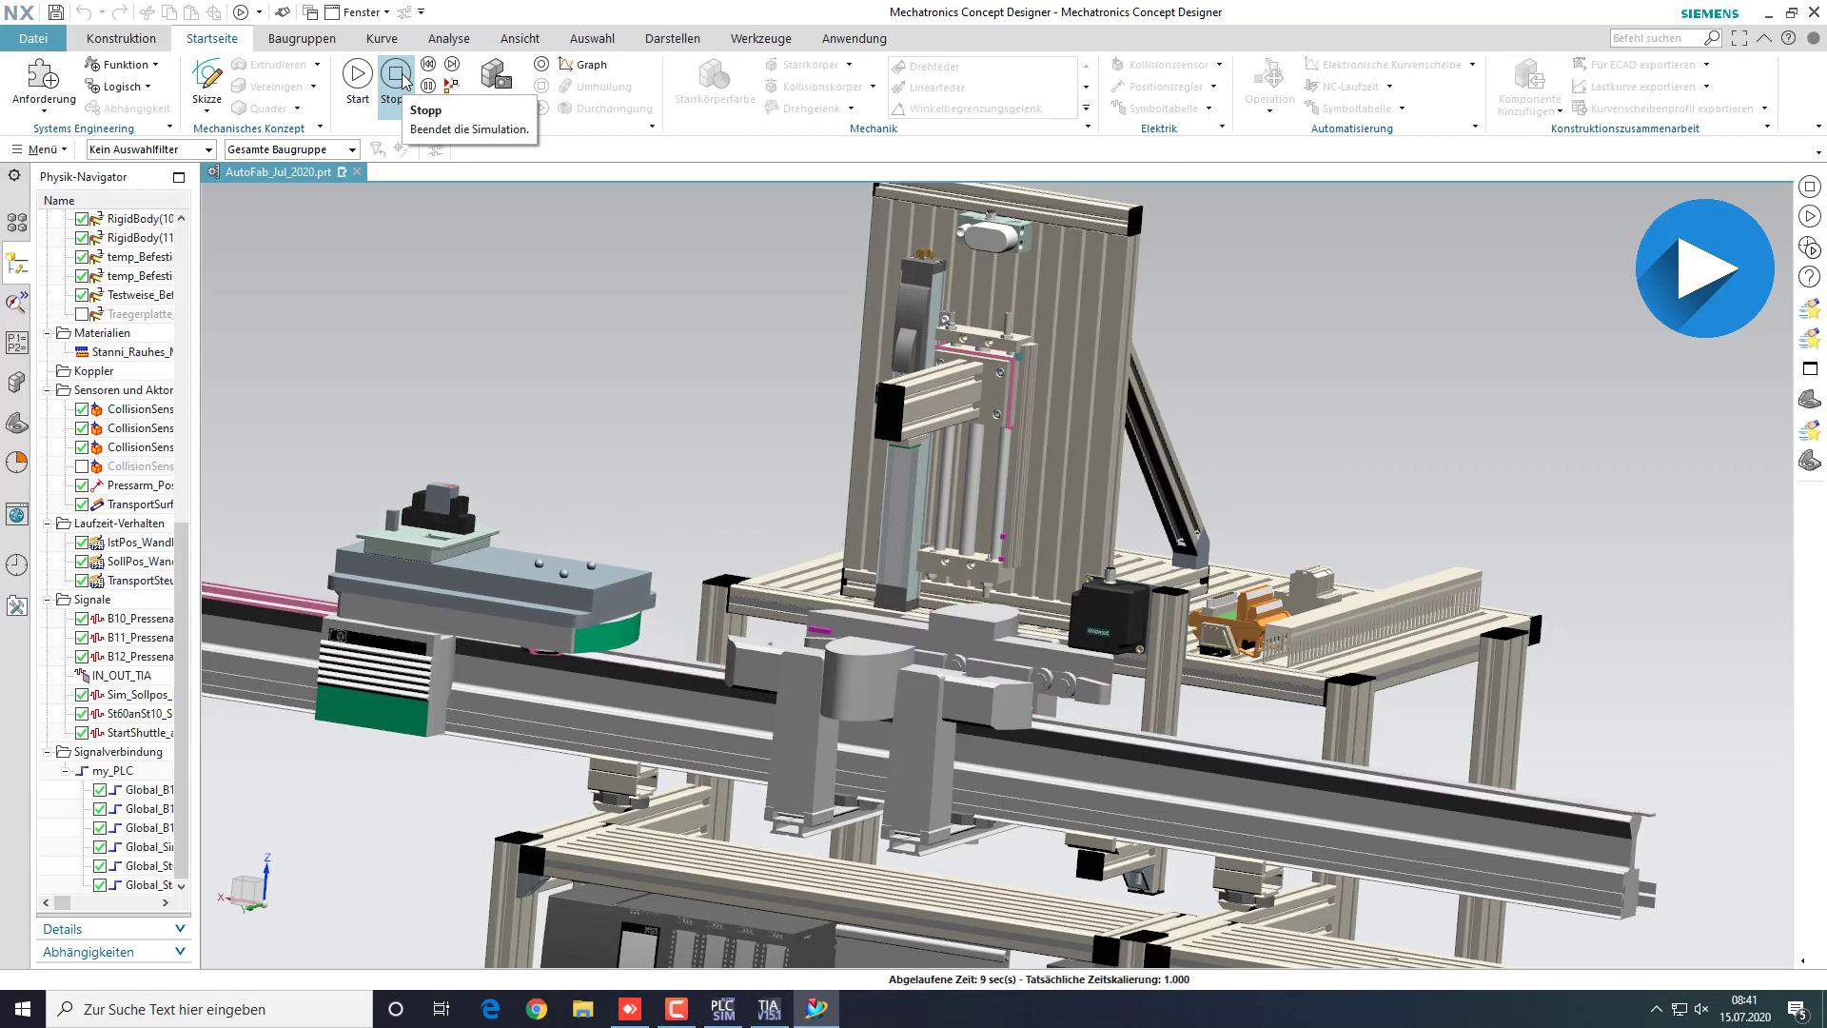
{"action": "left_click", "coordinate": [390, 76]}
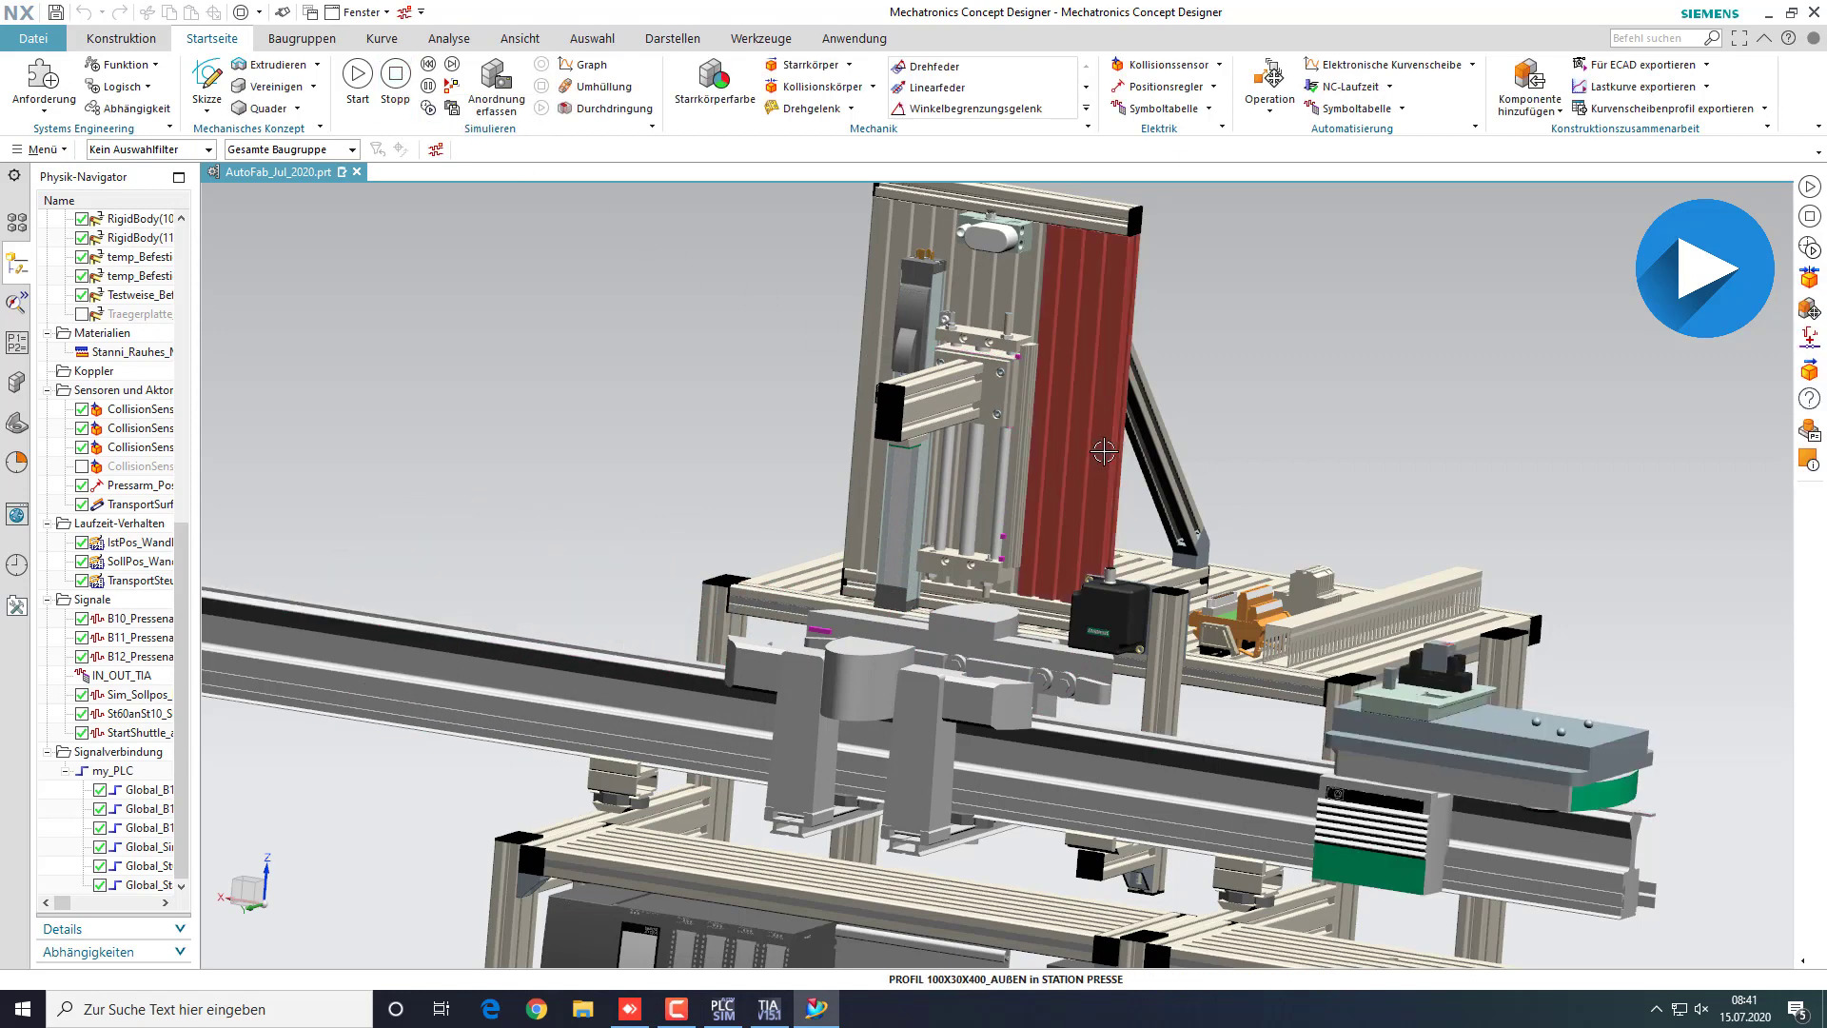
{"action": "left_click", "coordinate": [749, 1006]}
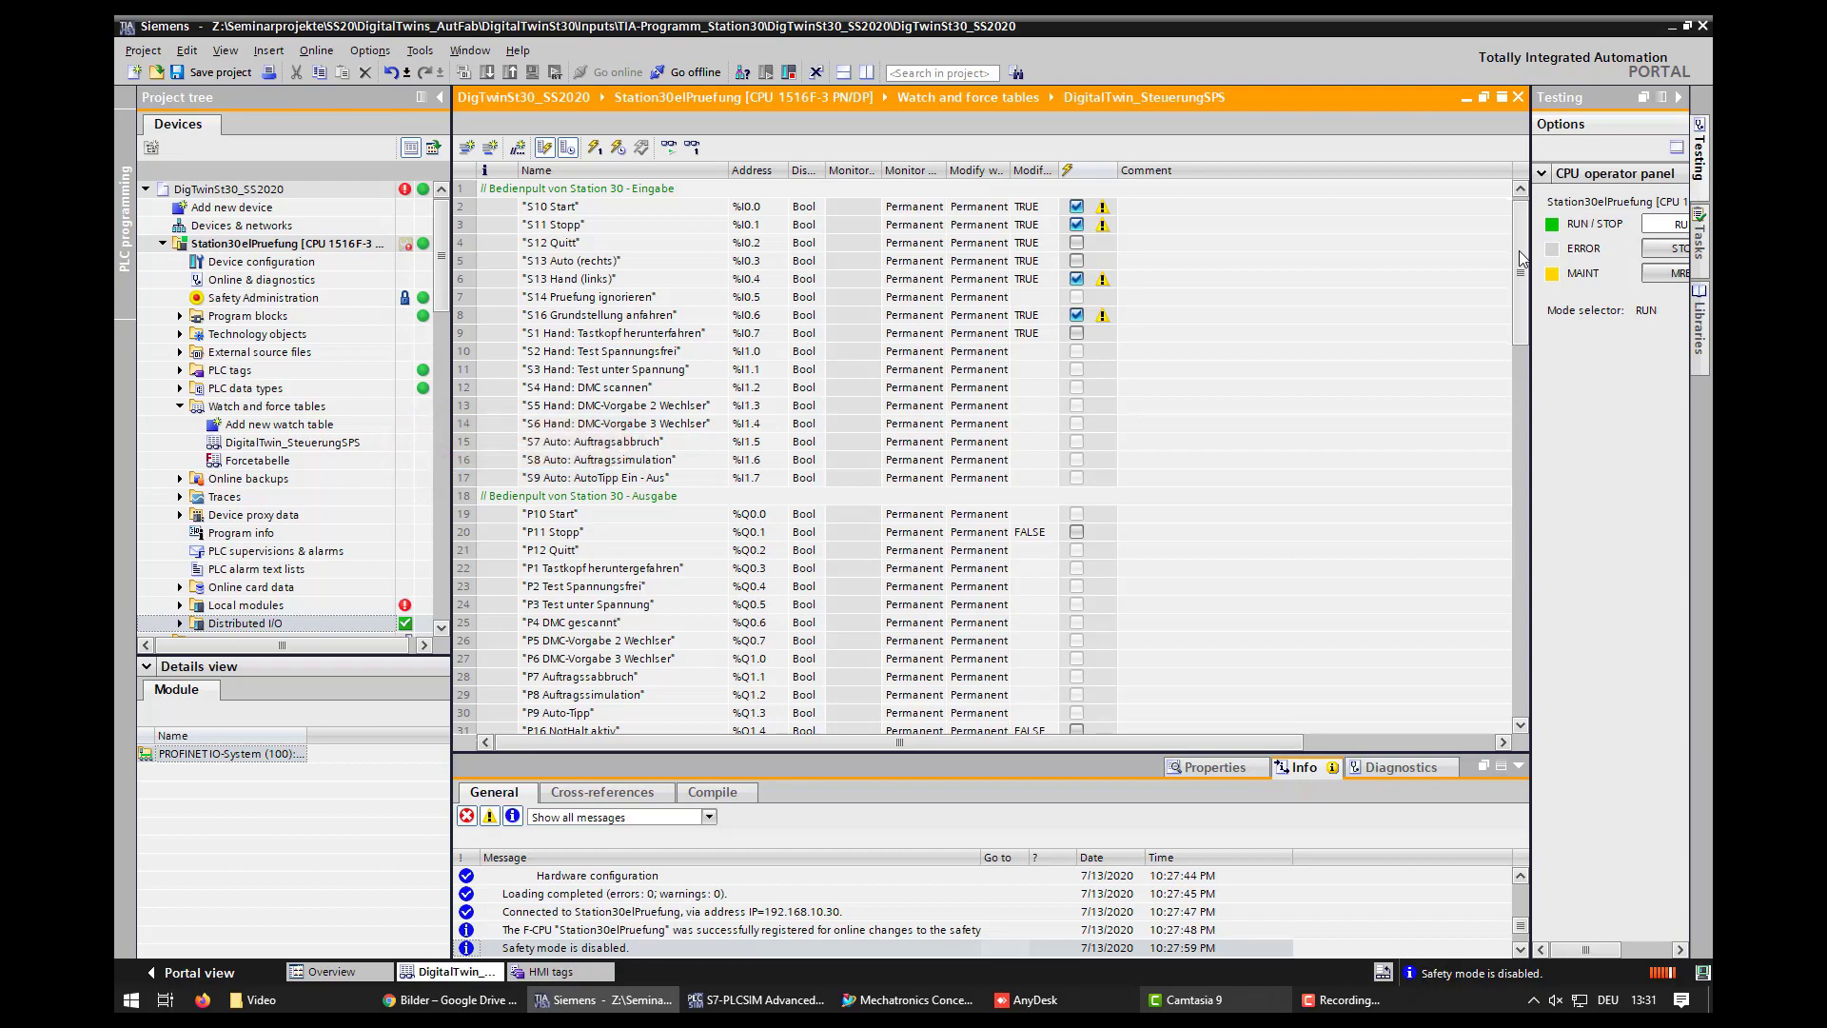
{"action": "scroll", "scroll_direction": "down", "scroll_amount": 3}
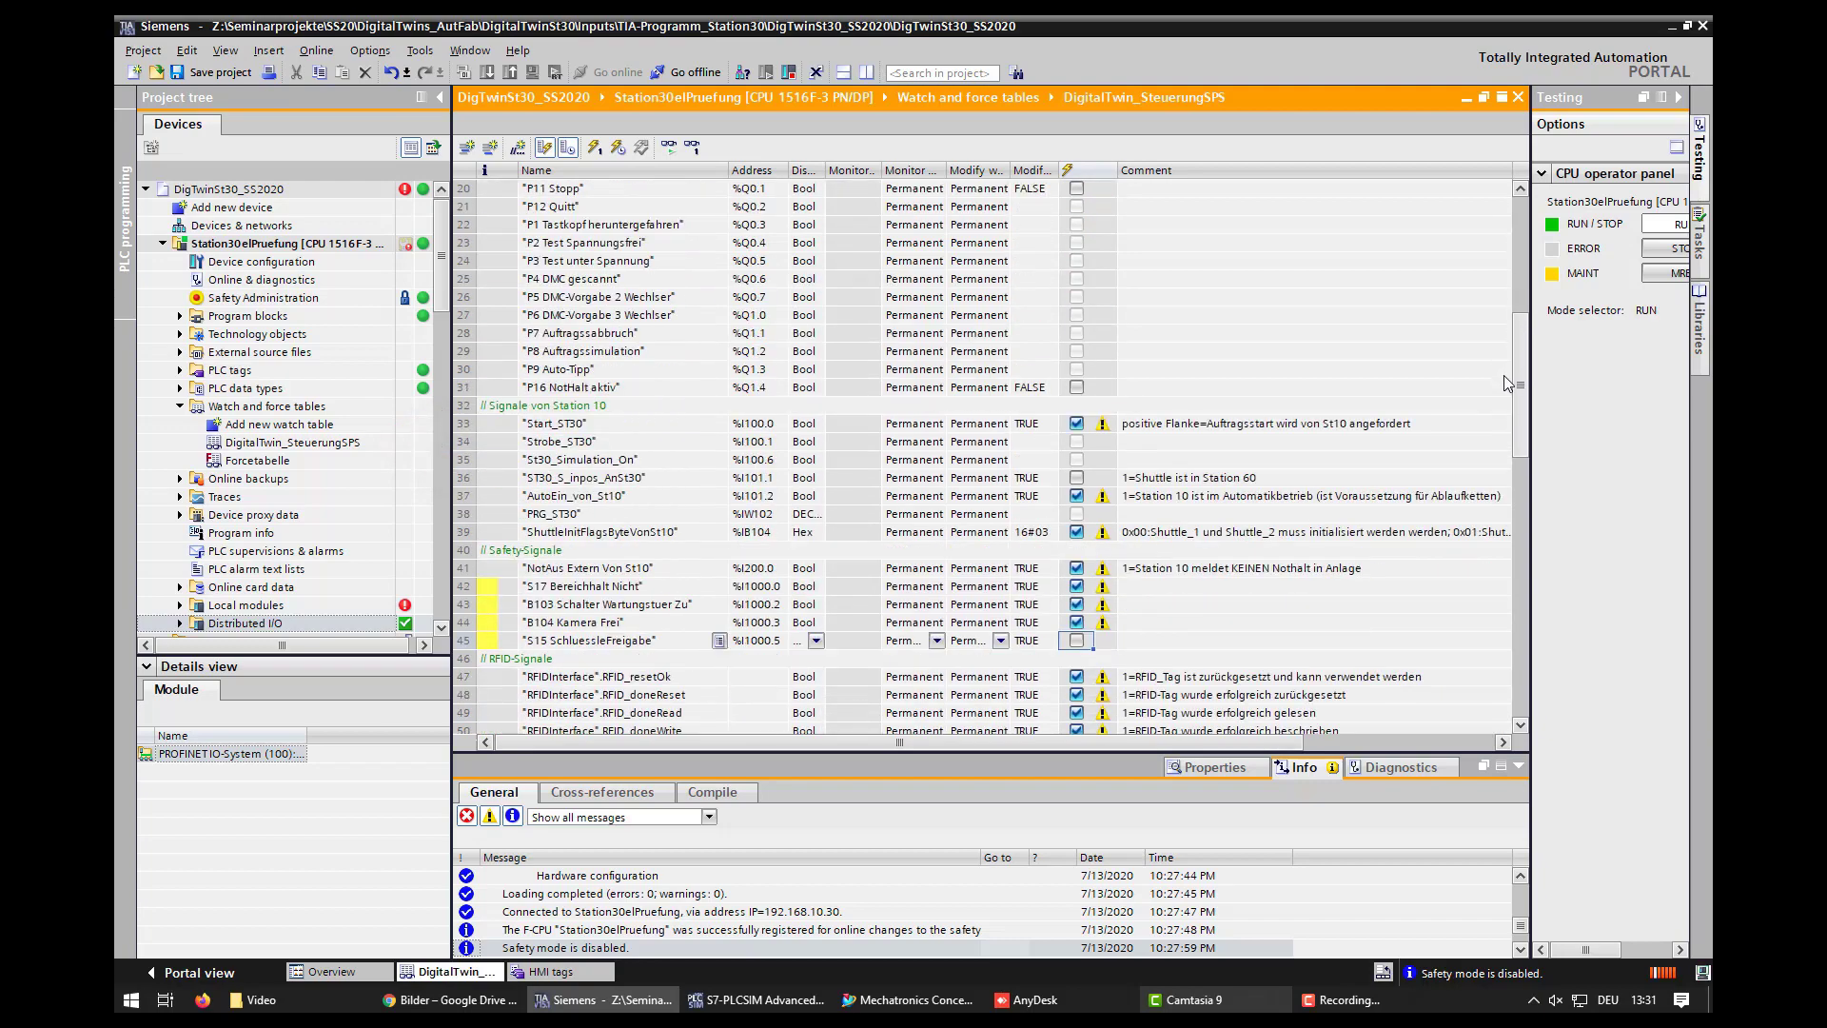
{"action": "scroll", "scroll_direction": "down", "scroll_amount": 3}
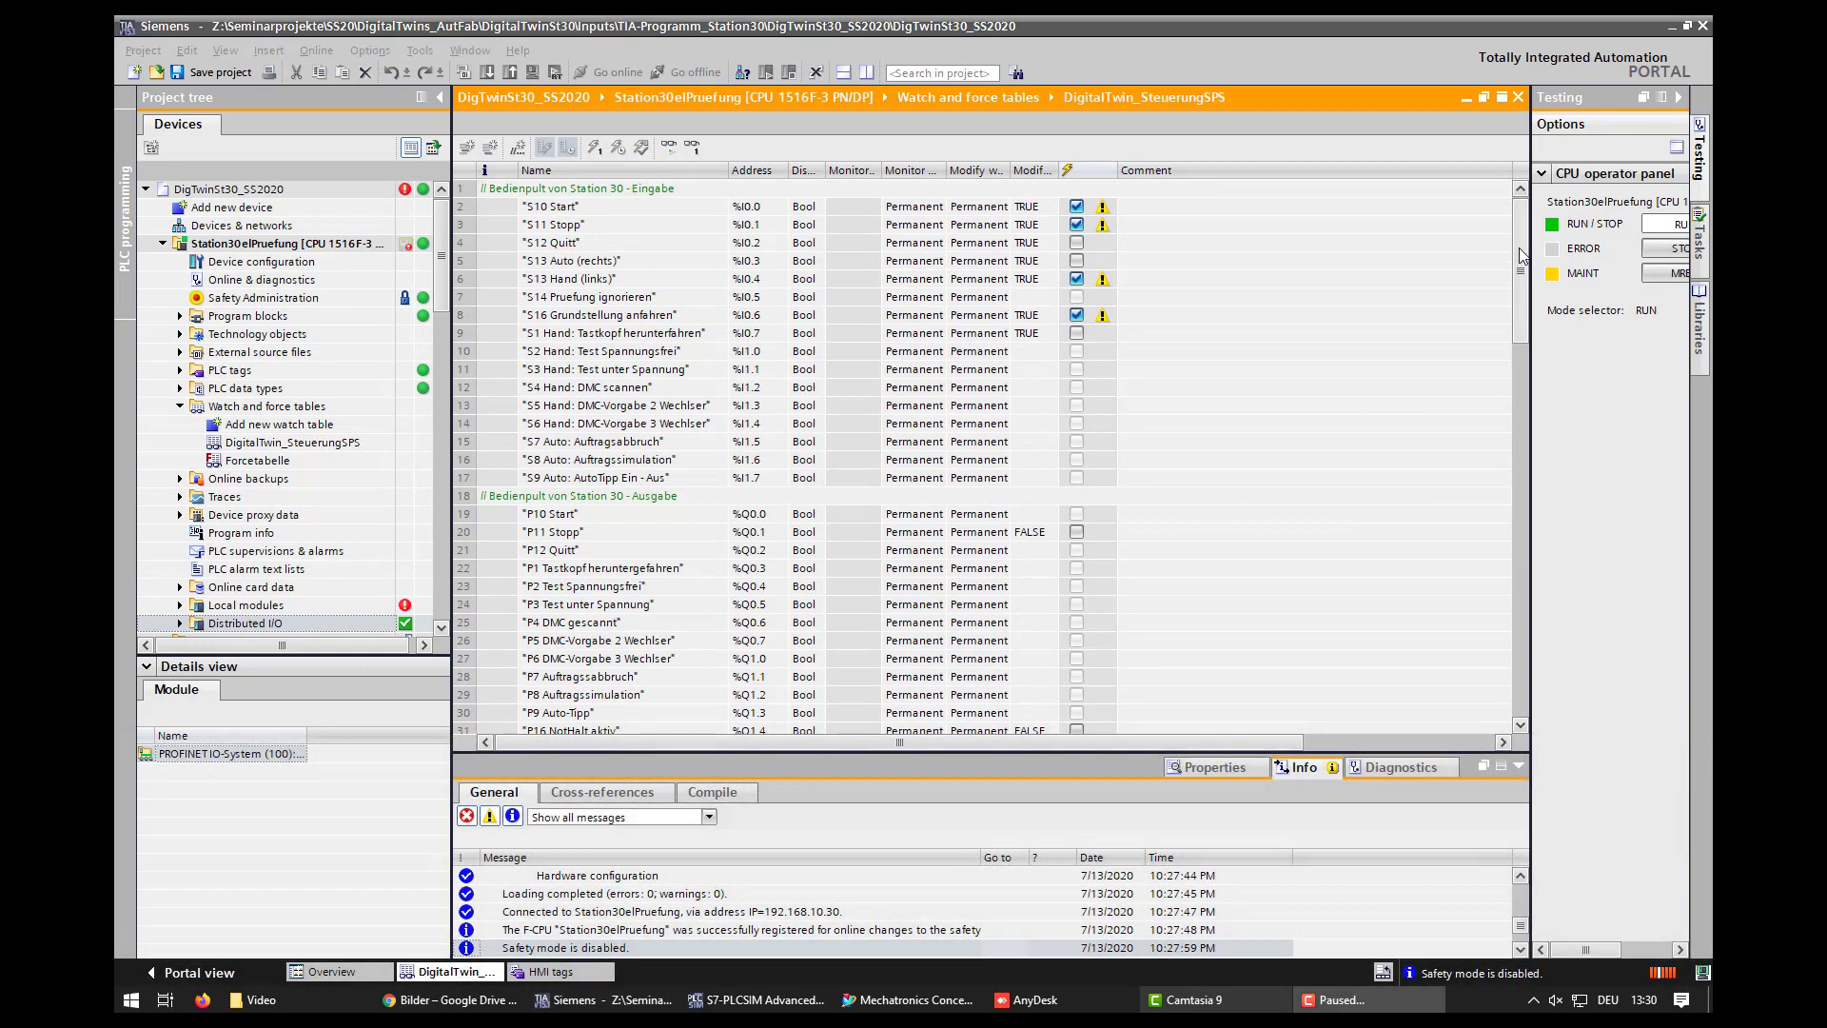
{"action": "left_click", "coordinate": [1341, 999]}
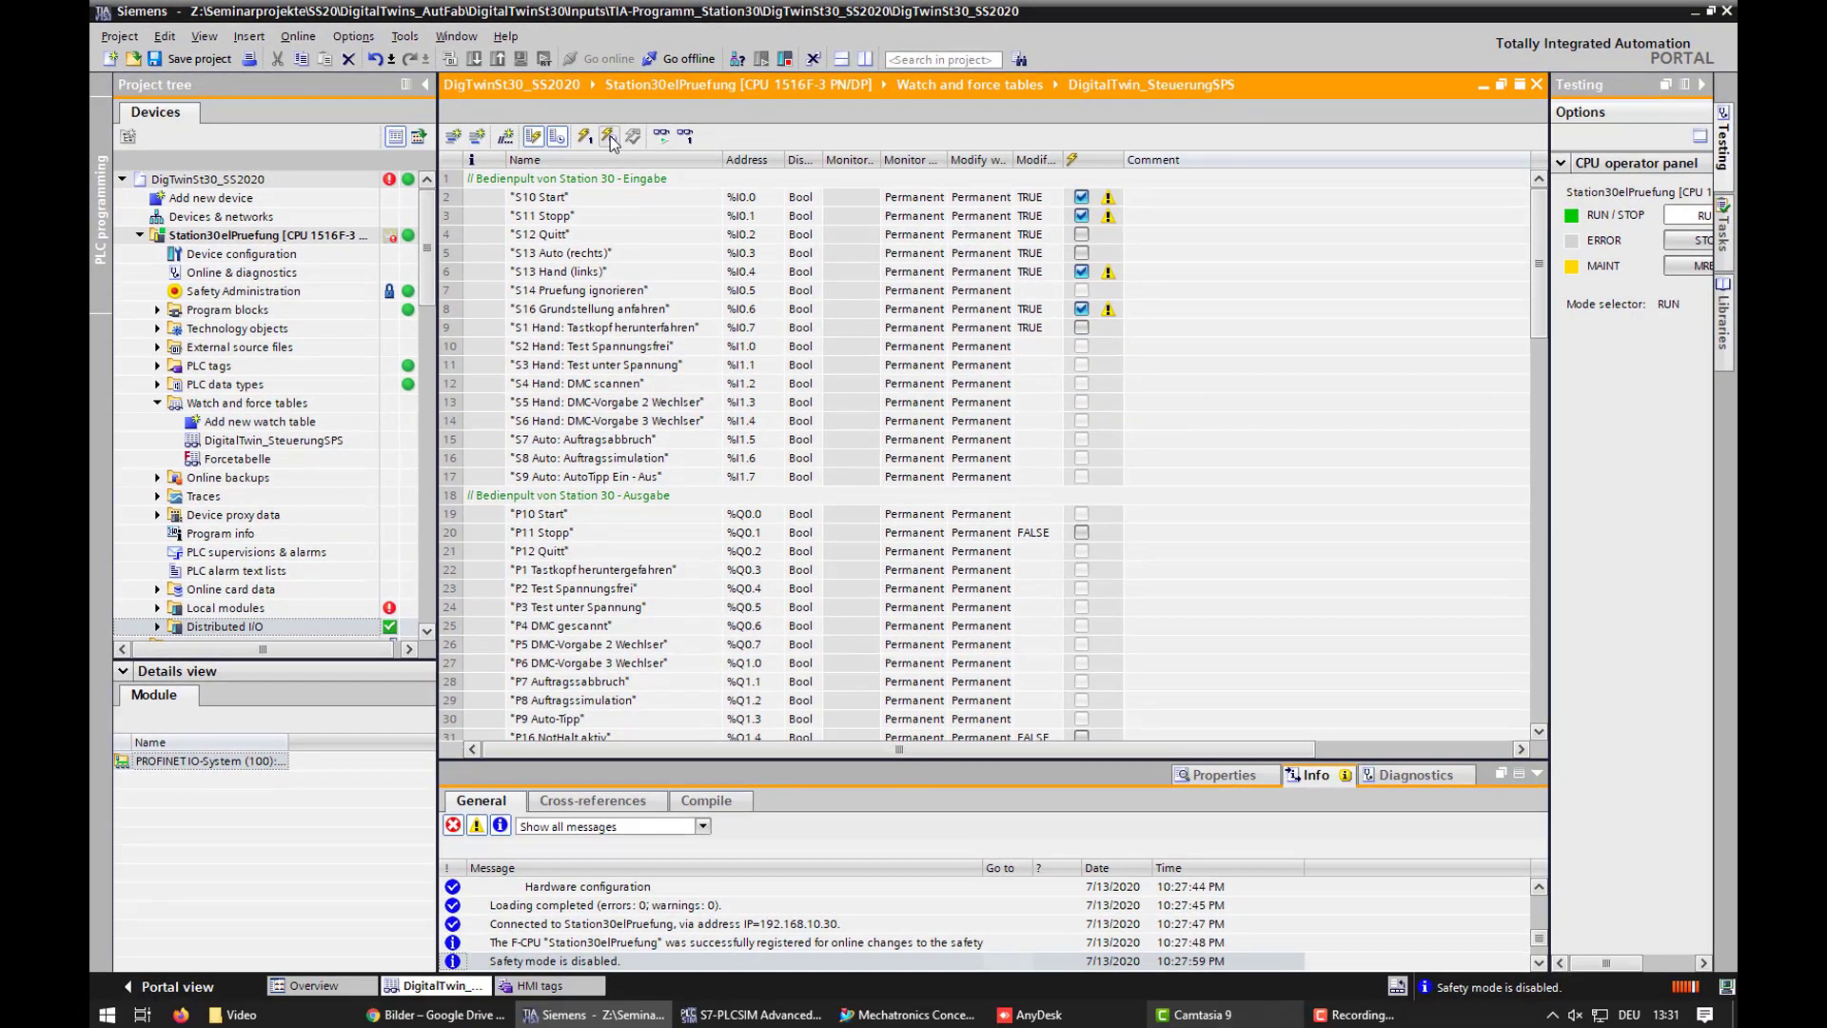
Apply Station 30's modify values with trigger, confirming Yes and the F-I/O warning
{"action": "left_click", "coordinate": [609, 136]}
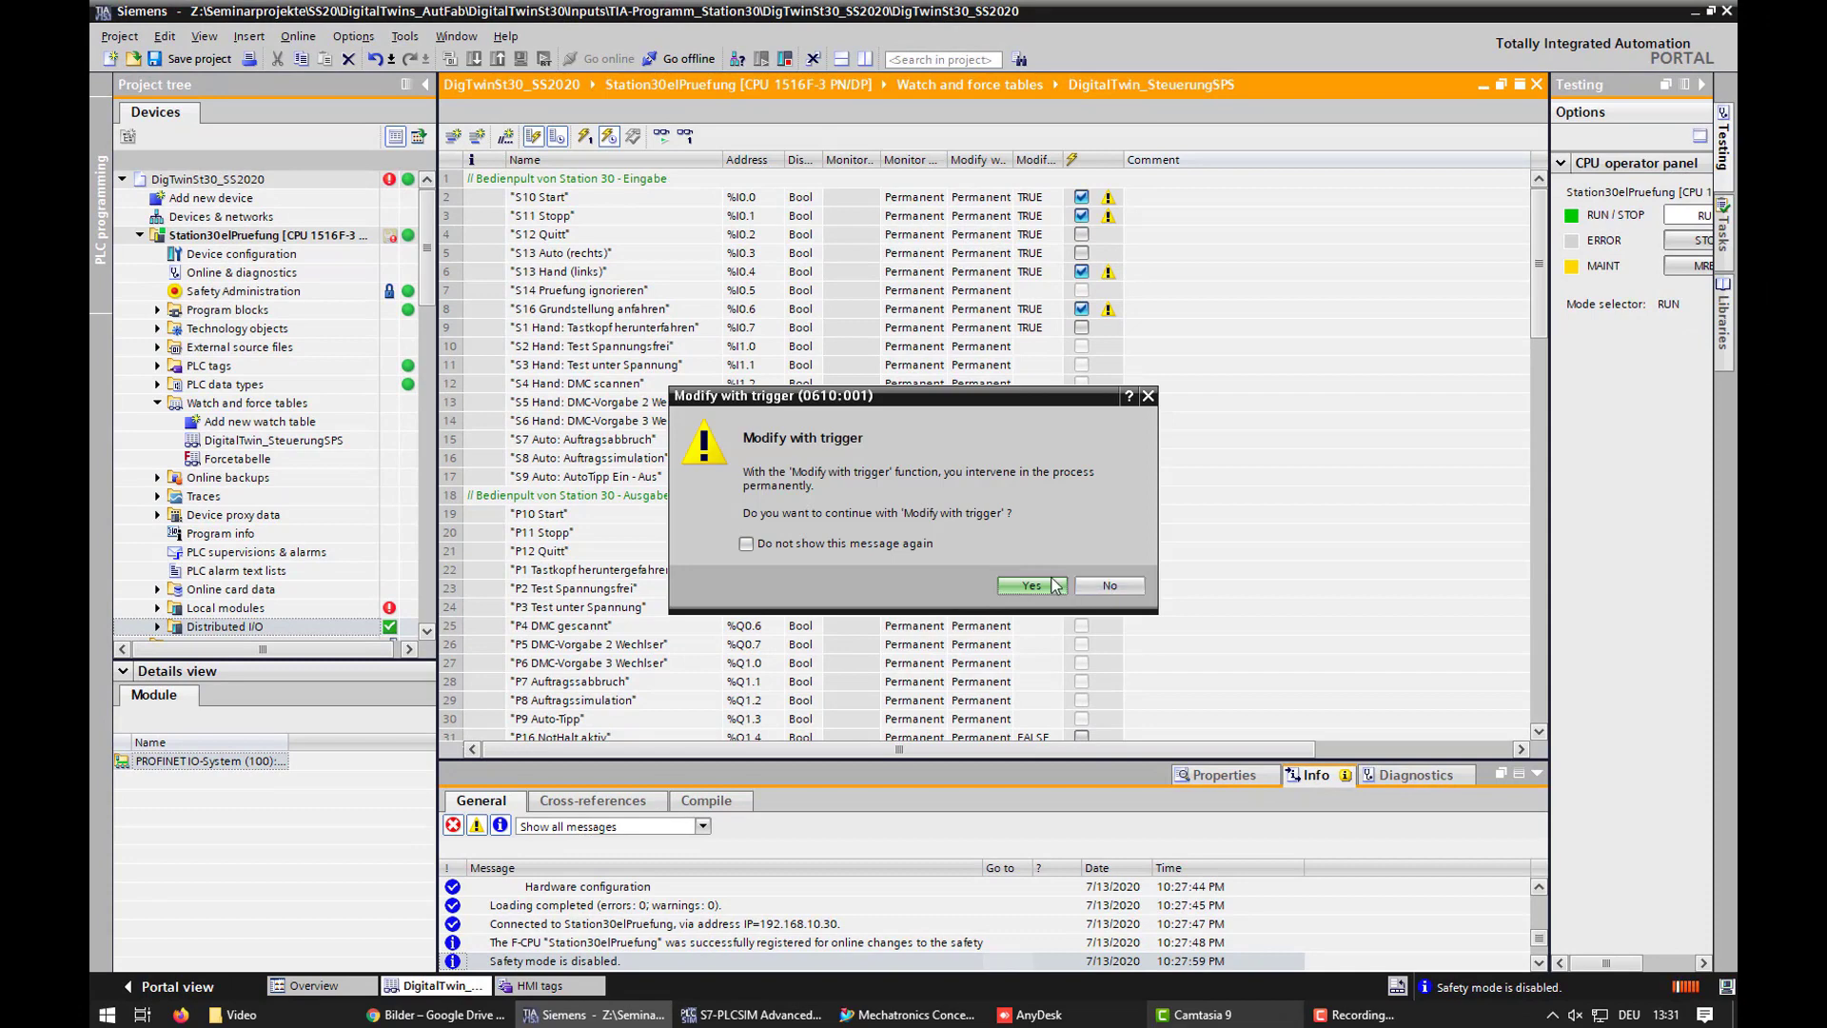
{"action": "left_click", "coordinate": [1029, 585]}
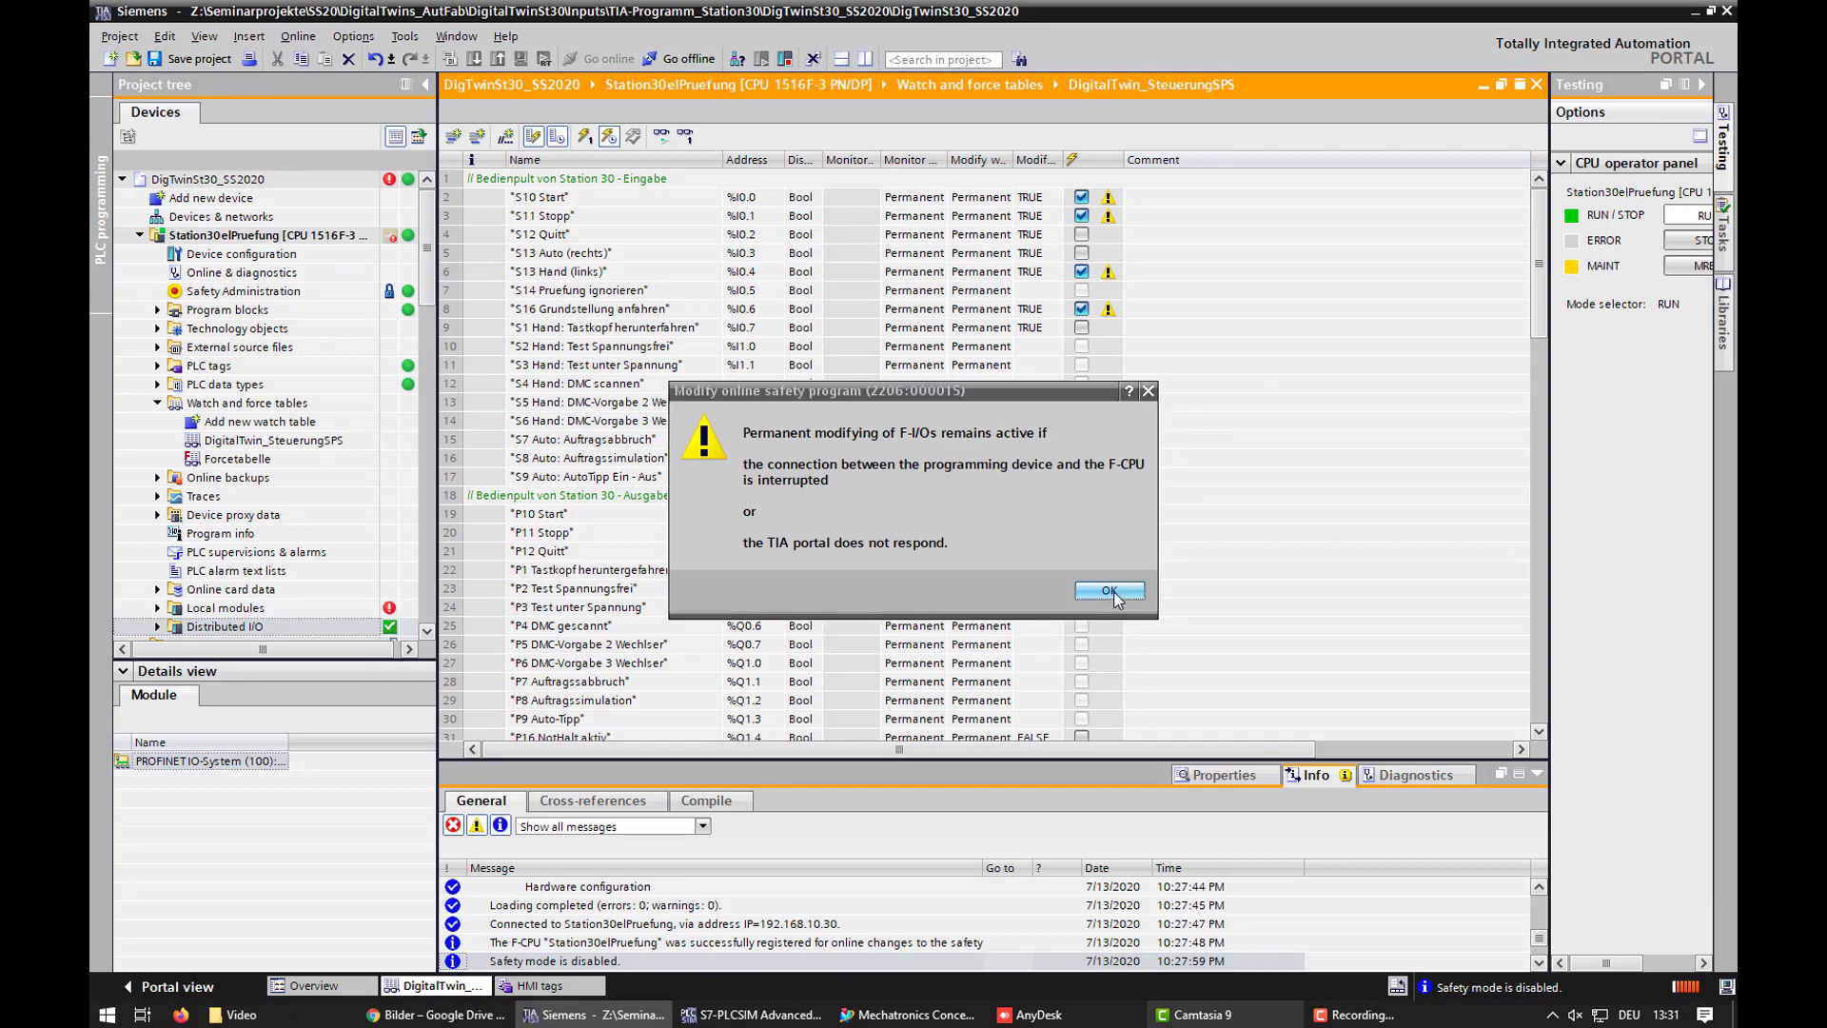
{"action": "left_click", "coordinate": [1109, 591]}
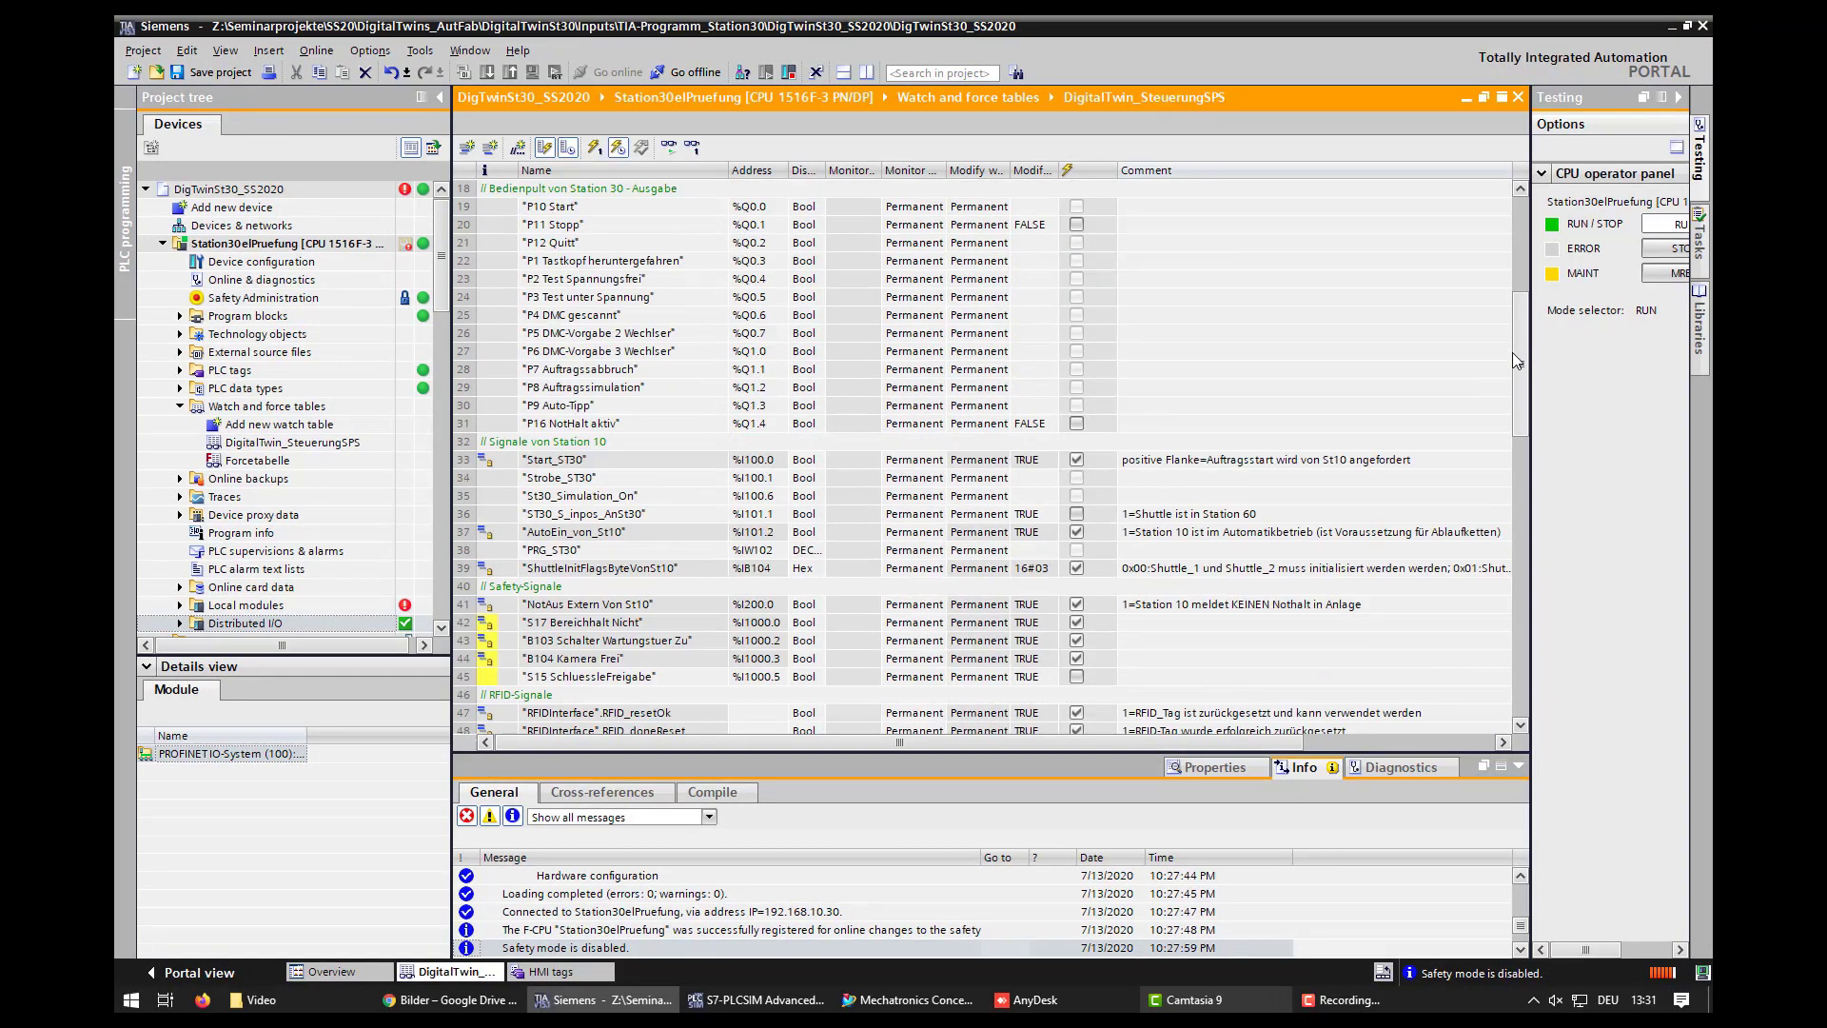
{"action": "scroll", "scroll_direction": "down", "scroll_amount": 3}
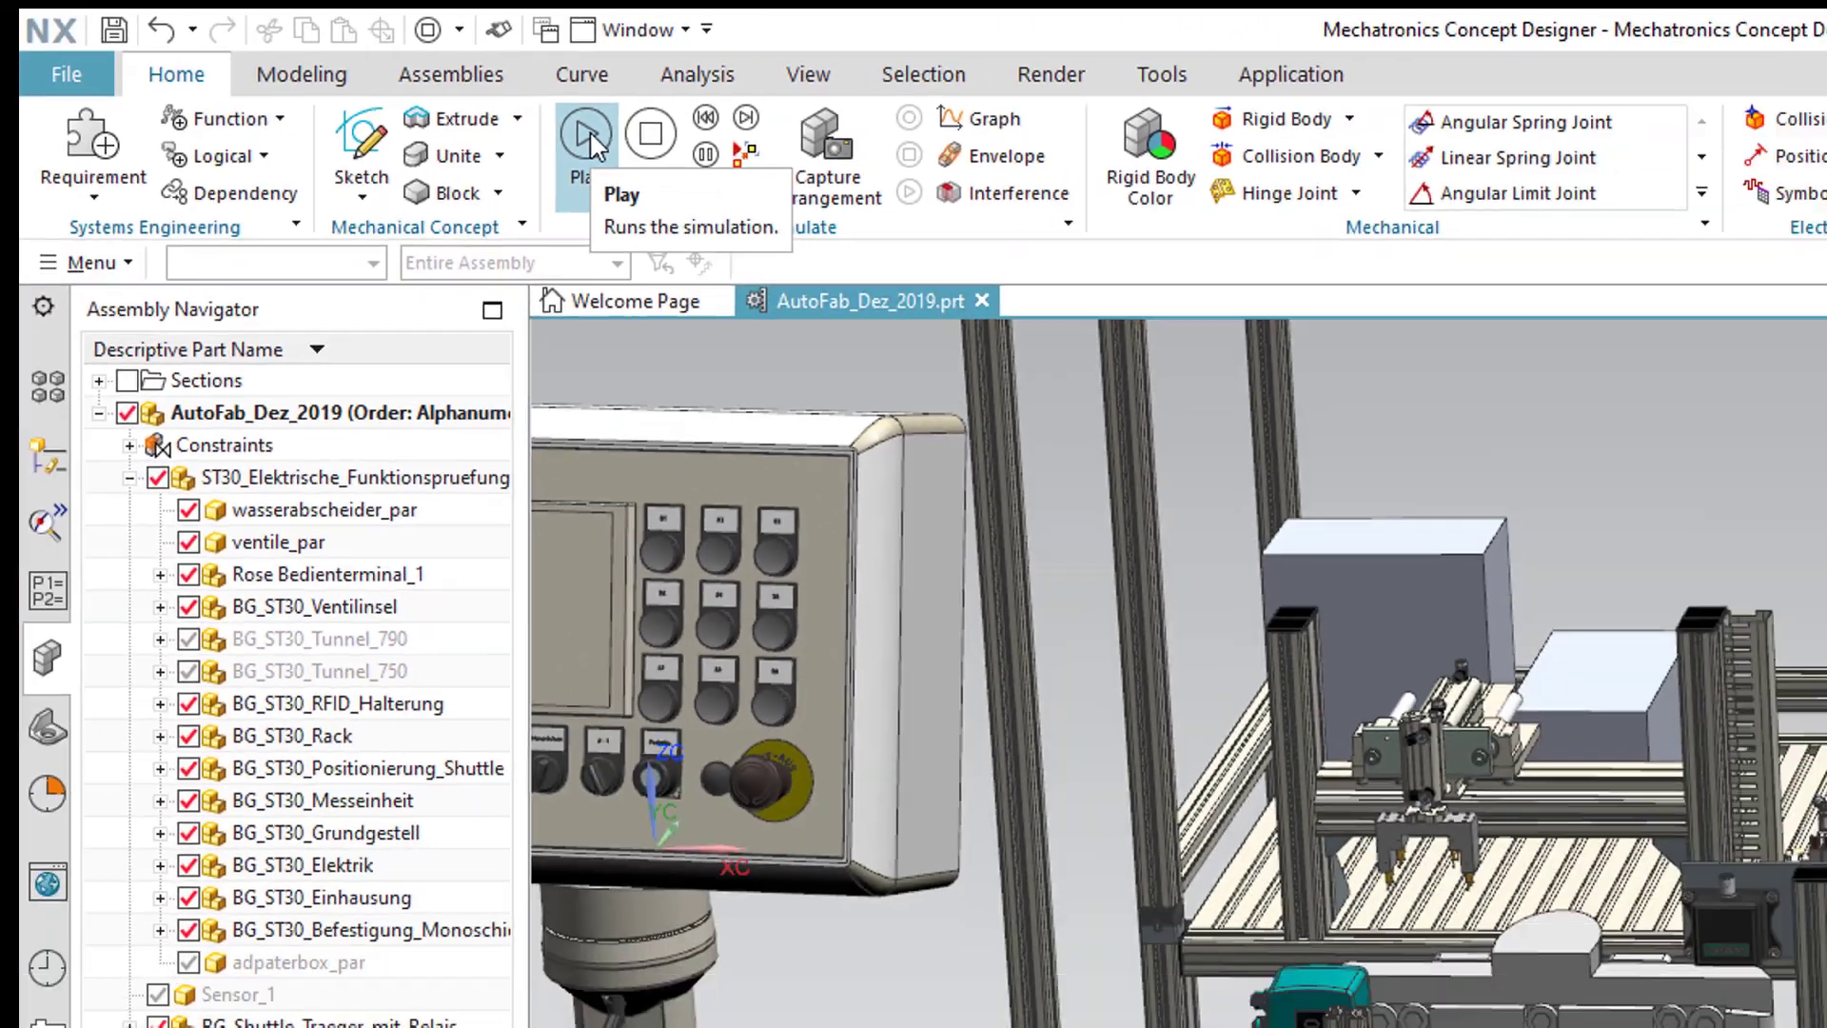
Play the Station 30 simulation for about ten seconds, then stop it
{"action": "left_click", "coordinate": [587, 133]}
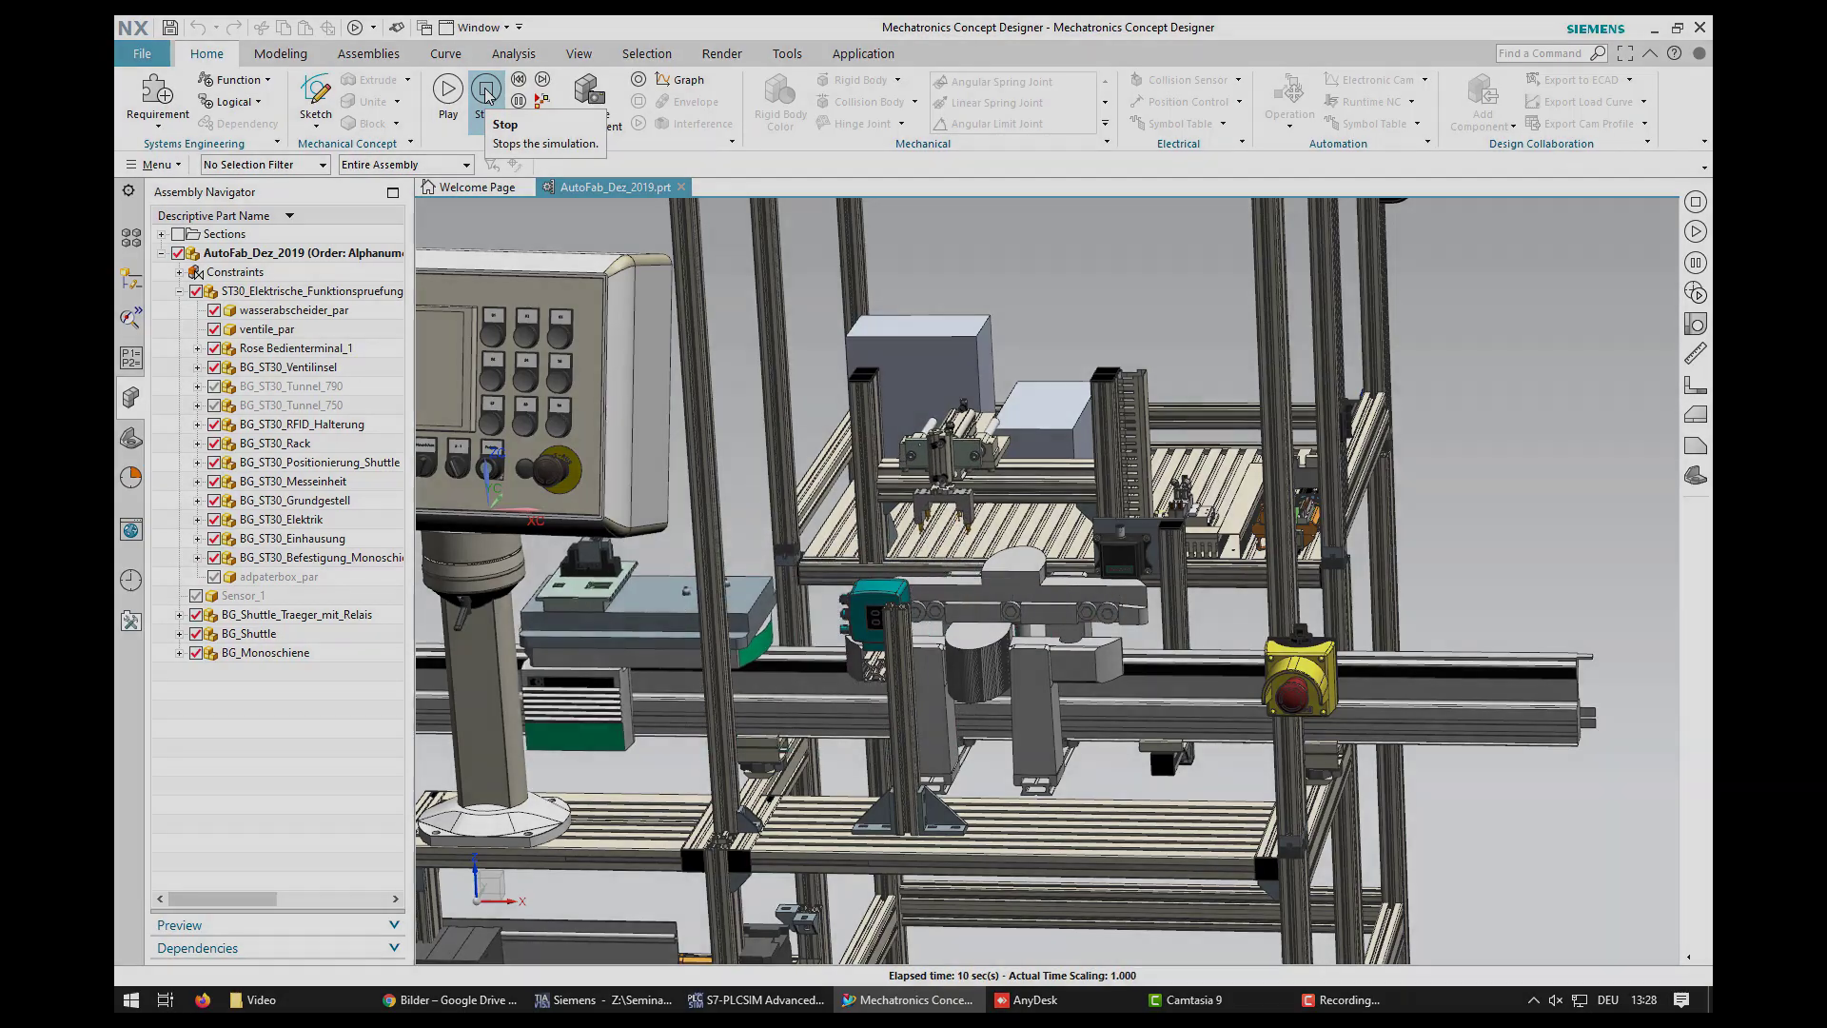
{"action": "left_click", "coordinate": [763, 997]}
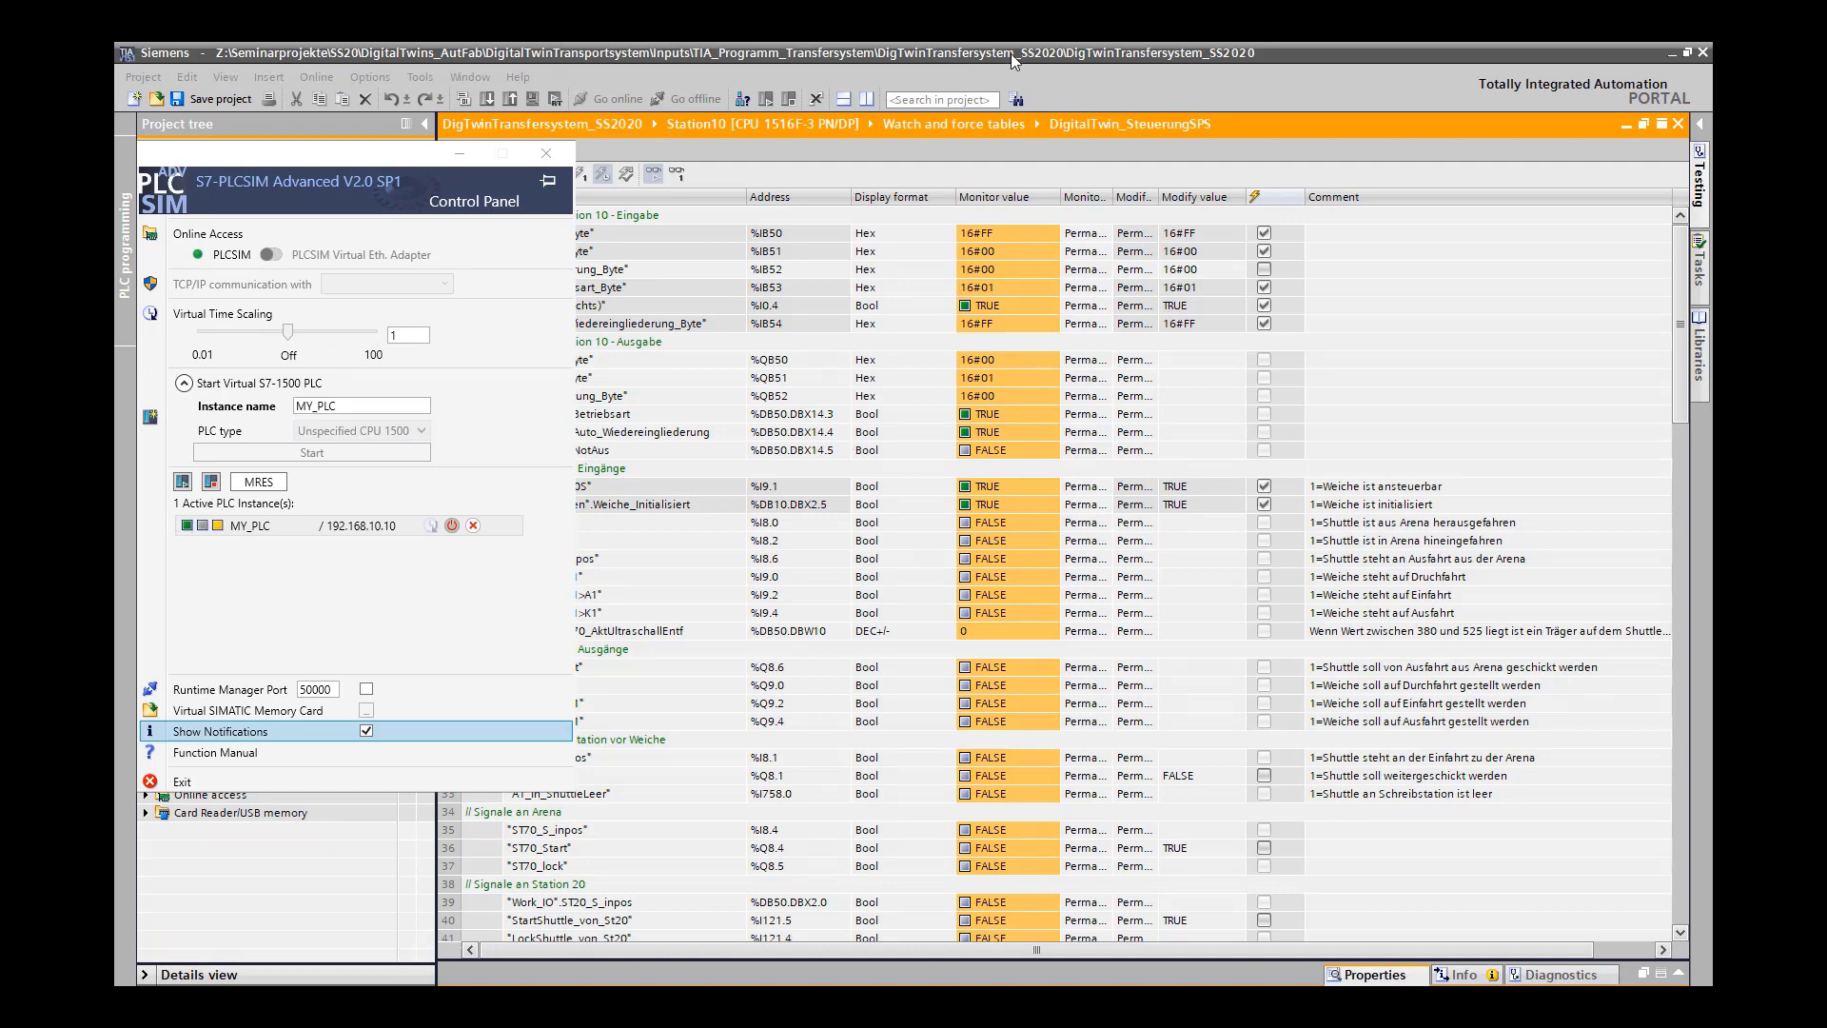
Dismiss the PLCSIM Advanced panel after confirming MY_PLC is active
{"action": "left_click", "coordinate": [545, 152]}
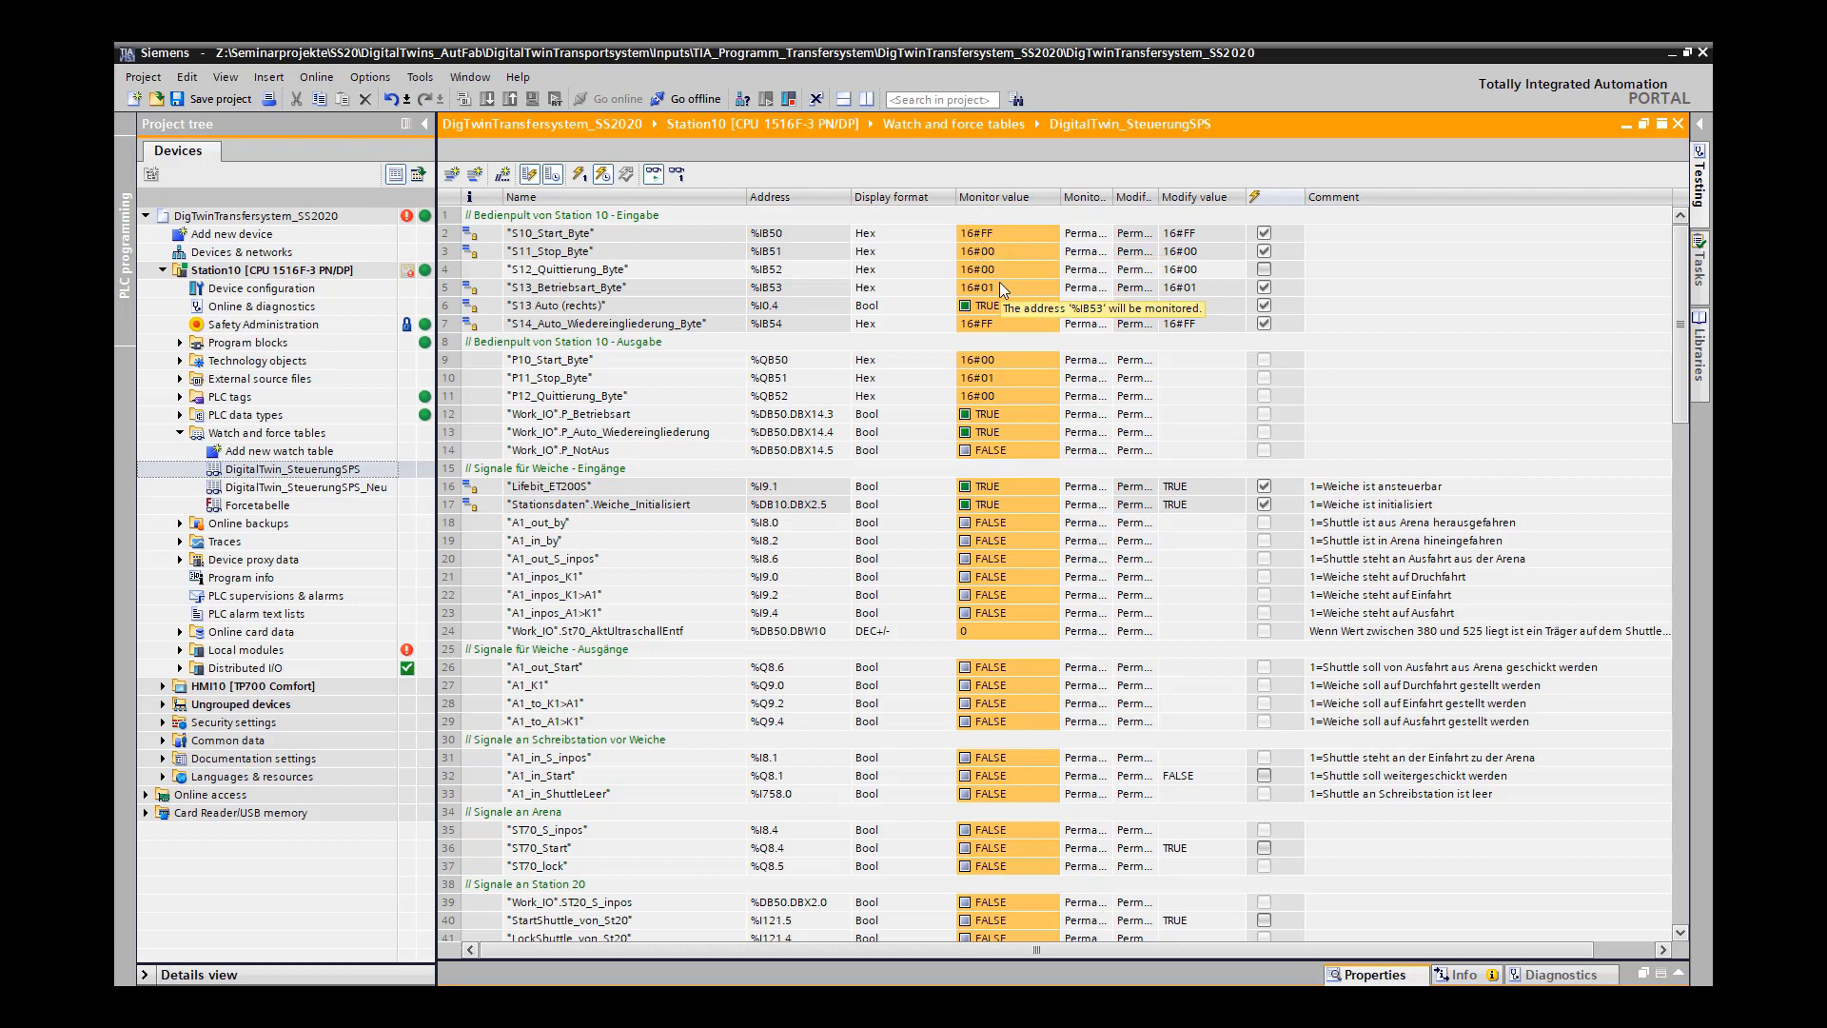
{"action": "scroll", "scroll_direction": "down", "scroll_amount": 3}
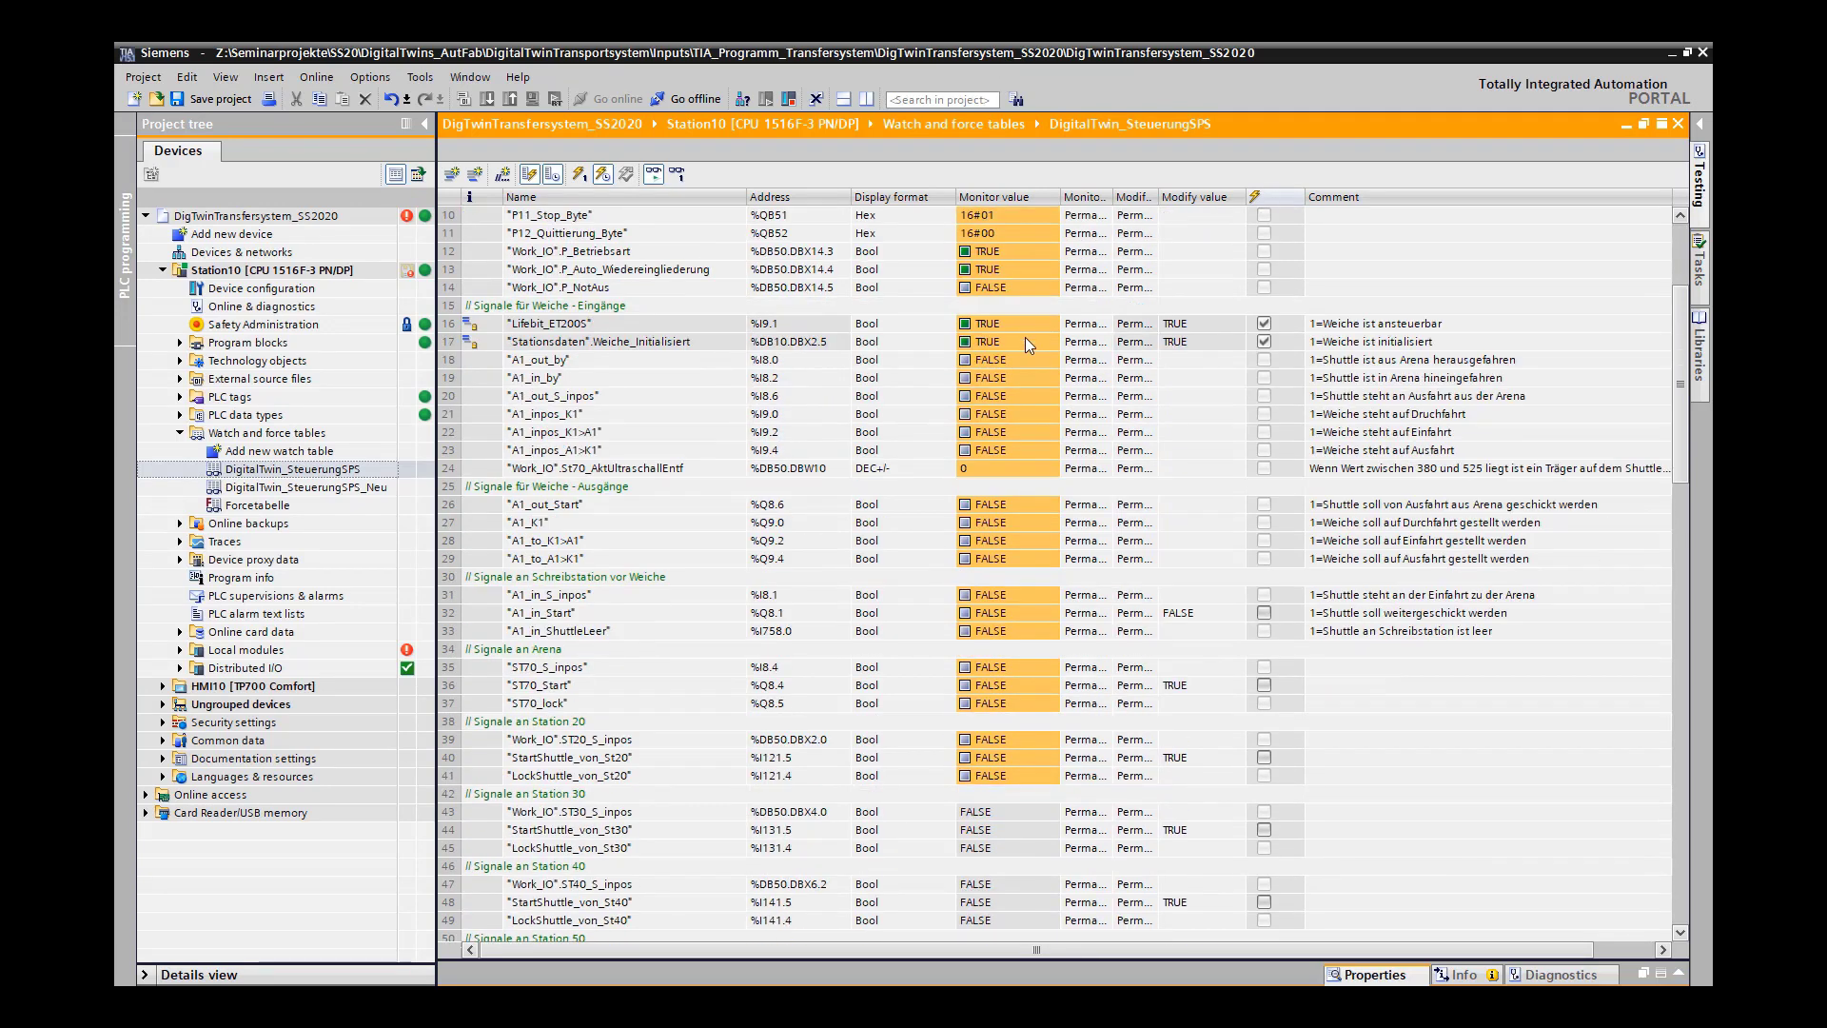
{"action": "scroll", "scroll_direction": "down", "scroll_amount": 3}
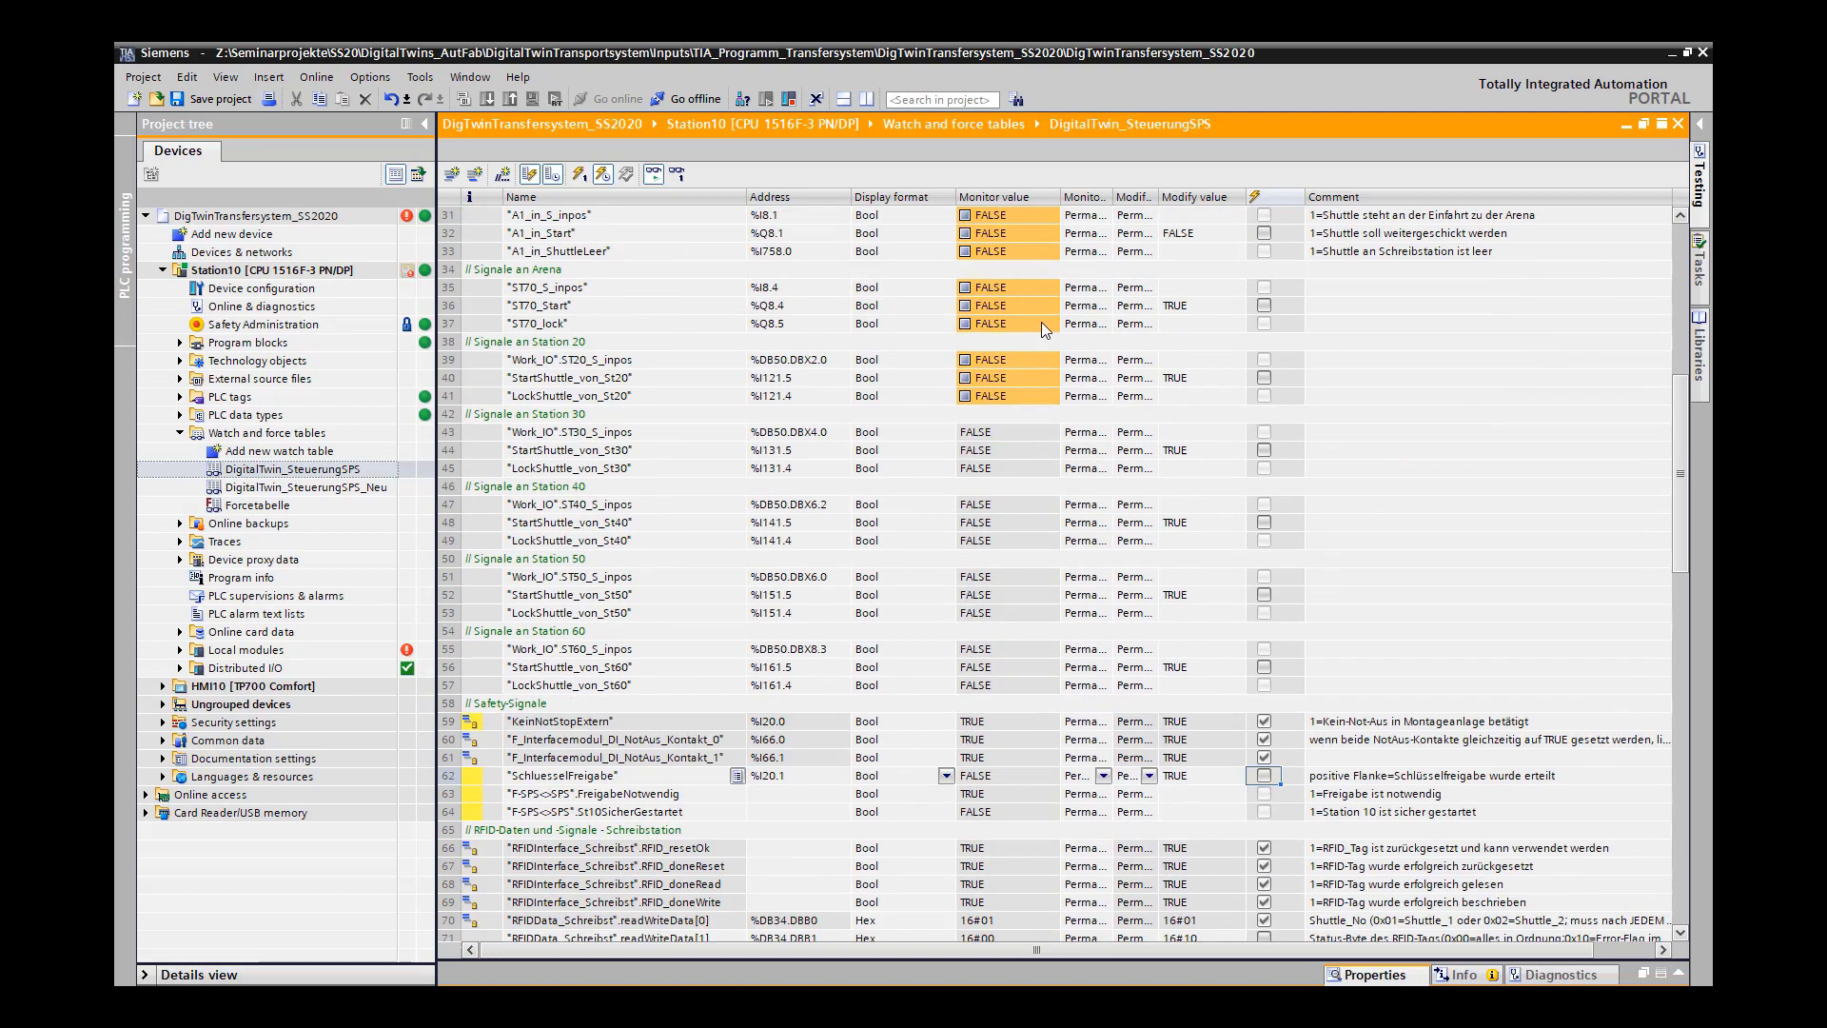
{"action": "scroll", "scroll_direction": "down", "scroll_amount": 3}
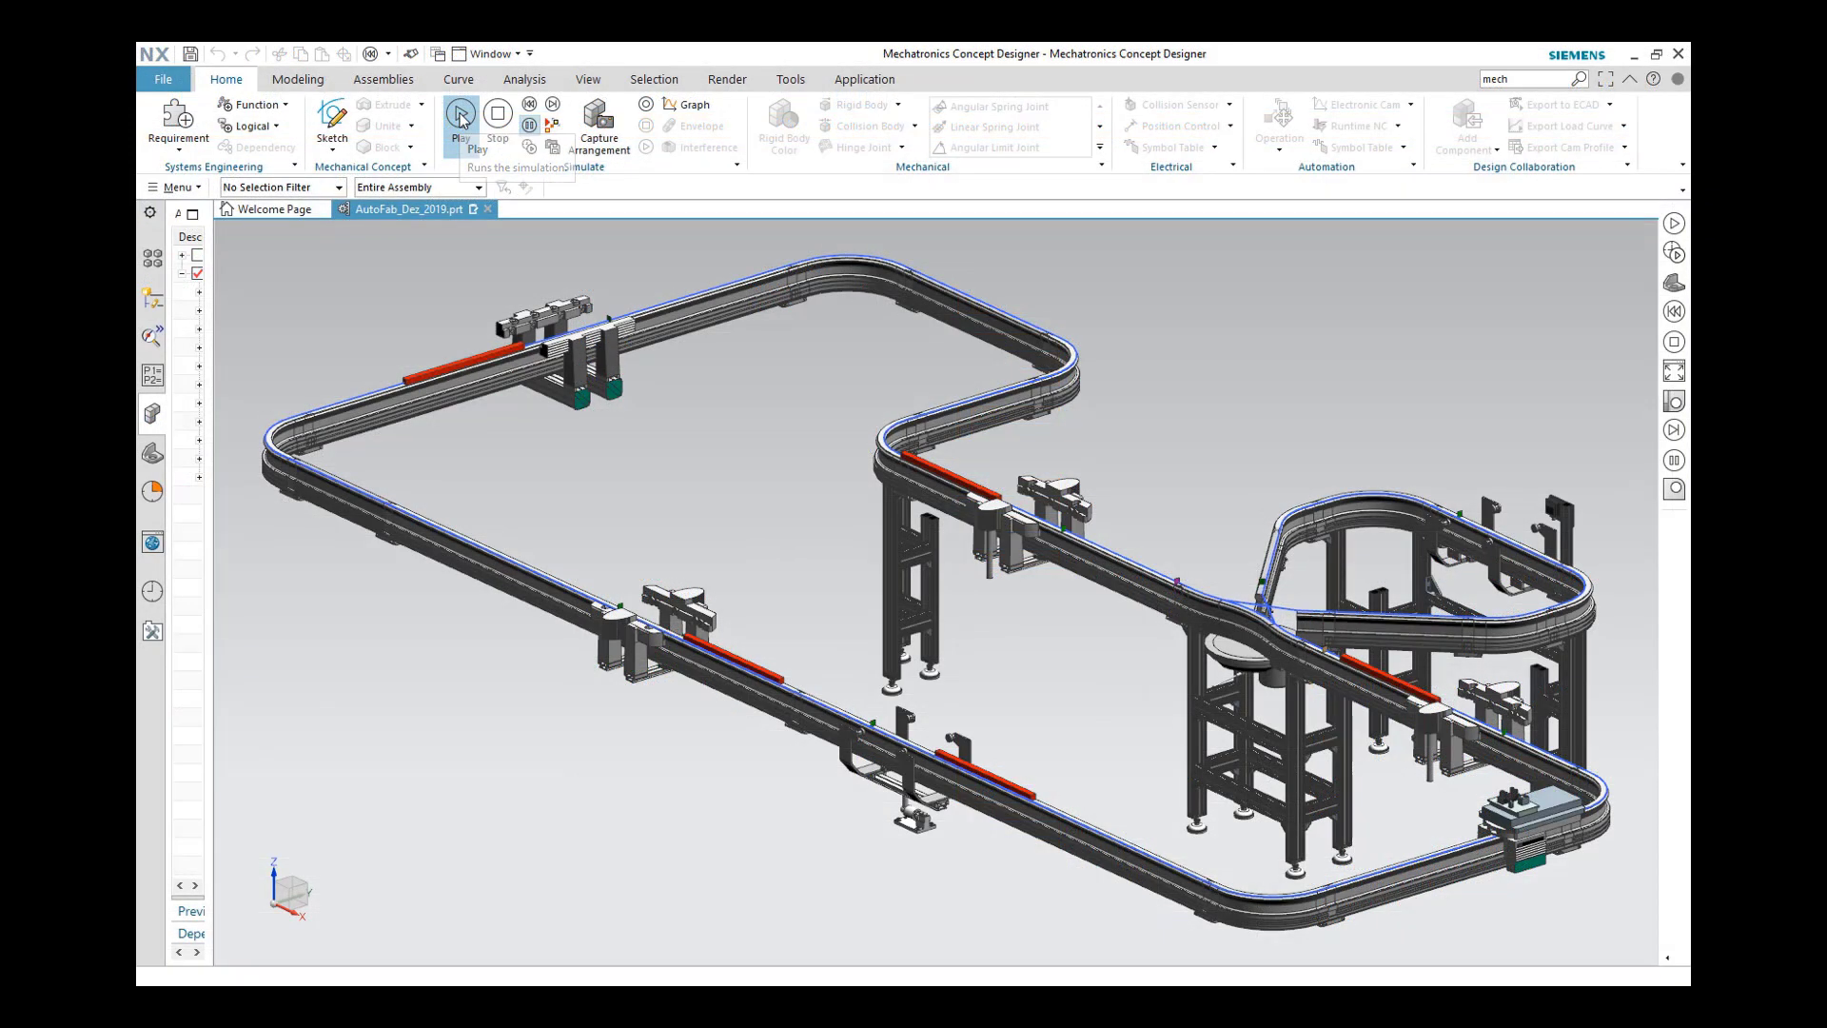
Play the transport system shuttle simulation beside TIA Portal's live Station10 signals
{"action": "left_click", "coordinate": [461, 114]}
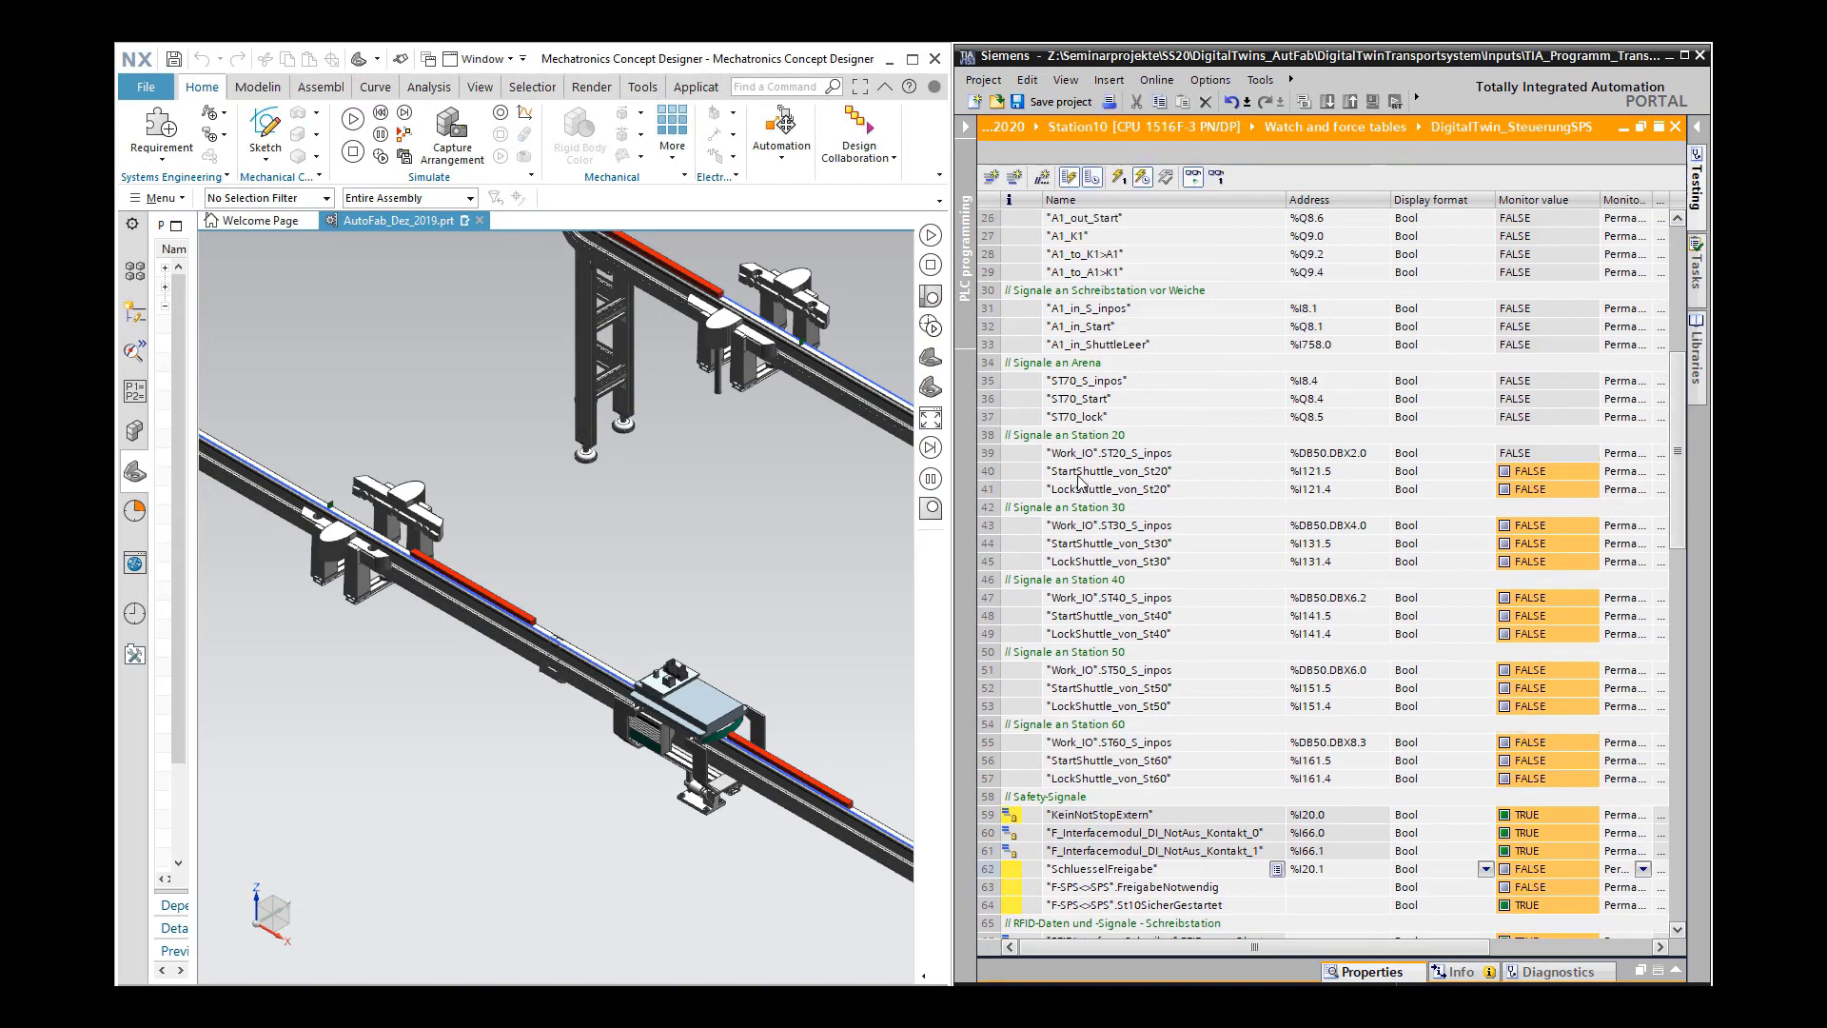
{"action": "right_click", "coordinate": [1106, 471]}
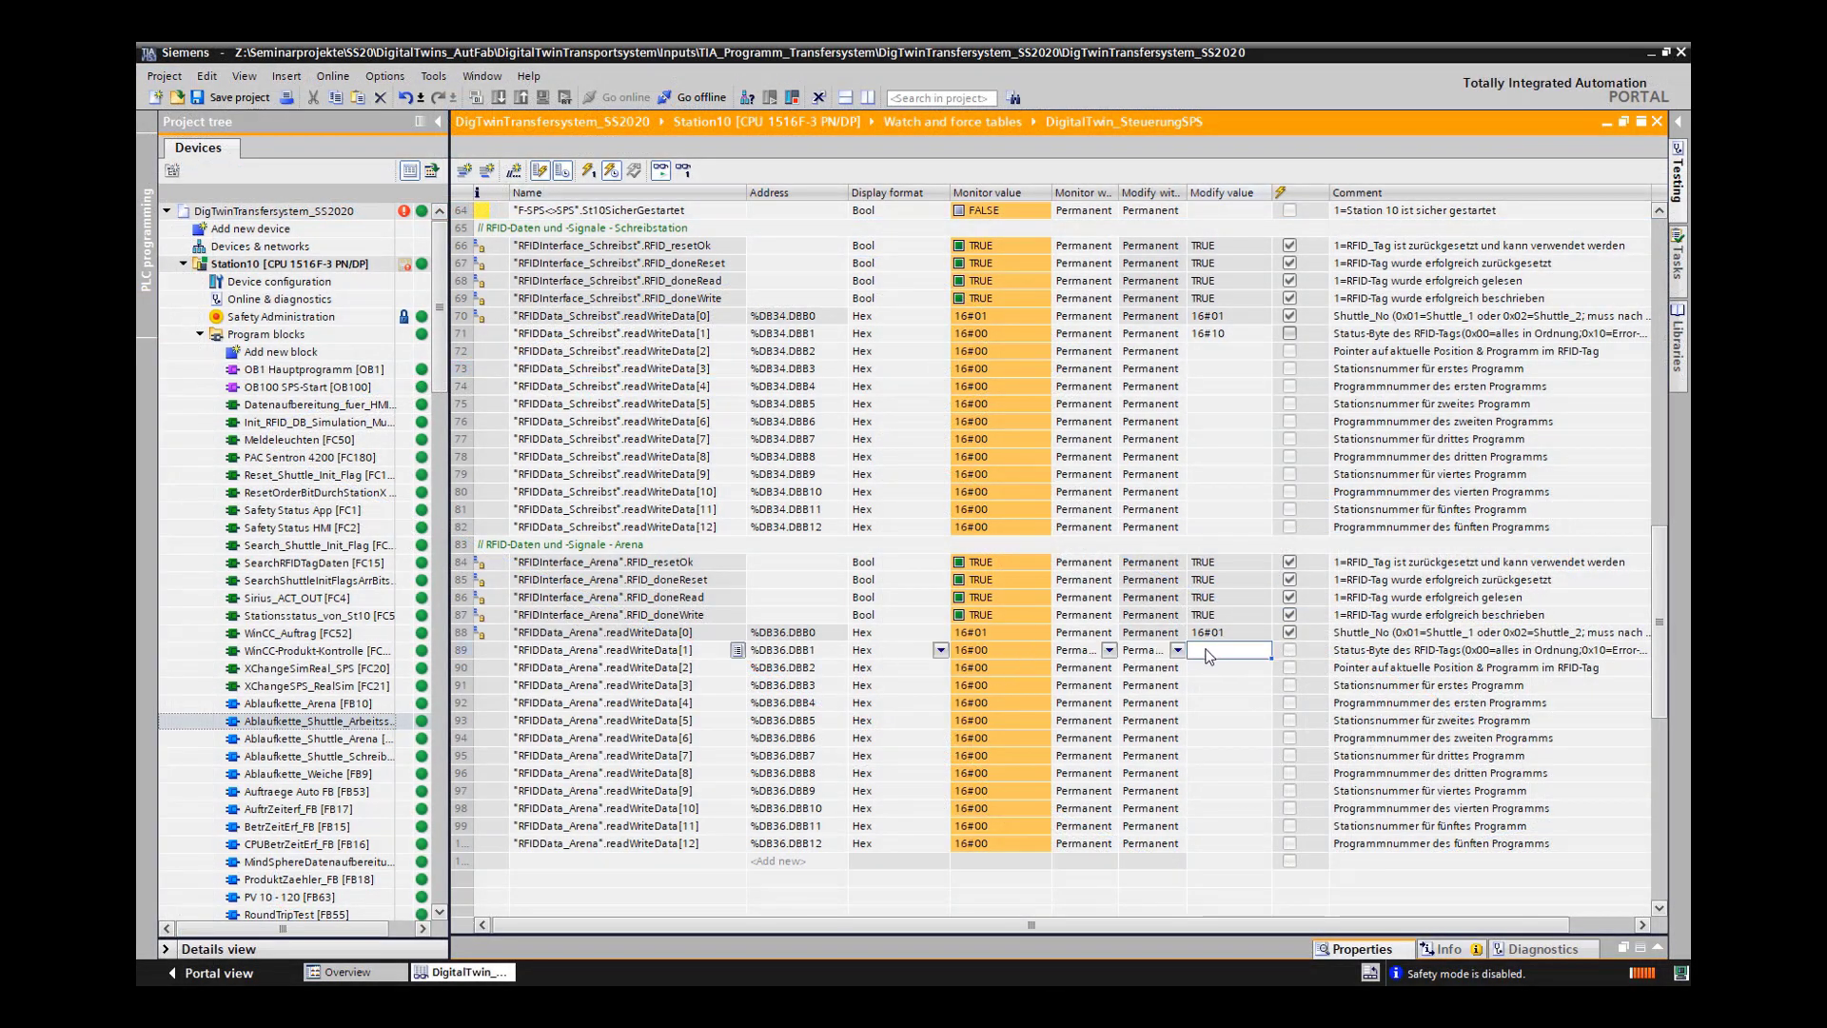
Give Arena RFID readWriteData[1] a modify value of 16#10 and tick its modify checkbox
{"action": "type", "text": "16"}
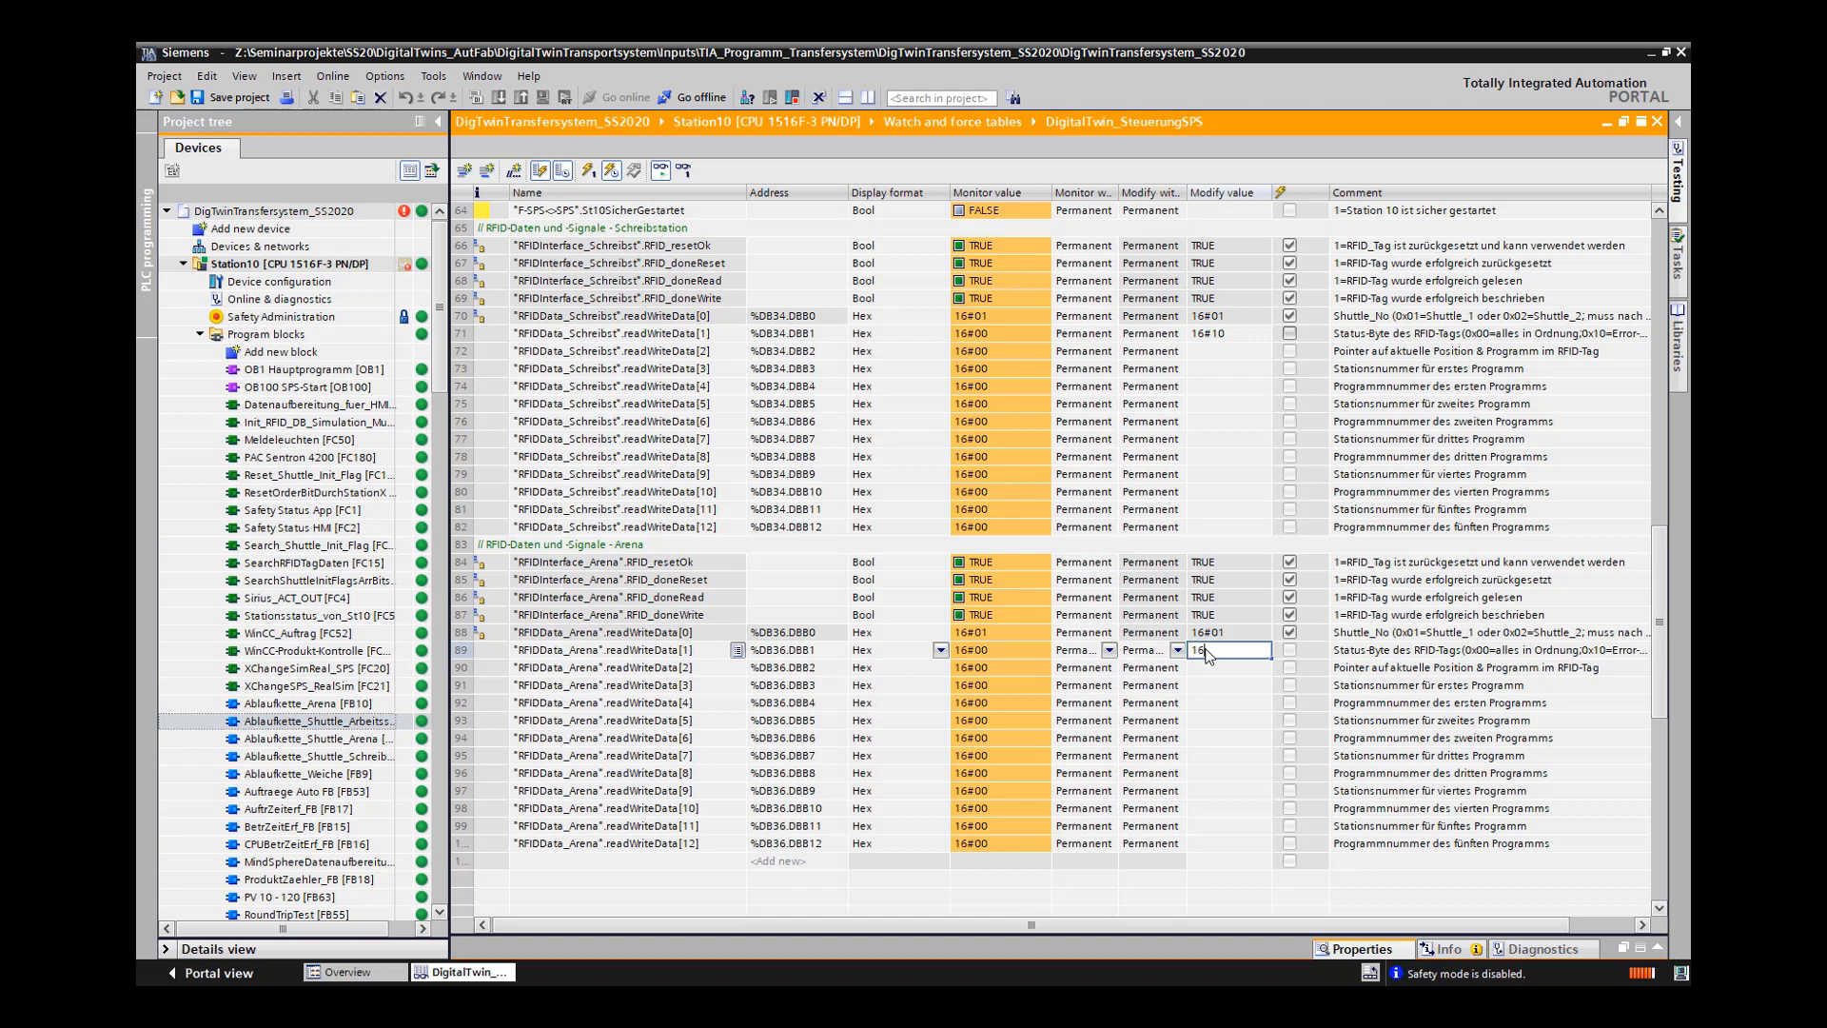
{"action": "type", "text": "16#10"}
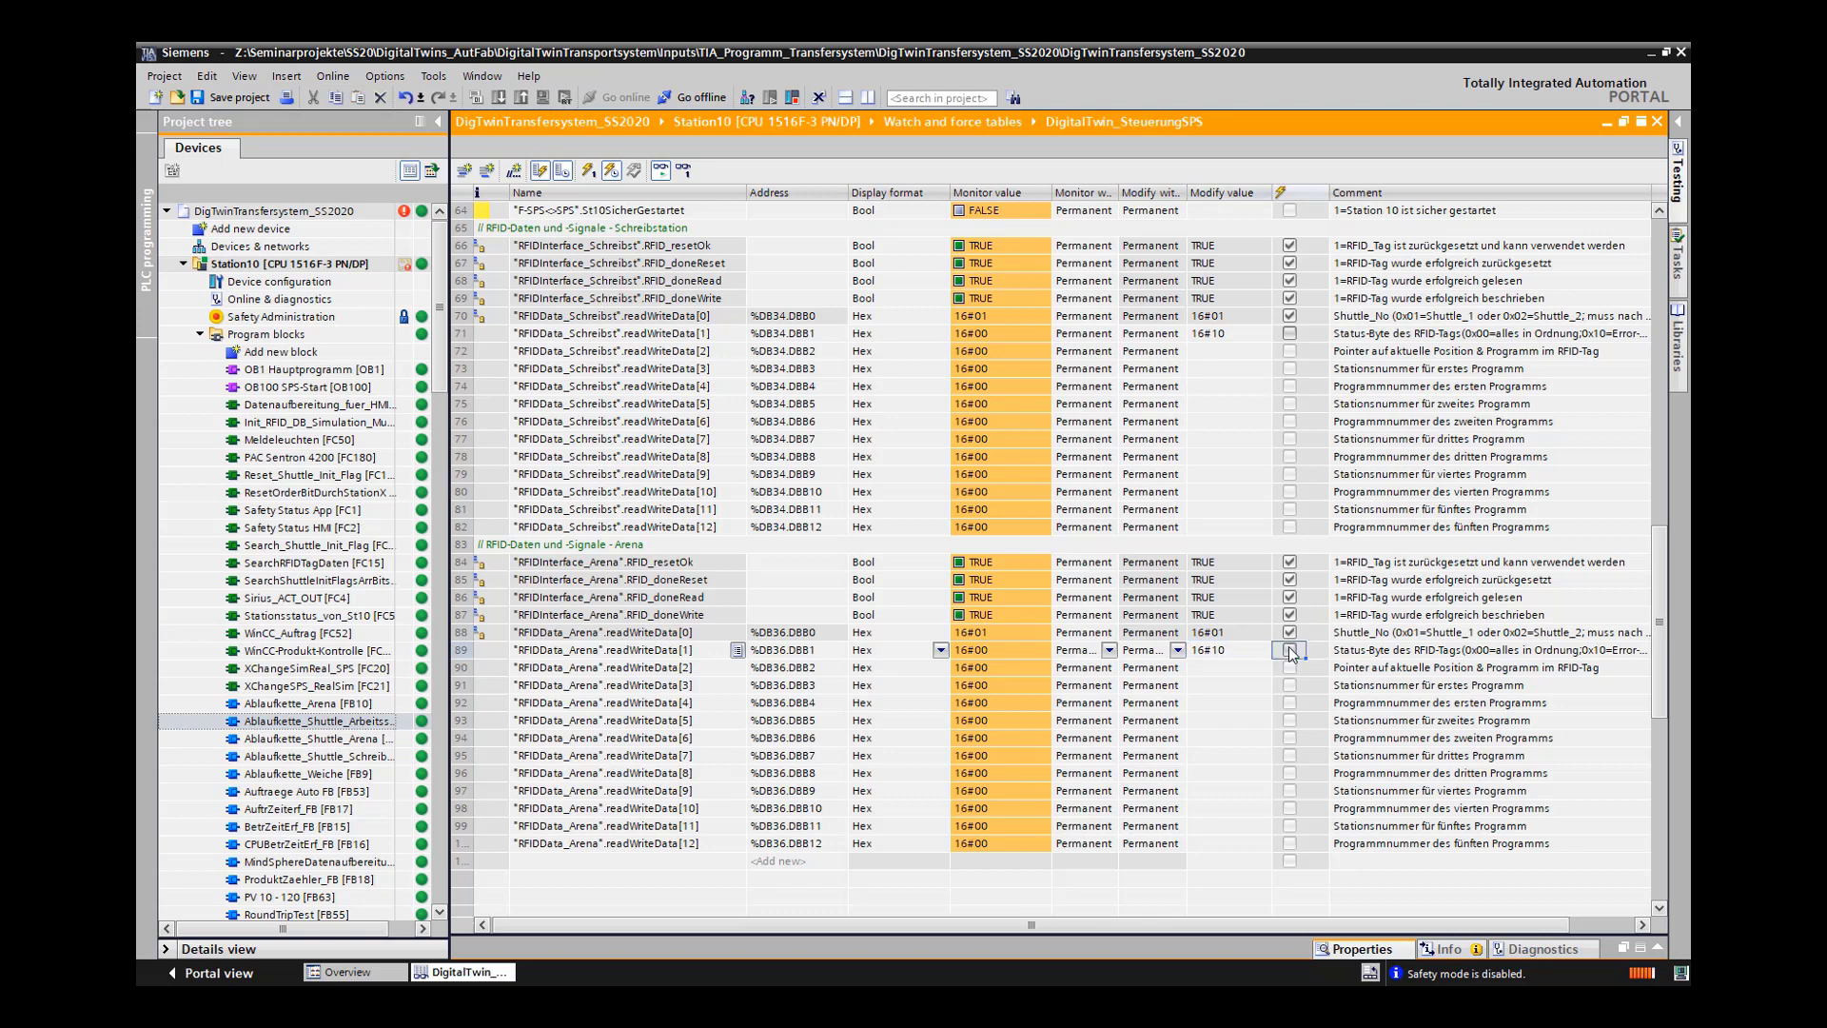
{"action": "left_click", "coordinate": [1289, 650]}
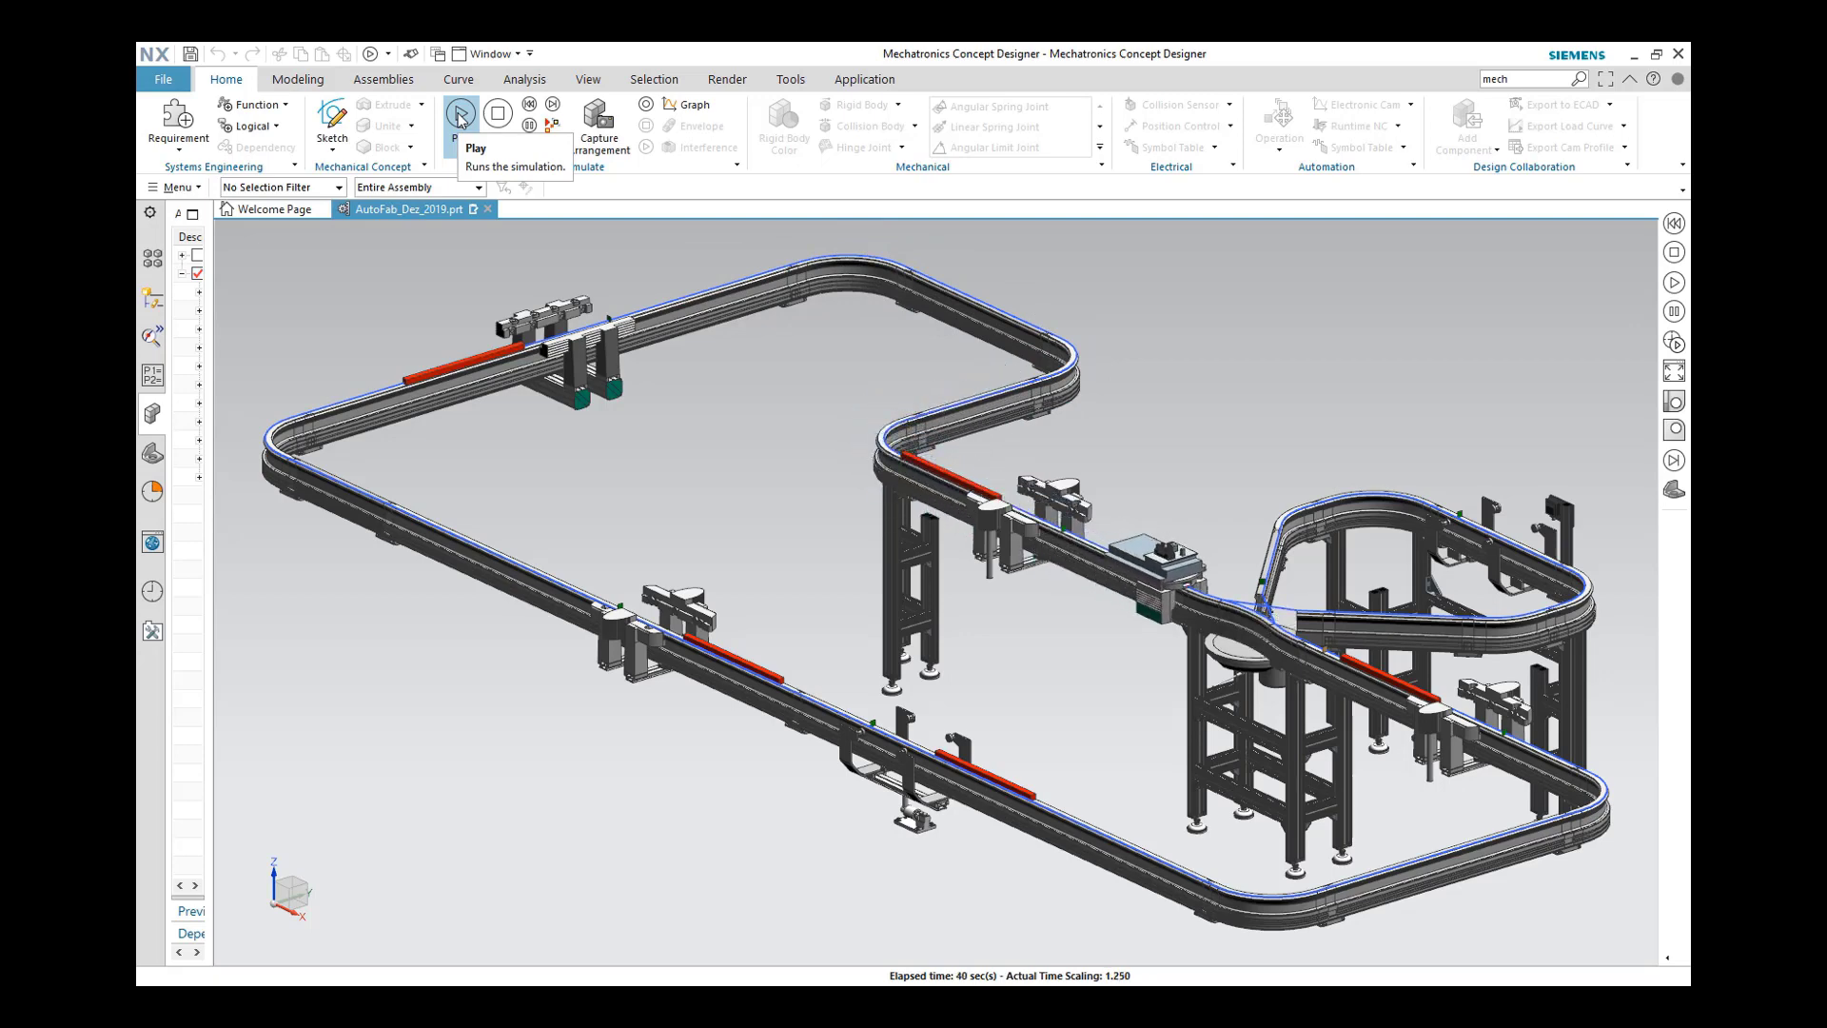
Resume the transport system simulation from the Home tab's Play button
{"action": "left_click", "coordinate": [461, 114]}
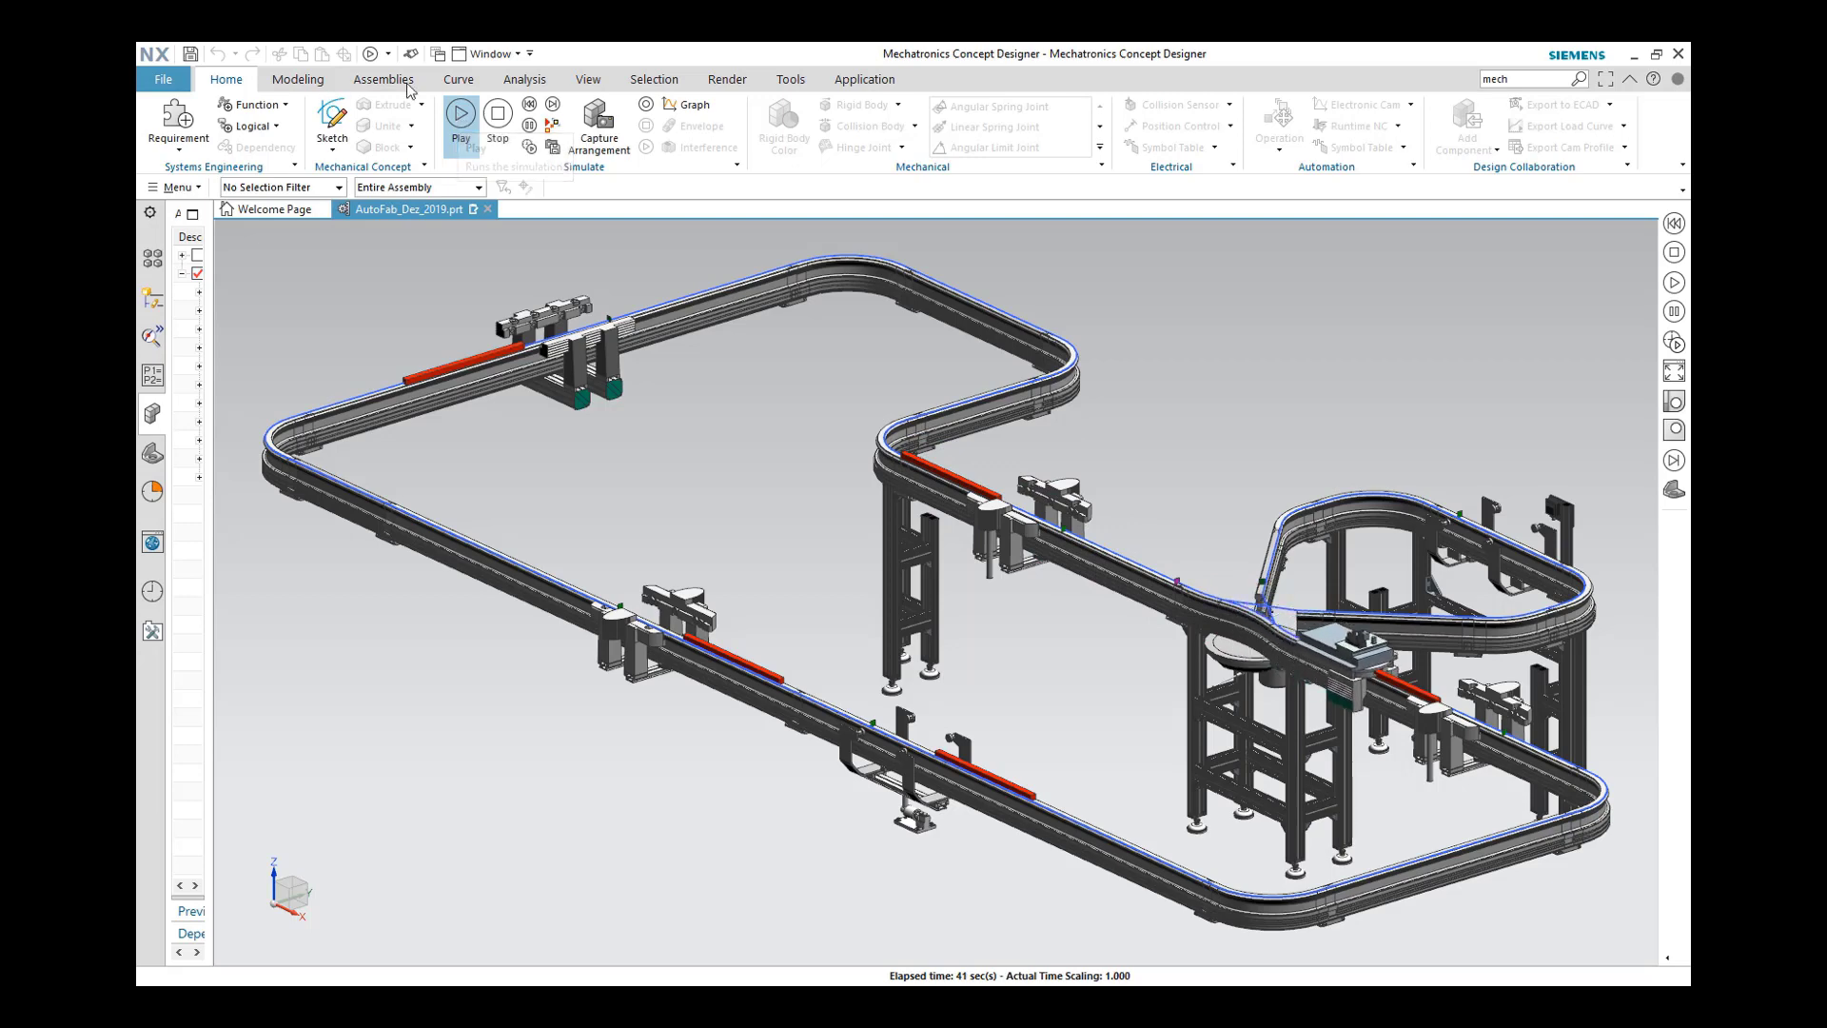